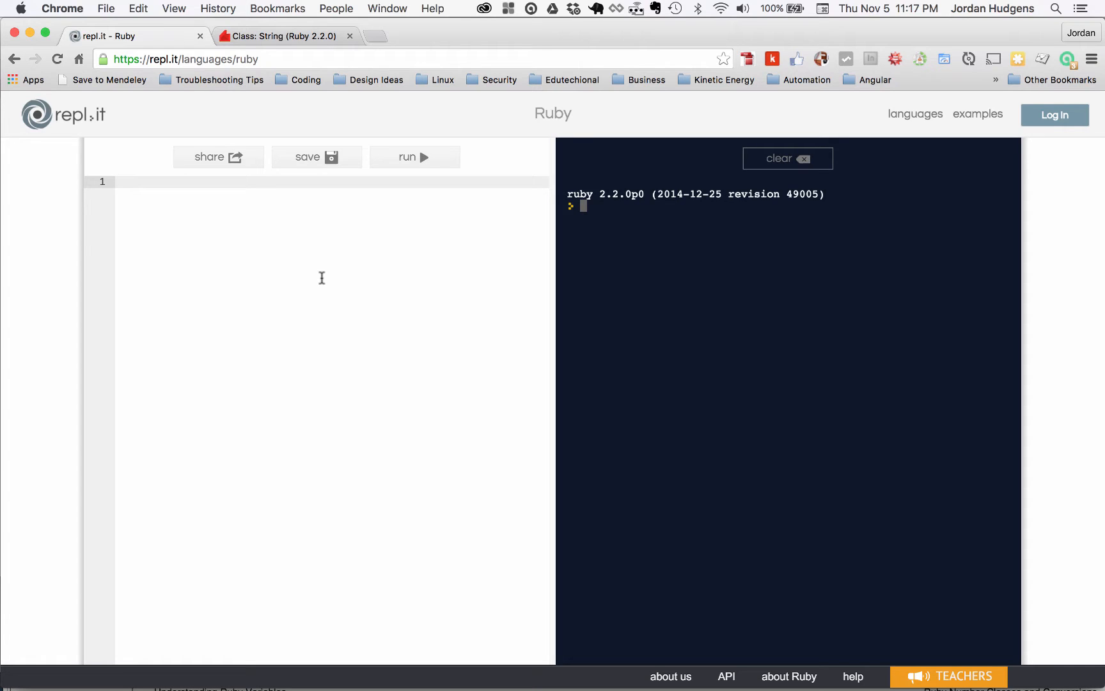
- Write the Ruby line "Astros".upcase on line 1 of the editor
{"action": "type", "text": "\"\""}
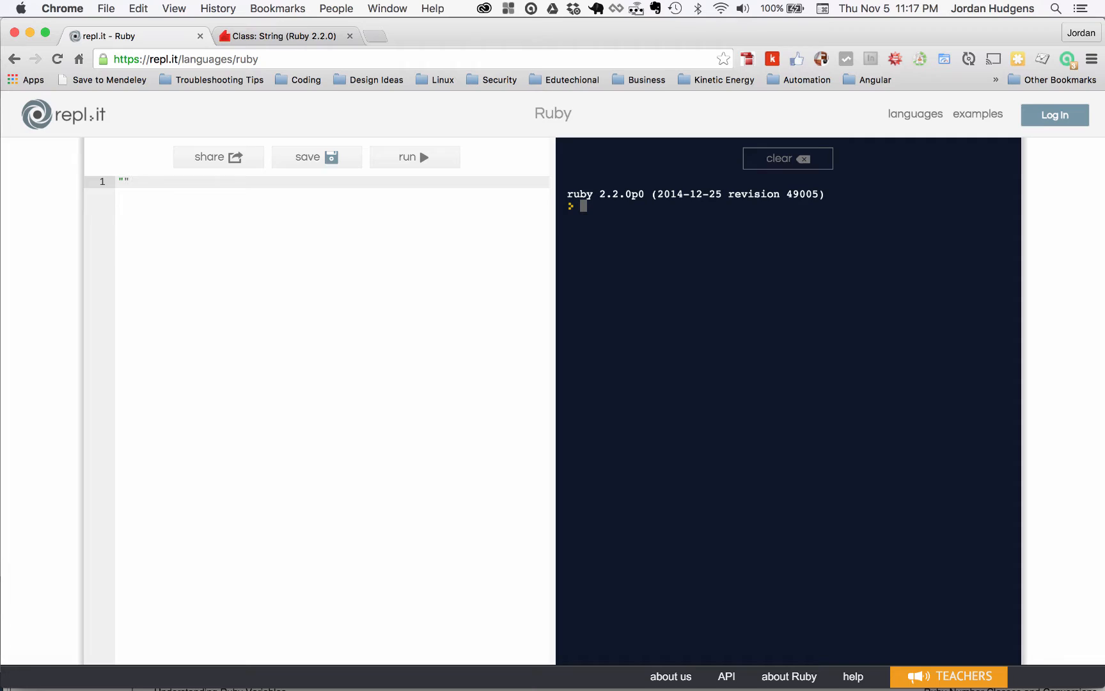
{"action": "type", "text": "Astros"}
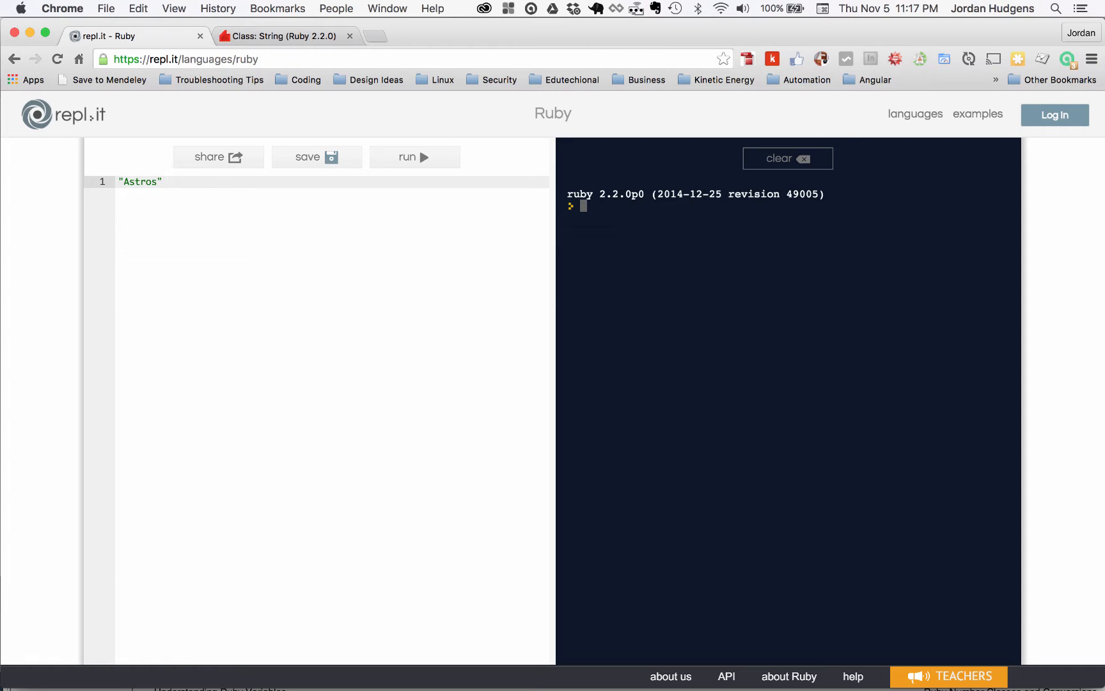
{"action": "type", "text": "."}
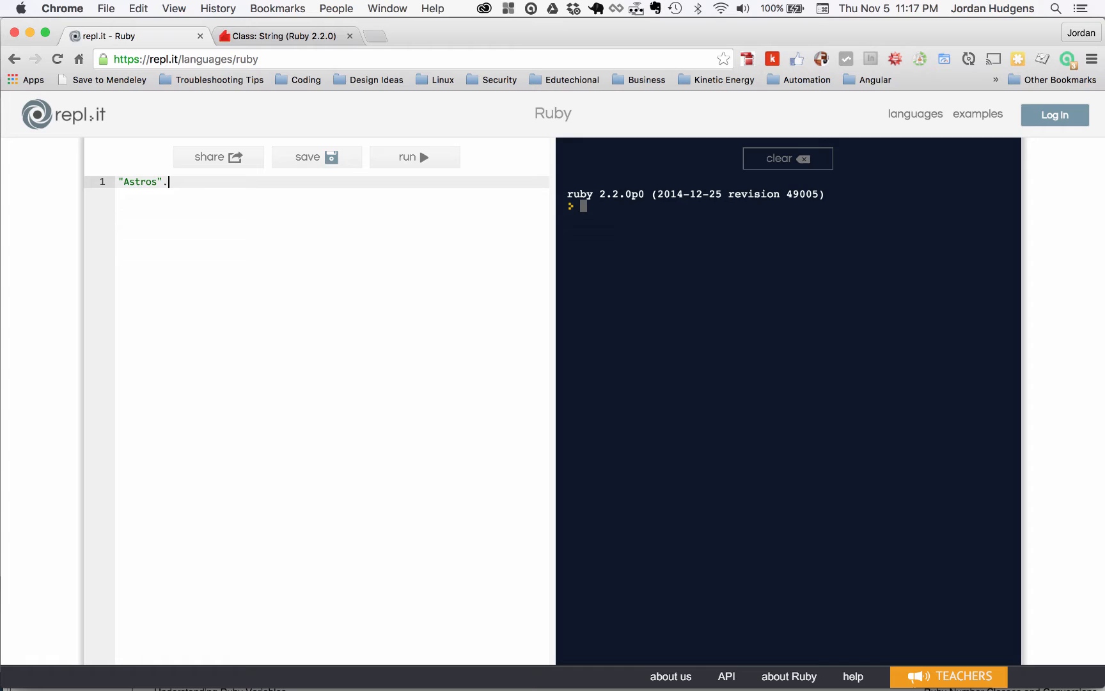
{"action": "type", "text": "upca"}
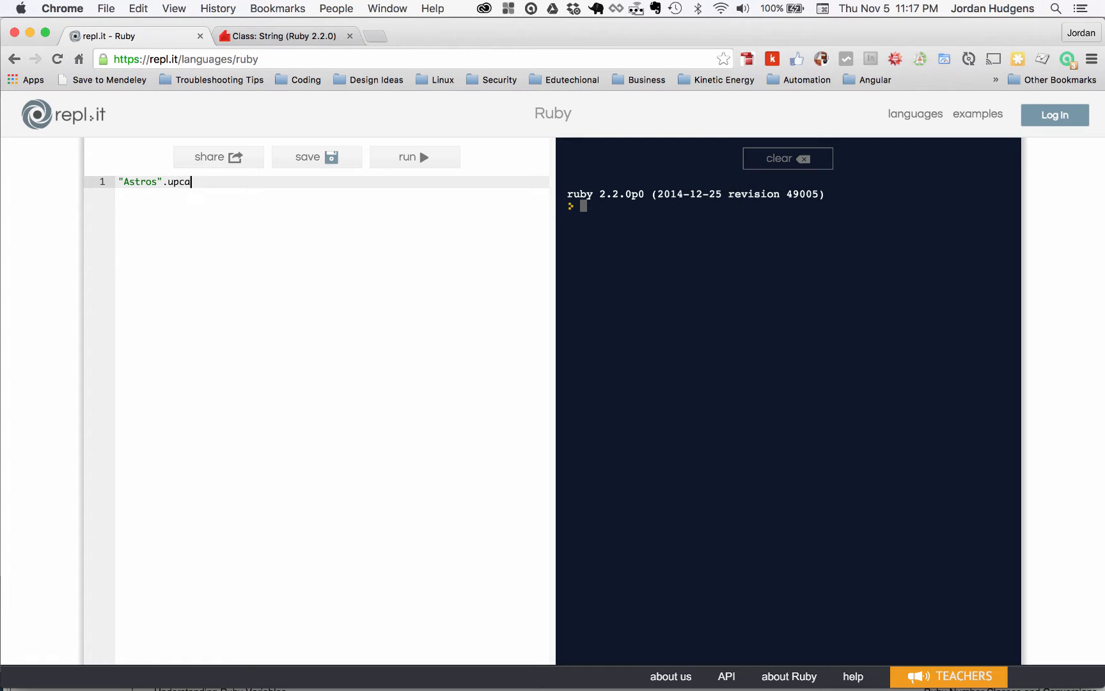
{"action": "type", "text": "se"}
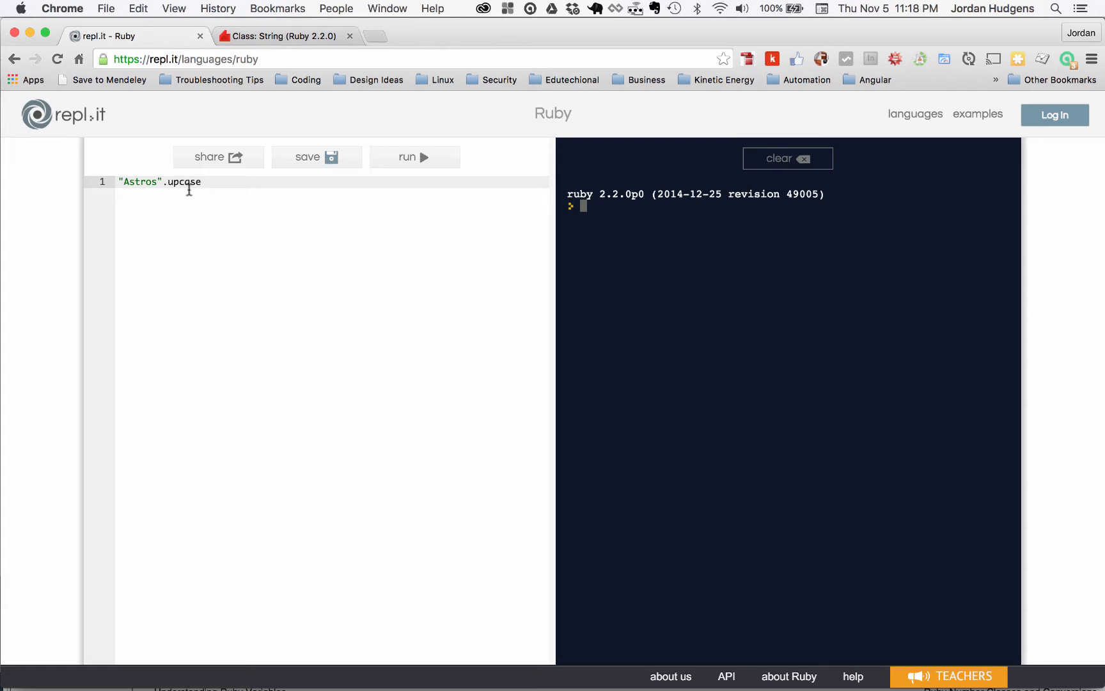
{"action": "mouse_move", "coordinate": [388, 176]}
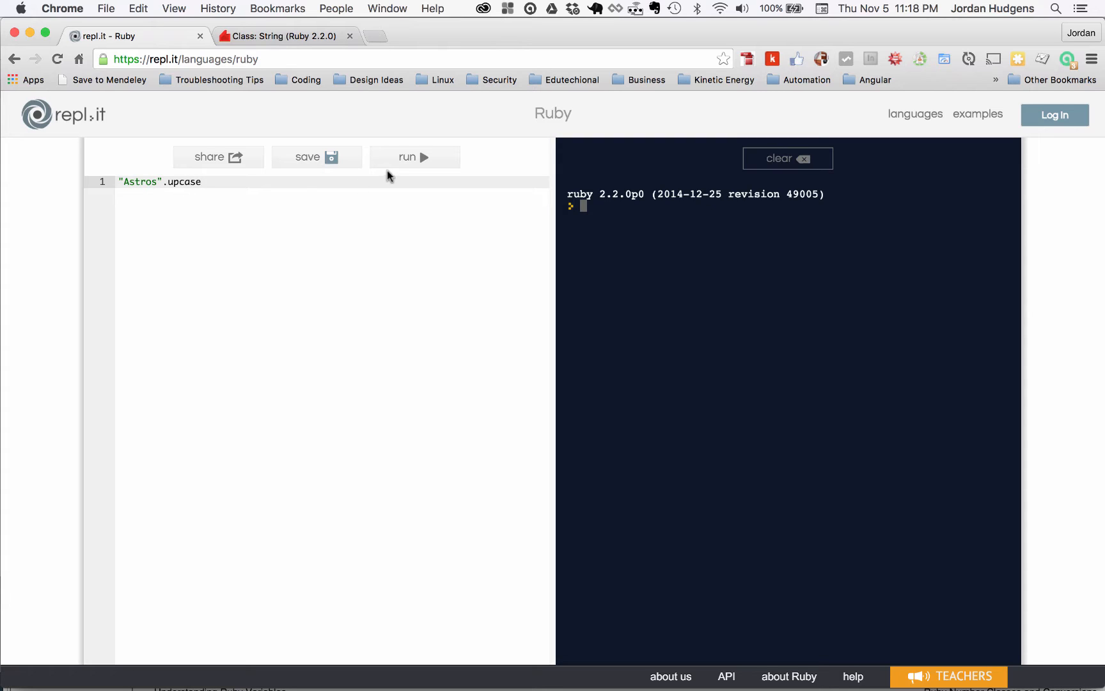
- Print "Astros" with p, running upcase then downcase to get ASTROS and astros
{"action": "type", "text": "p"}
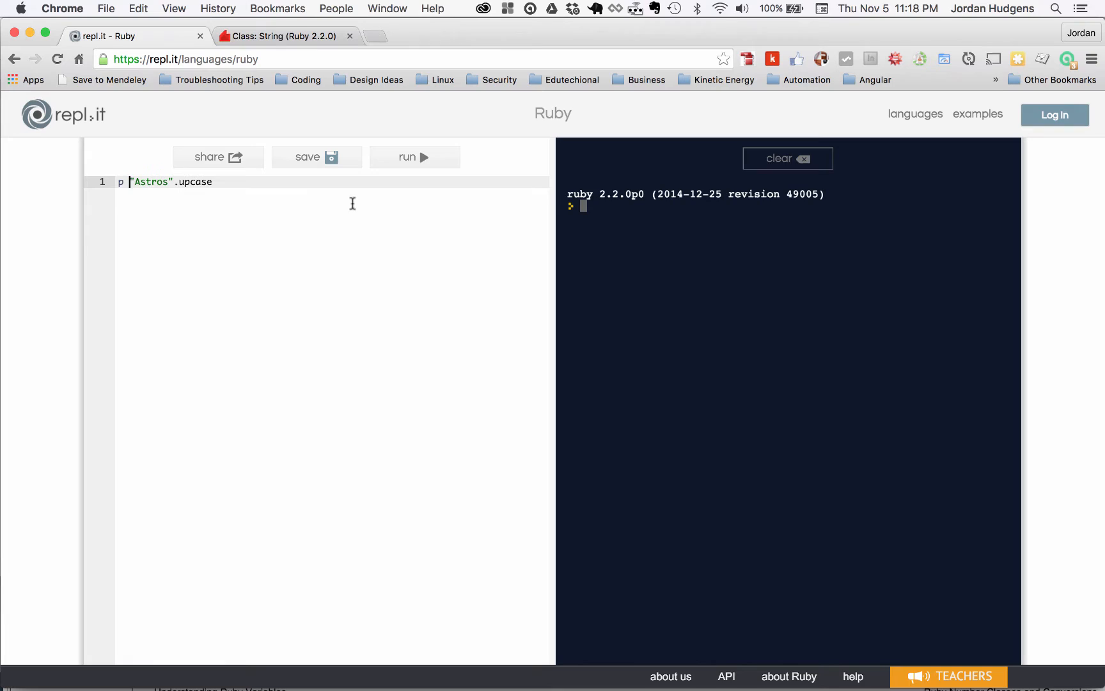
{"action": "left_click", "coordinate": [415, 156]}
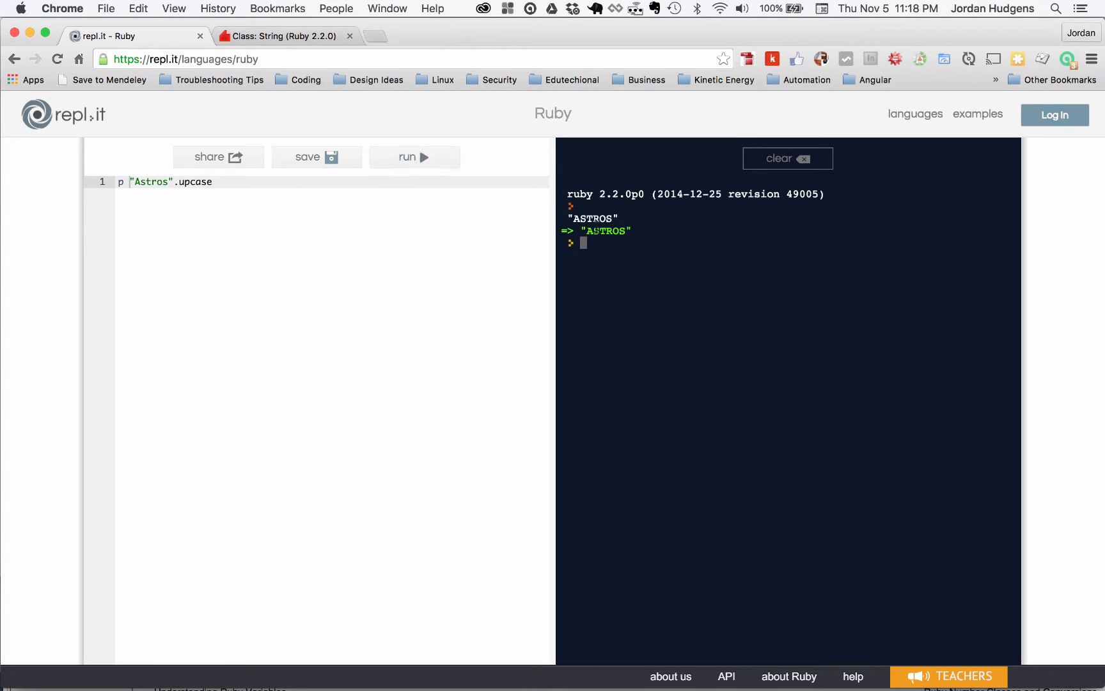
{"action": "double_click", "coordinate": [592, 218]}
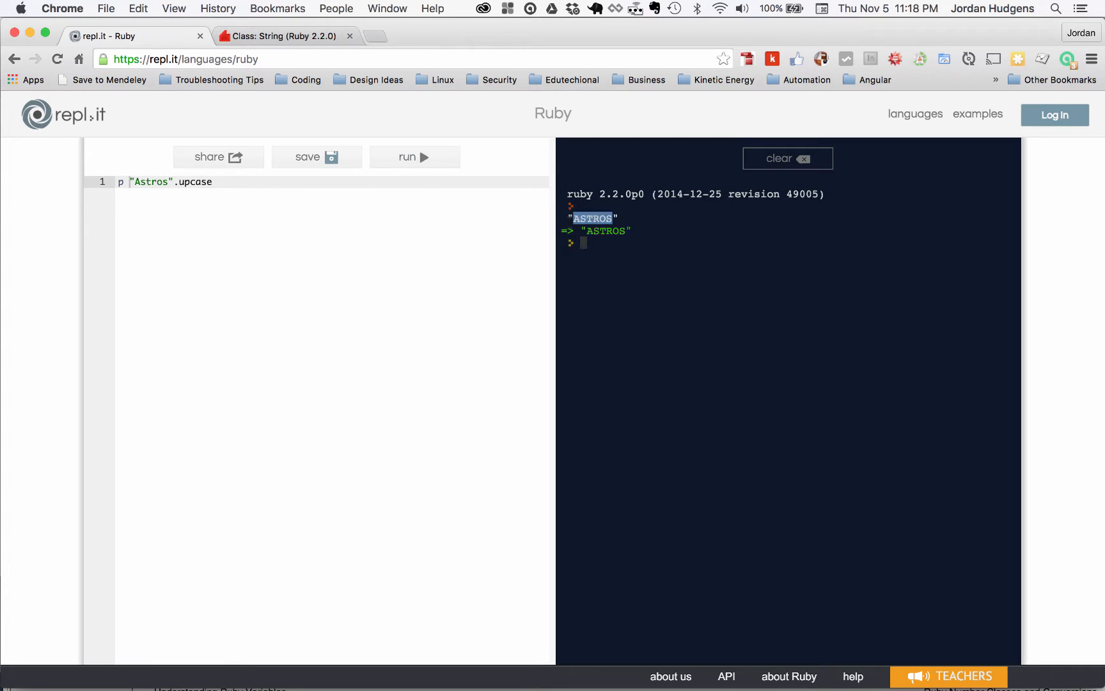
{"action": "left_click", "coordinate": [189, 181]}
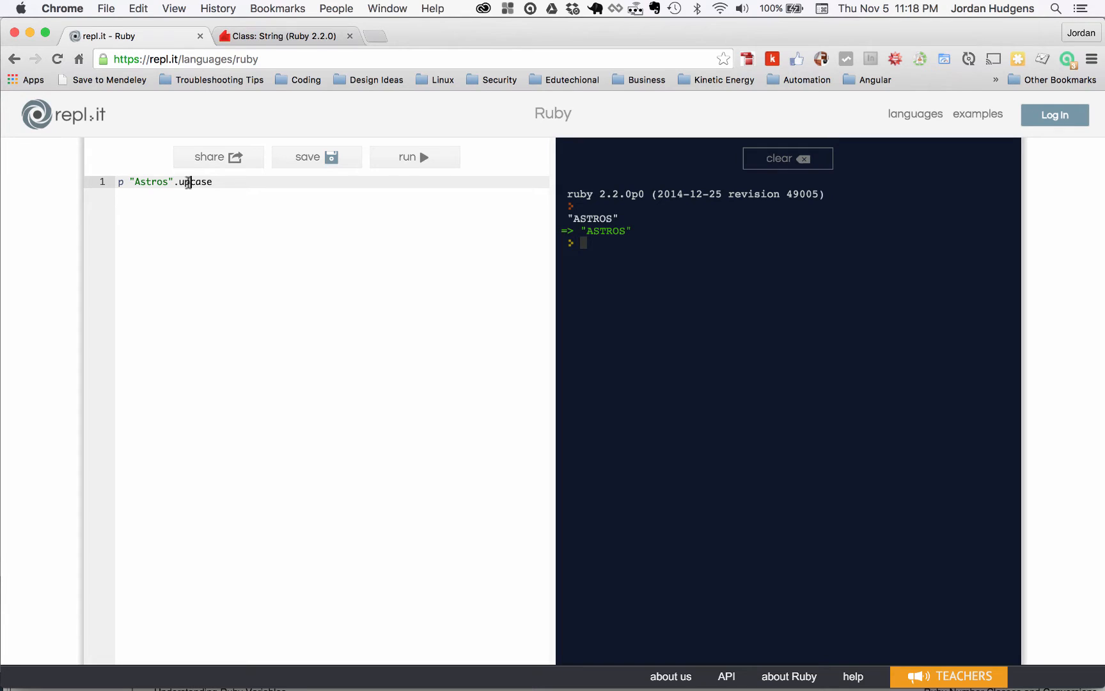
{"action": "type", "text": "downcase"}
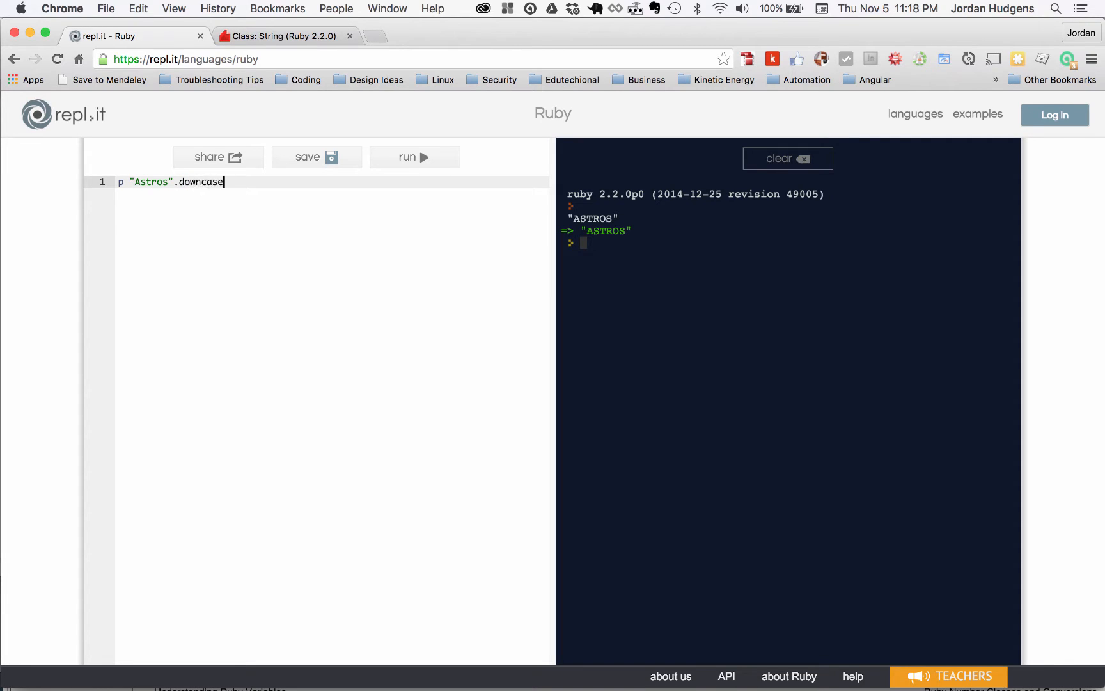
{"action": "left_click", "coordinate": [414, 156]}
{"action": "type", "text": "swap"}
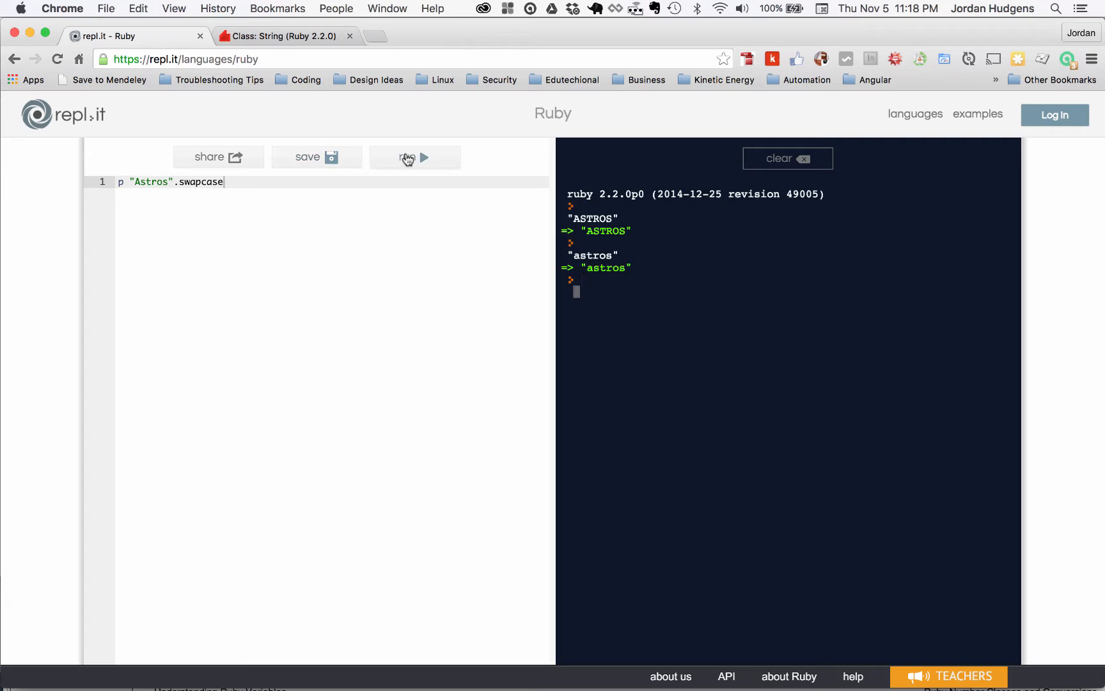
- Run the swapcase and reverse versions, printing aSTROS and sortsA
{"action": "left_click", "coordinate": [416, 156]}
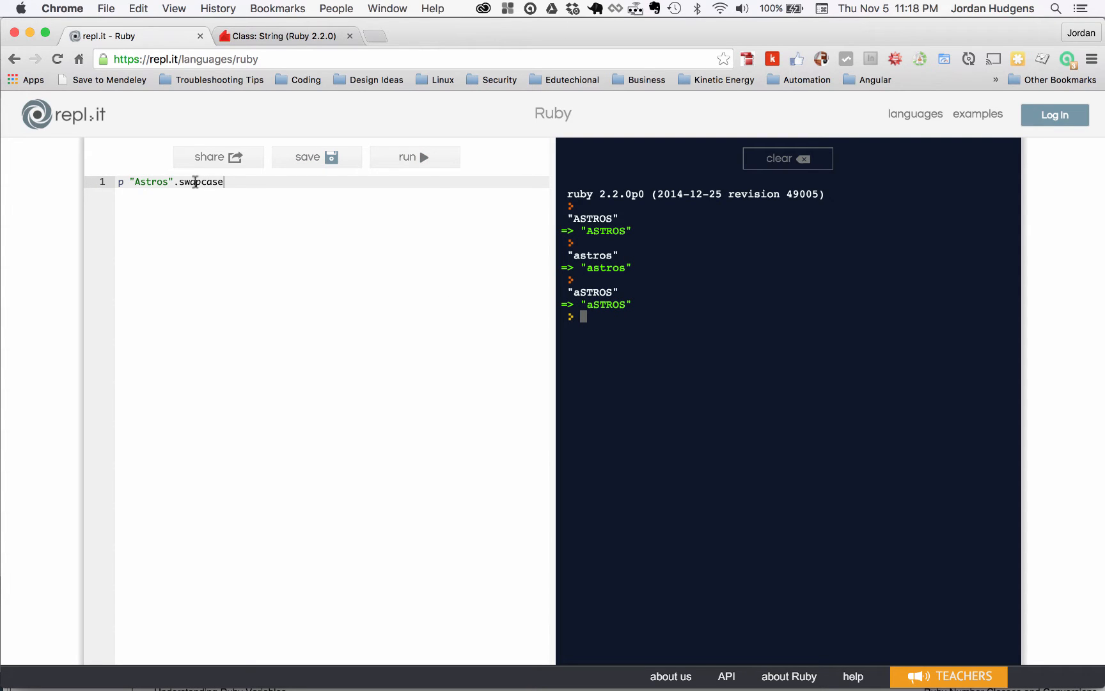
{"action": "type", "text": "re"}
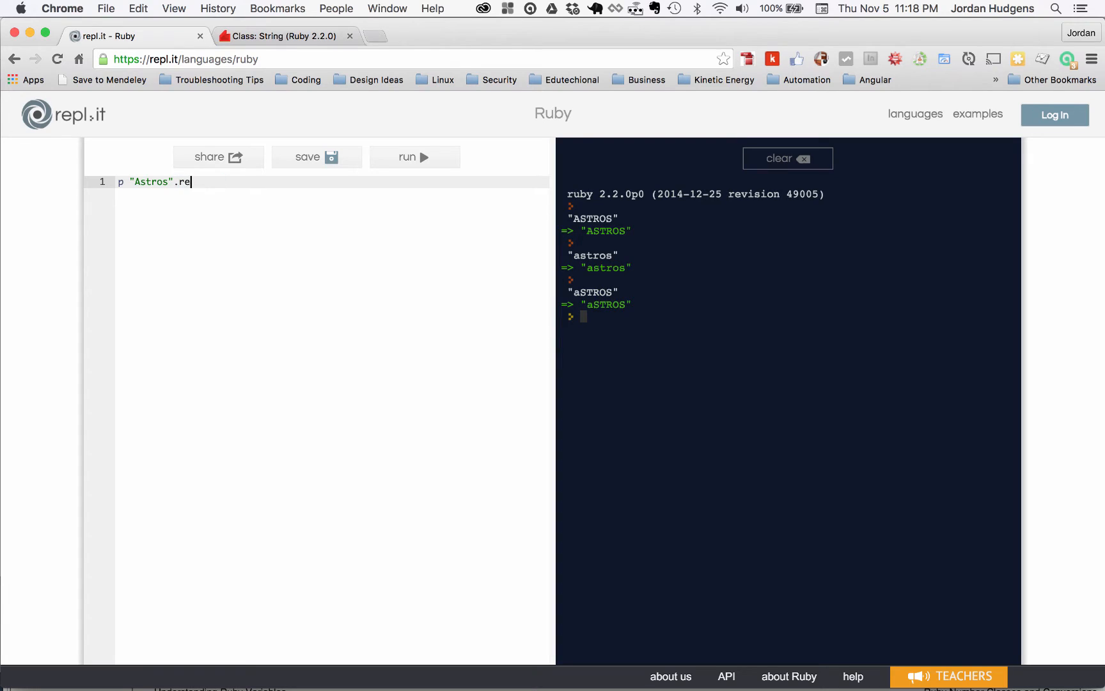
{"action": "type", "text": "verse"}
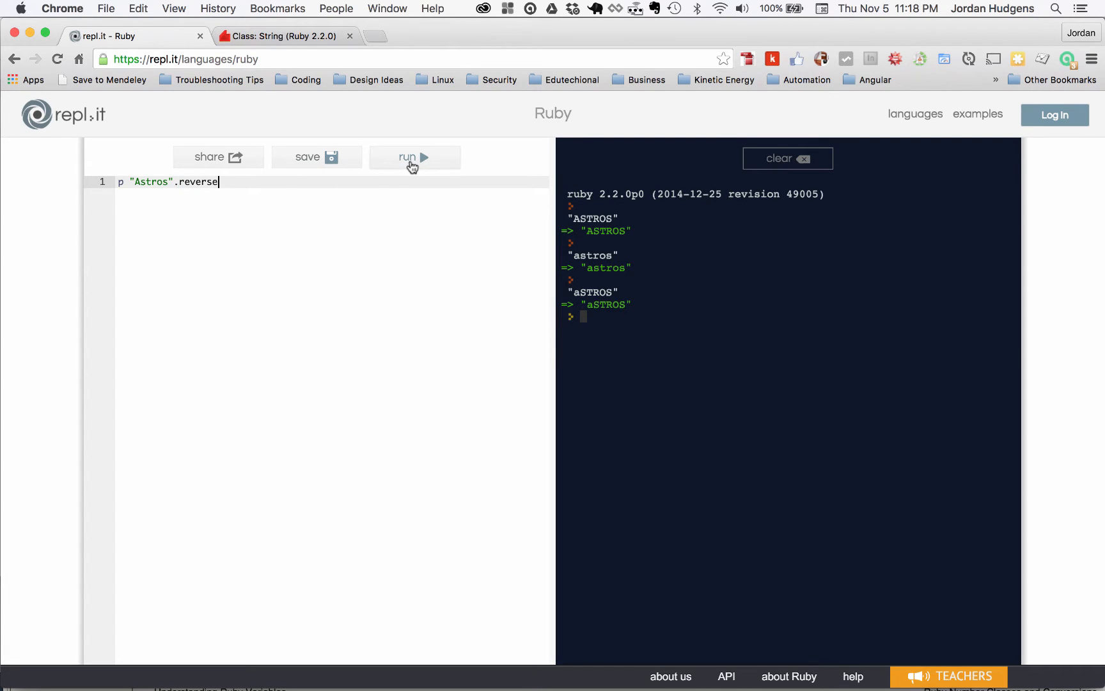
{"action": "left_click", "coordinate": [414, 157]}
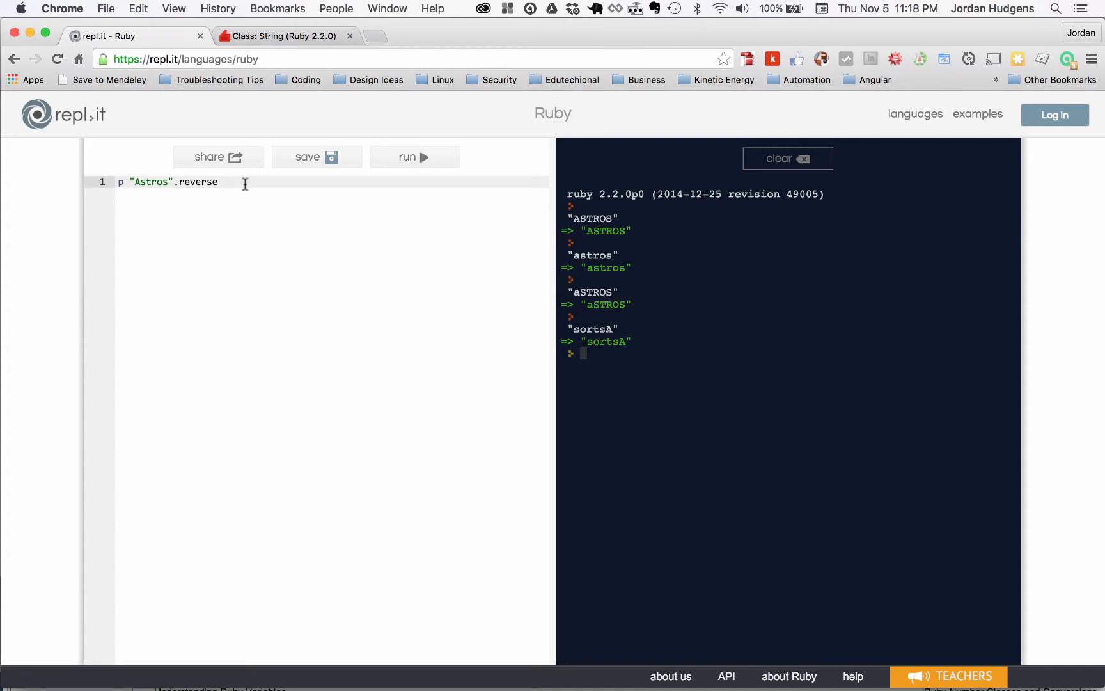
- Chain .upcase after .reverse on "Astros" and run it to print SORTSA
{"action": "type", "text": "."}
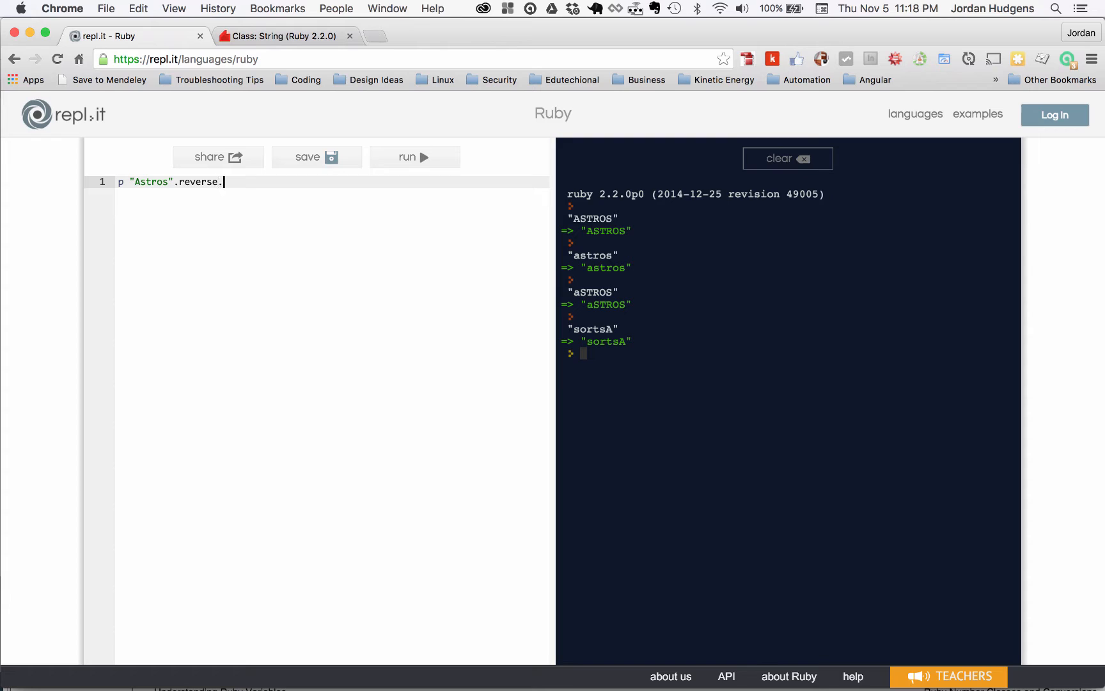
{"action": "type", "text": "u"}
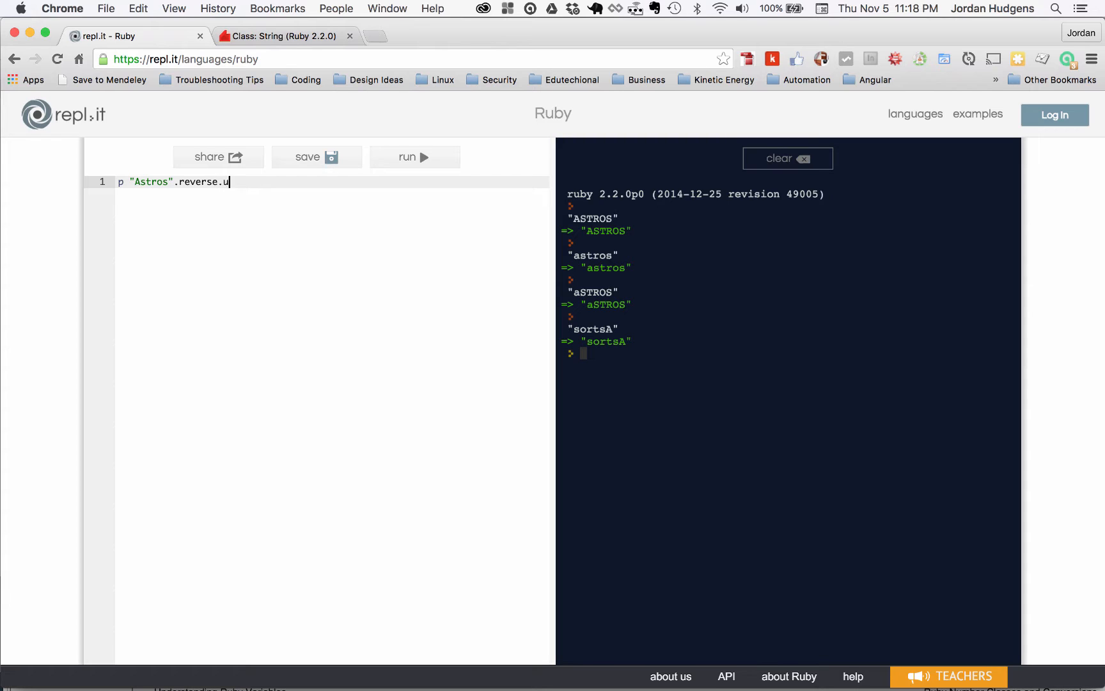
{"action": "type", "text": "pcase"}
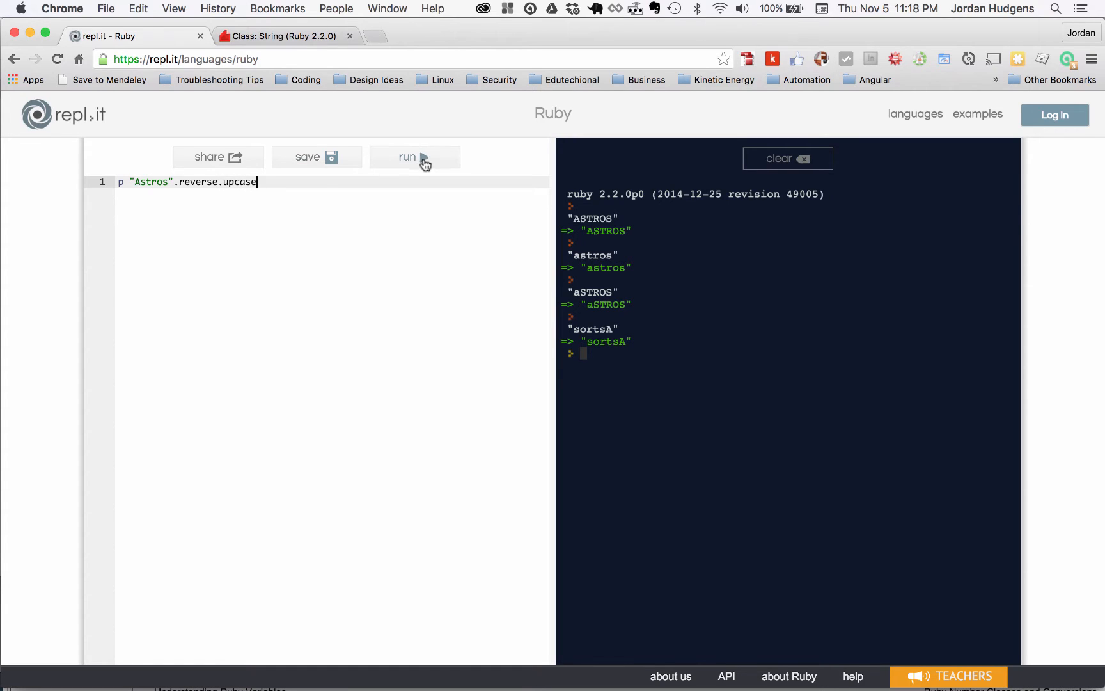
{"action": "left_click", "coordinate": [414, 156]}
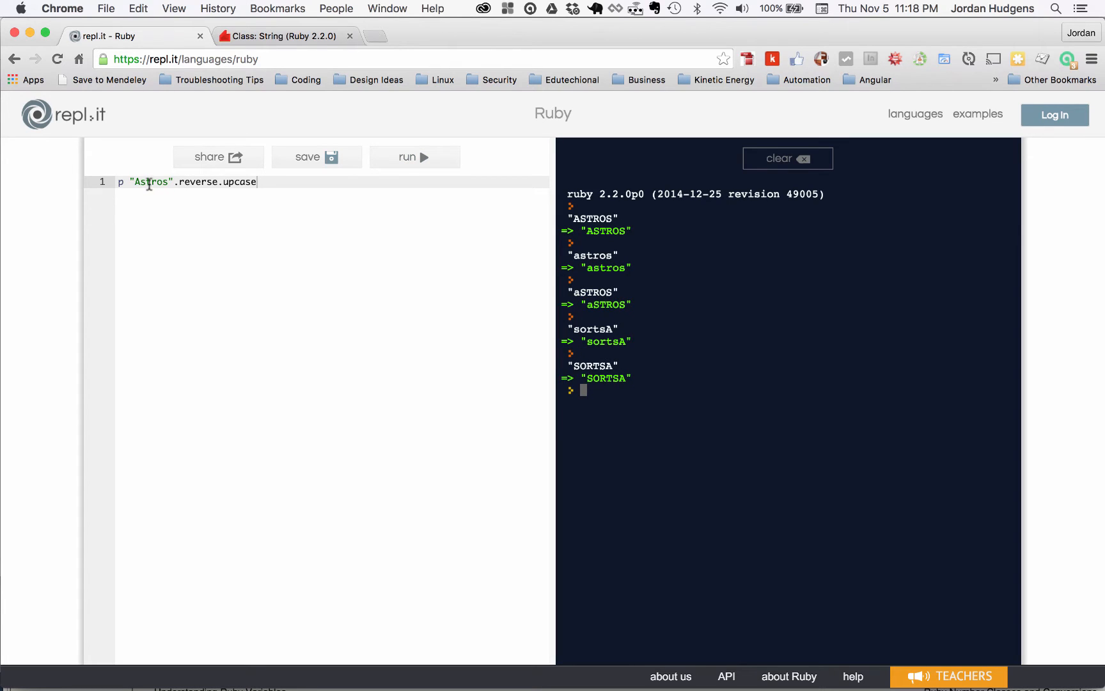
{"action": "mouse_move", "coordinate": [233, 204]}
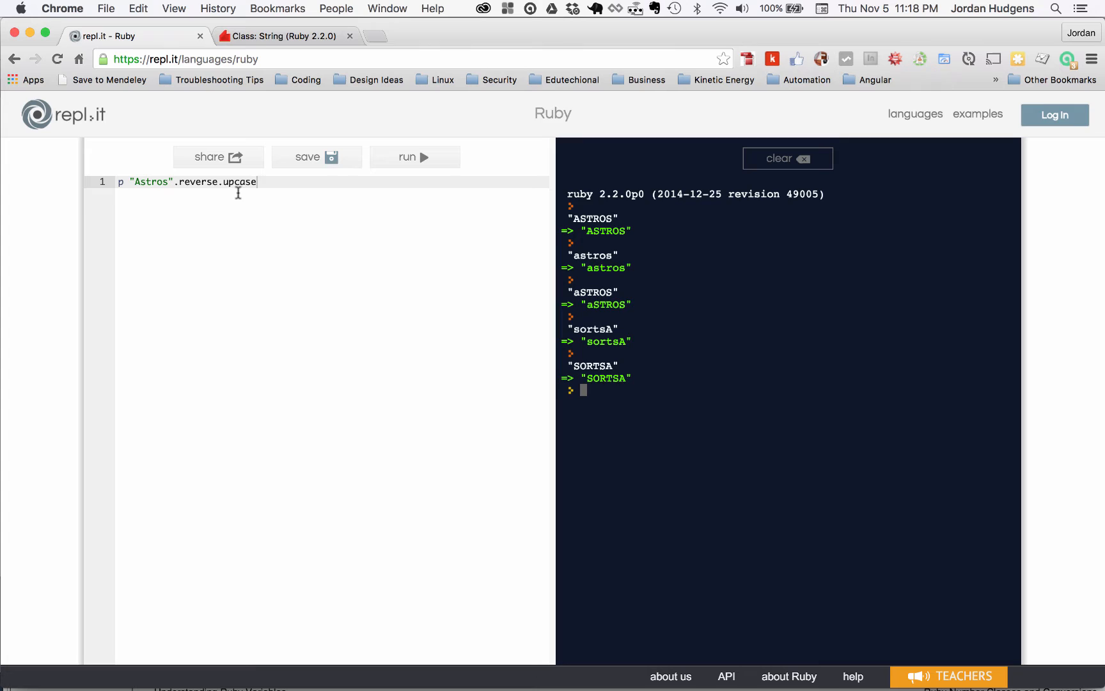
{"action": "double_click", "coordinate": [200, 182]}
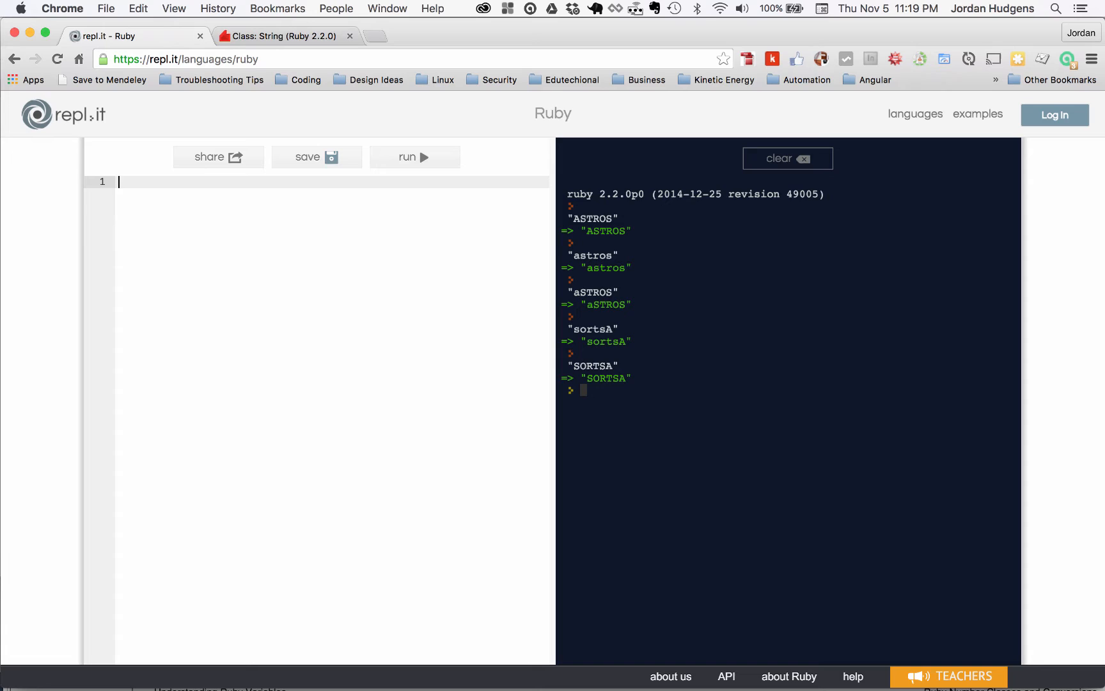
- Write p "Milk".upcase and p "milk".upcase and run them to print MILK twice
{"action": "type", "text": "\"Milk"}
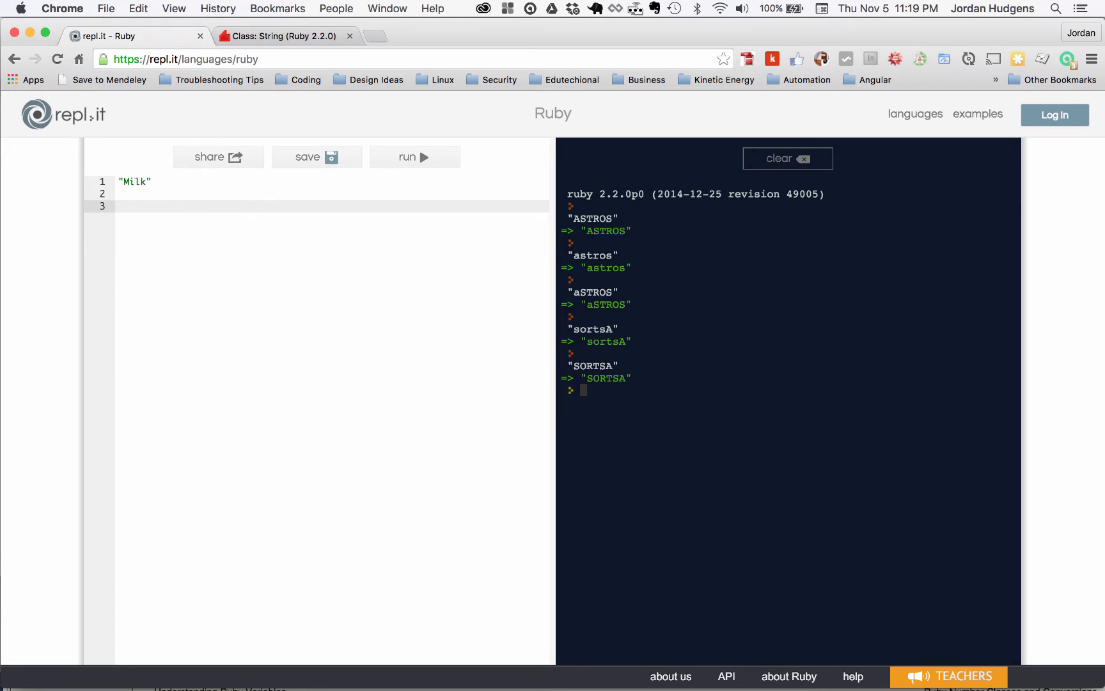
{"action": "type", "text": "\"m\""}
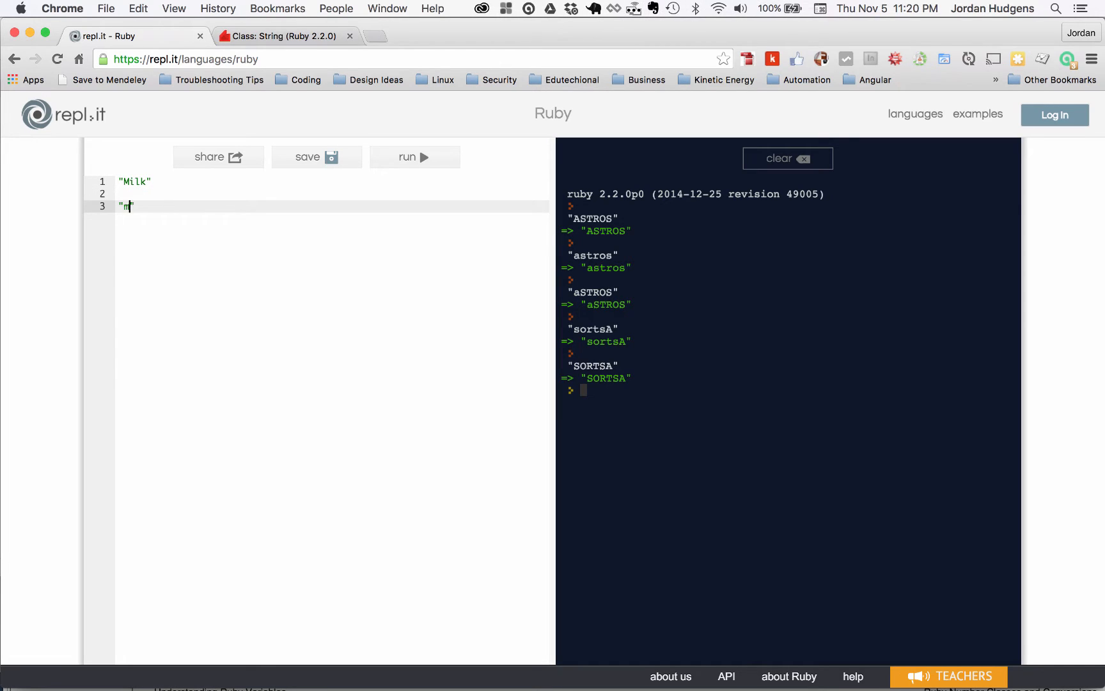
{"action": "type", "text": "ilk"}
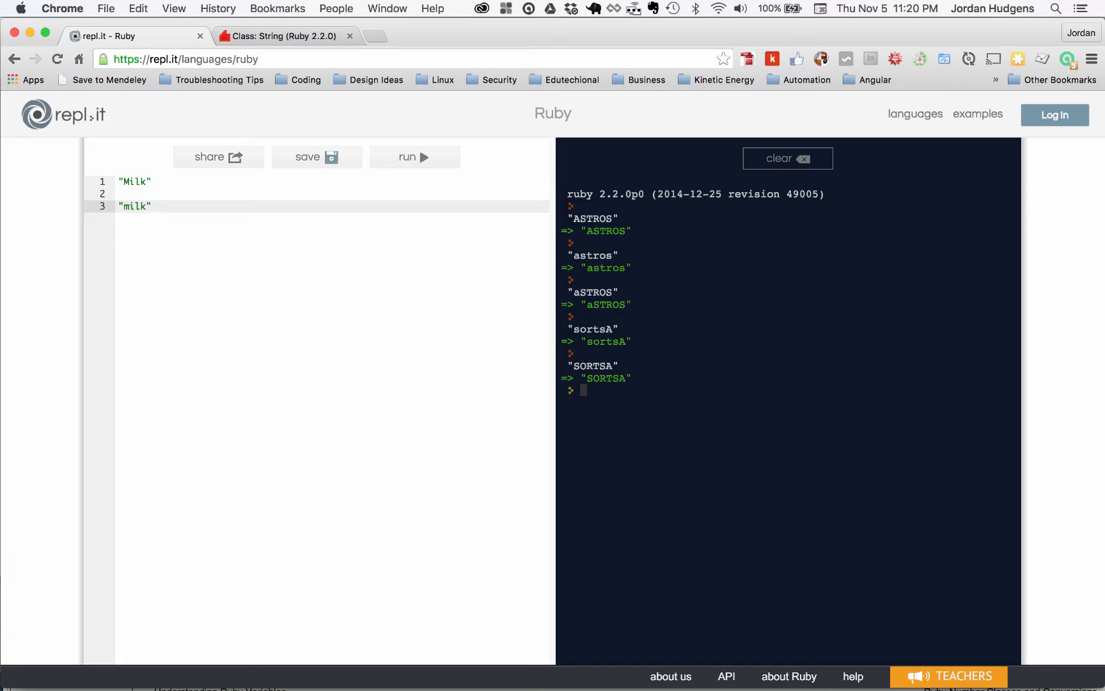
{"action": "left_click", "coordinate": [141, 206]}
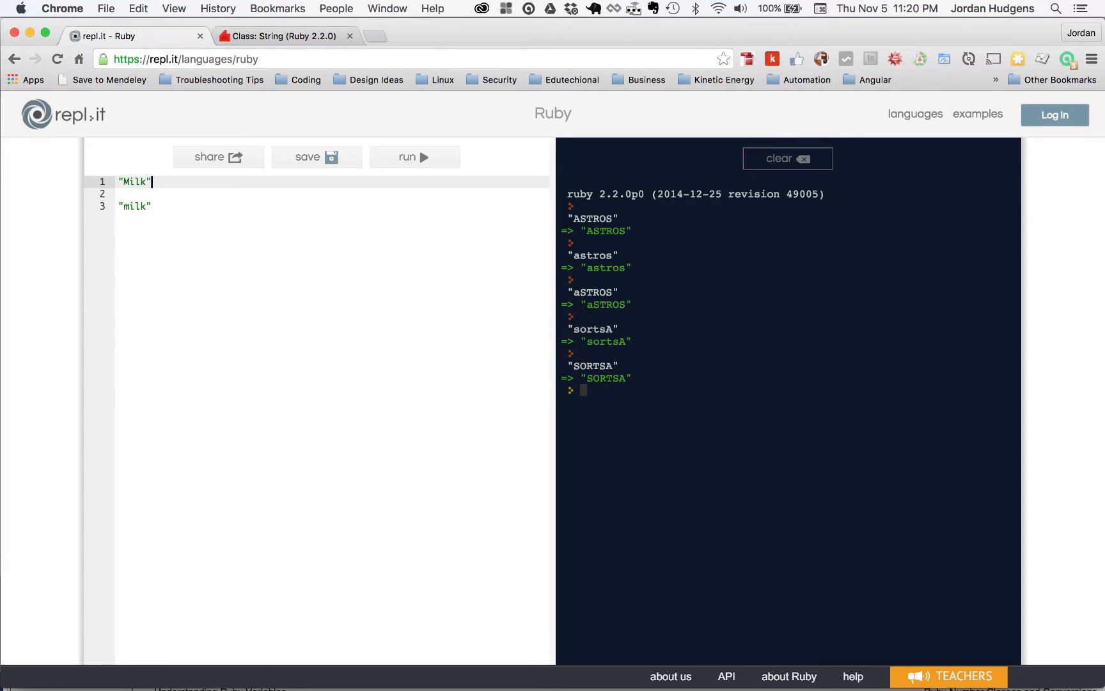
{"action": "type", "text": "."}
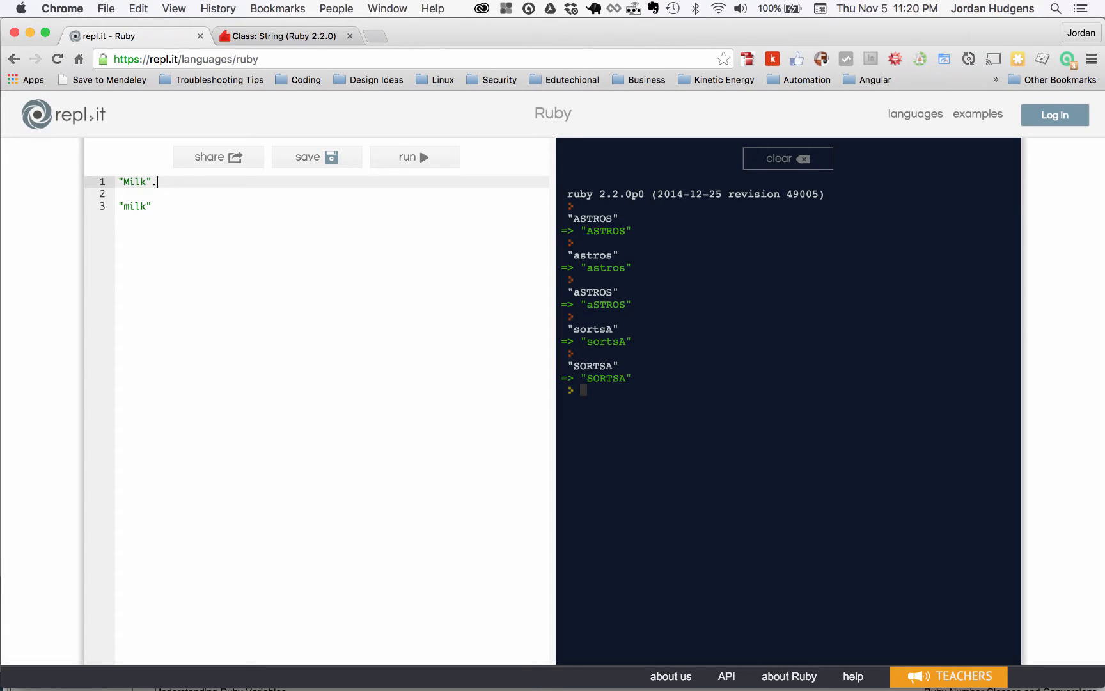
{"action": "type", "text": "upcase"}
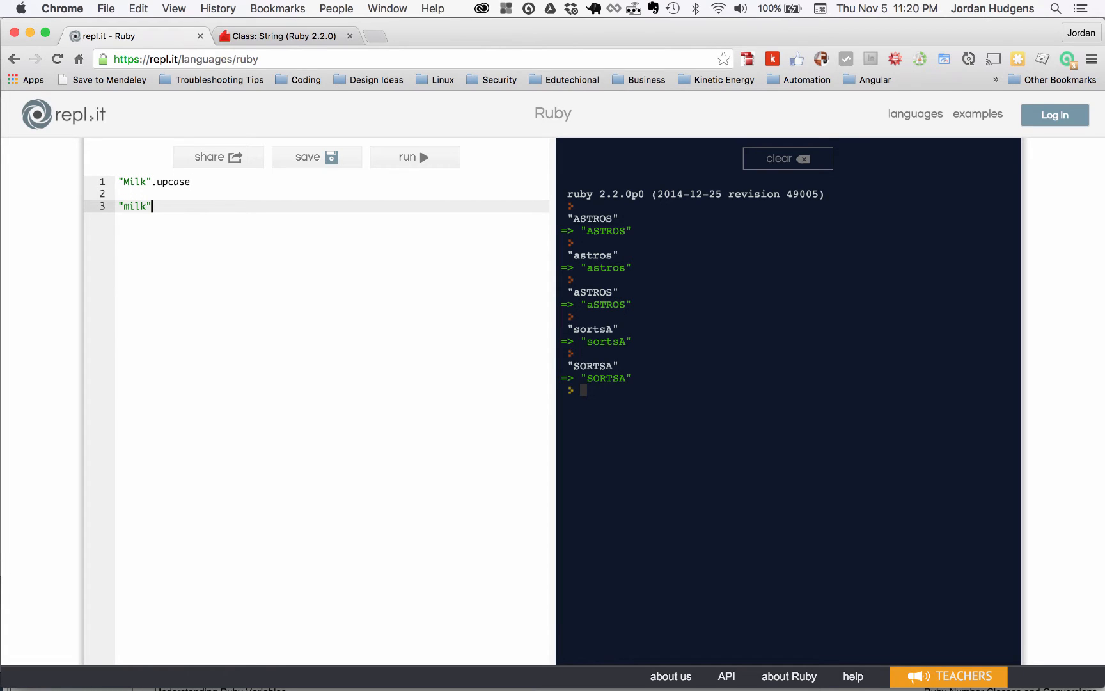
{"action": "type", "text": "."}
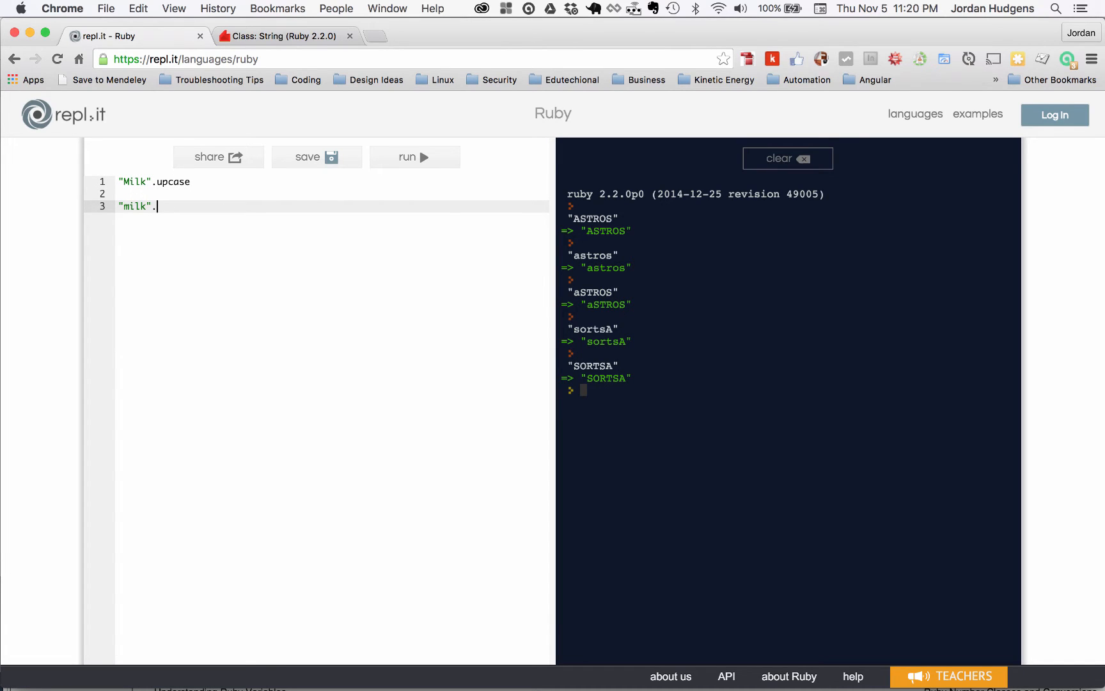
{"action": "type", "text": "upcase"}
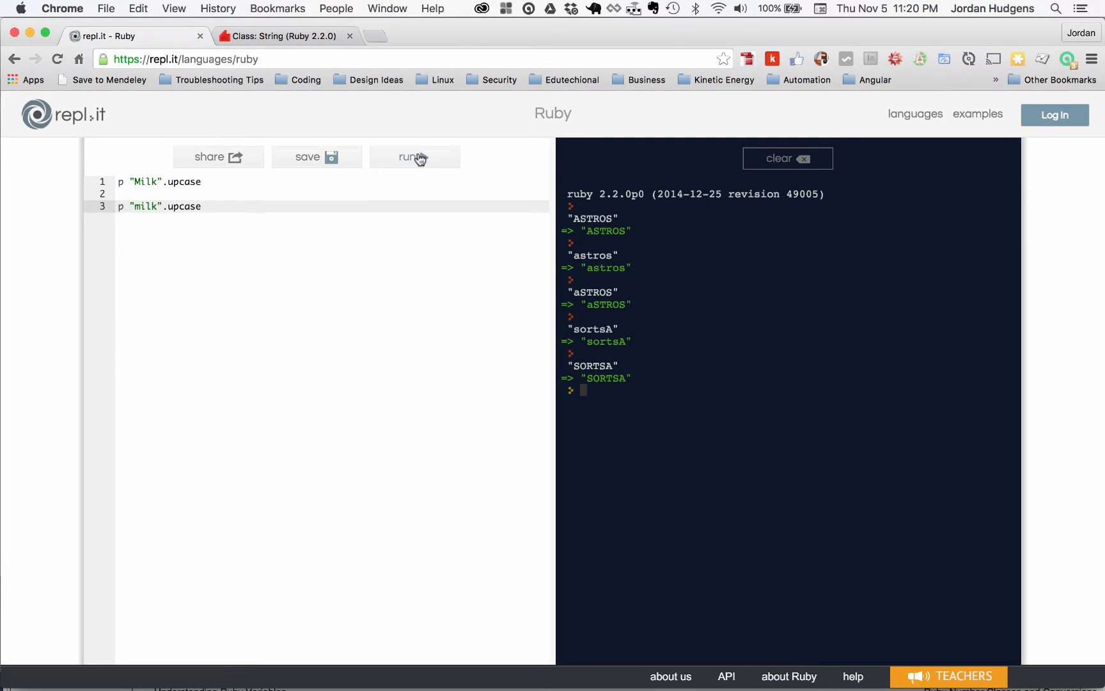
{"action": "left_click", "coordinate": [415, 156]}
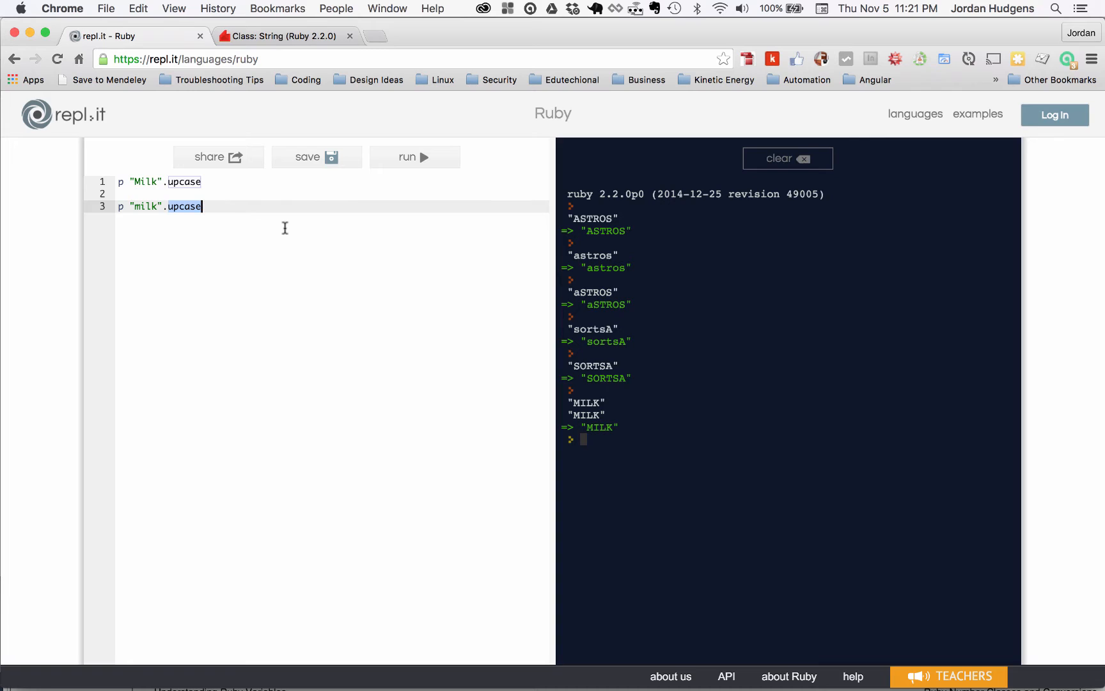
{"action": "mouse_move", "coordinate": [267, 228]}
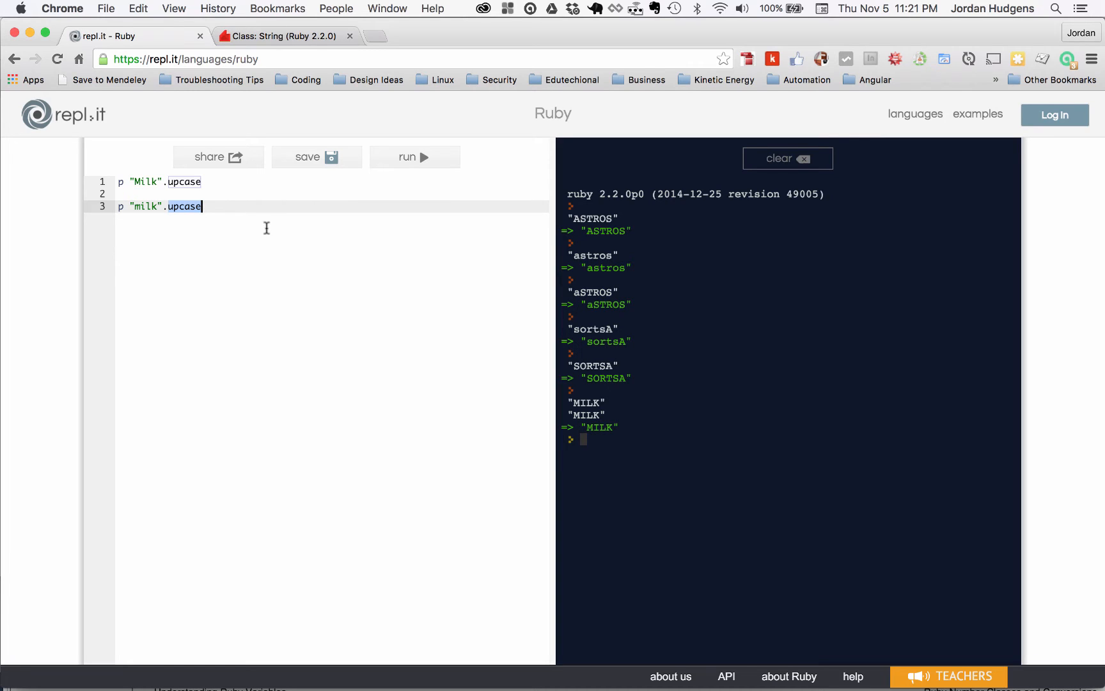
{"action": "mouse_move", "coordinate": [159, 205]}
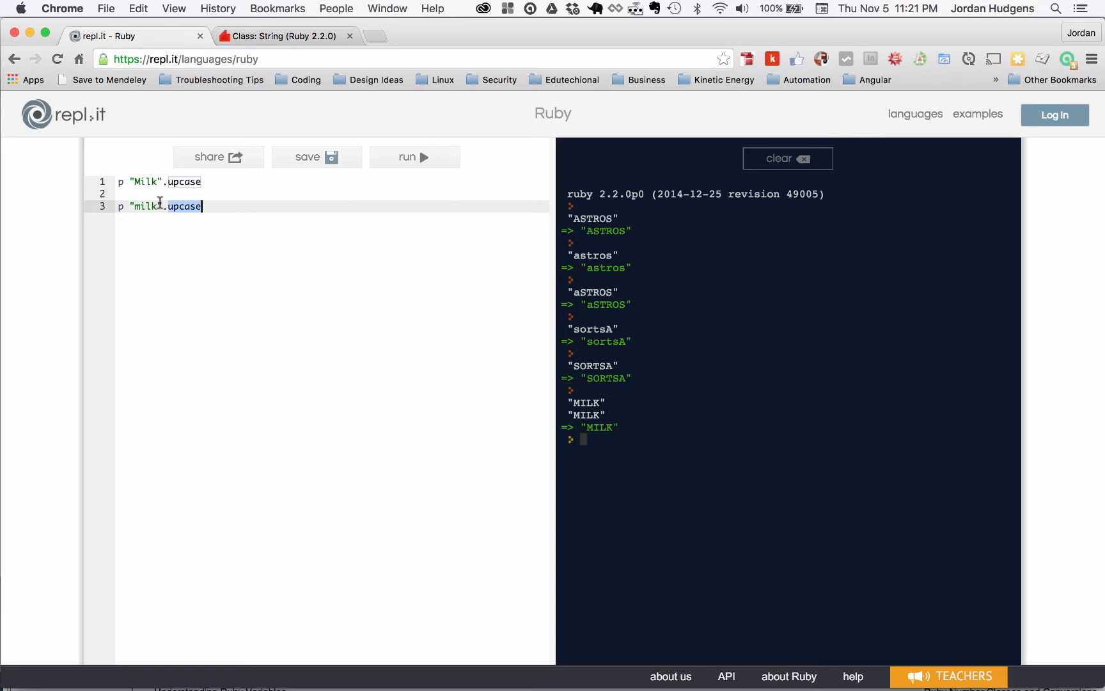
{"action": "mouse_move", "coordinate": [218, 229]}
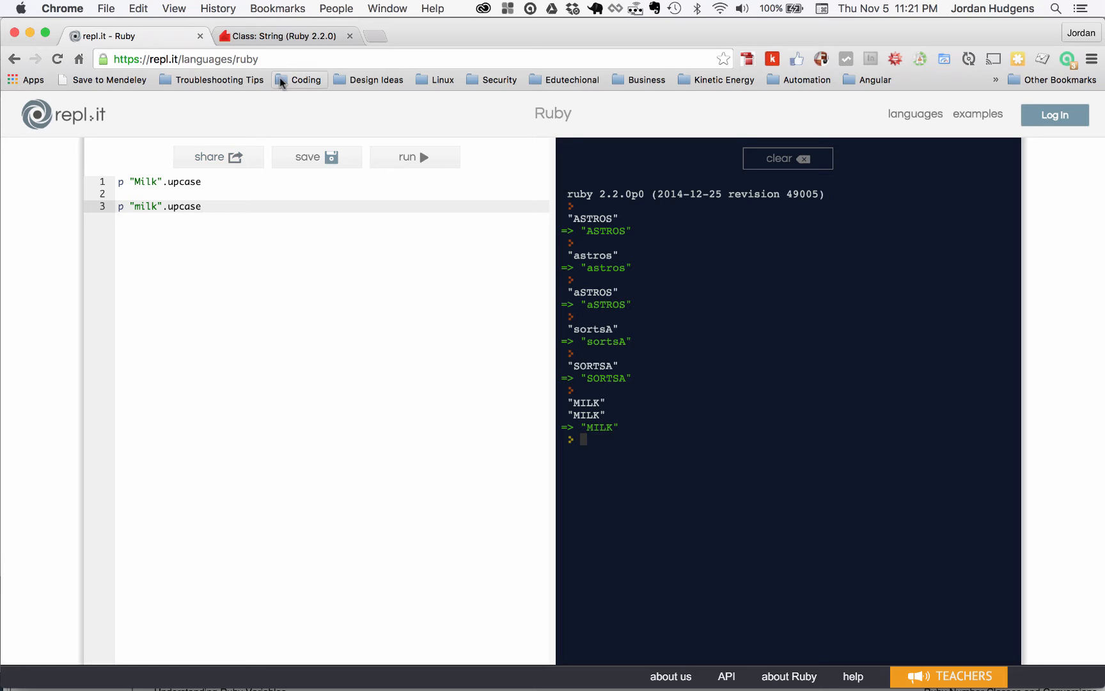
{"action": "mouse_move", "coordinate": [238, 180]}
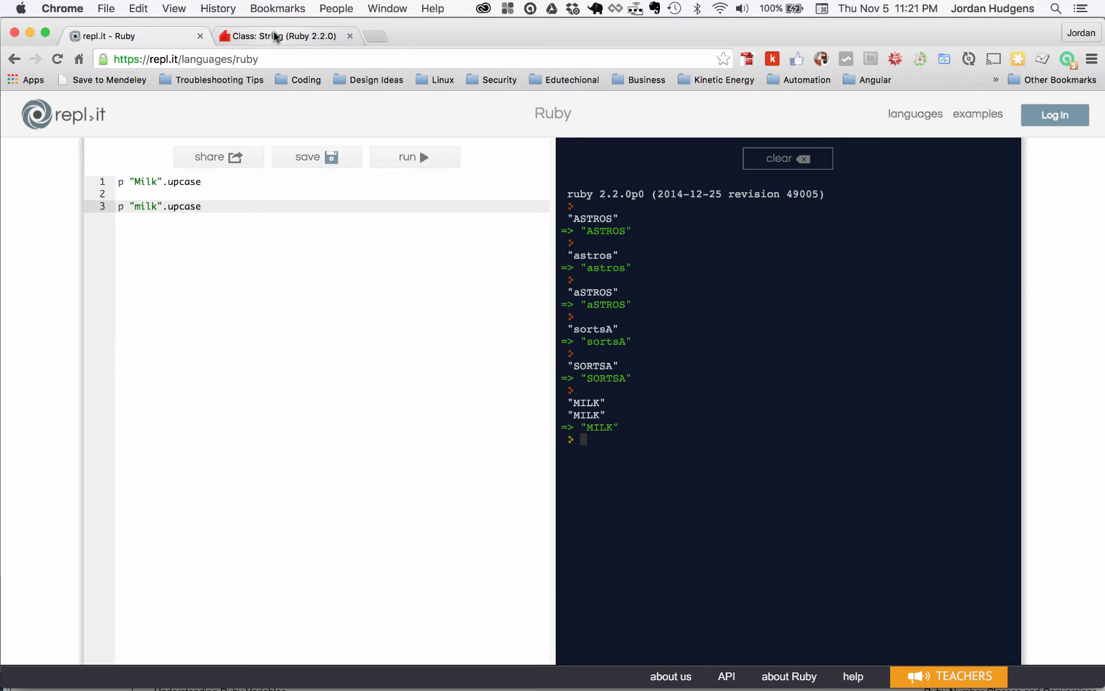
{"action": "left_click", "coordinate": [275, 36]}
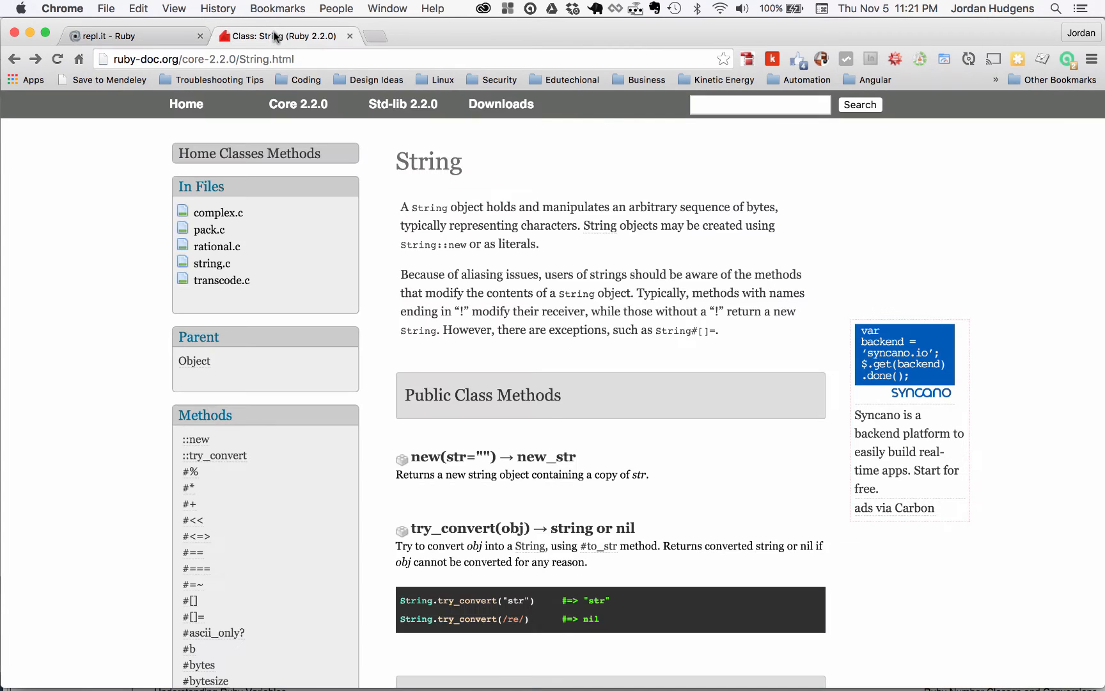
{"action": "mouse_move", "coordinate": [144, 250]}
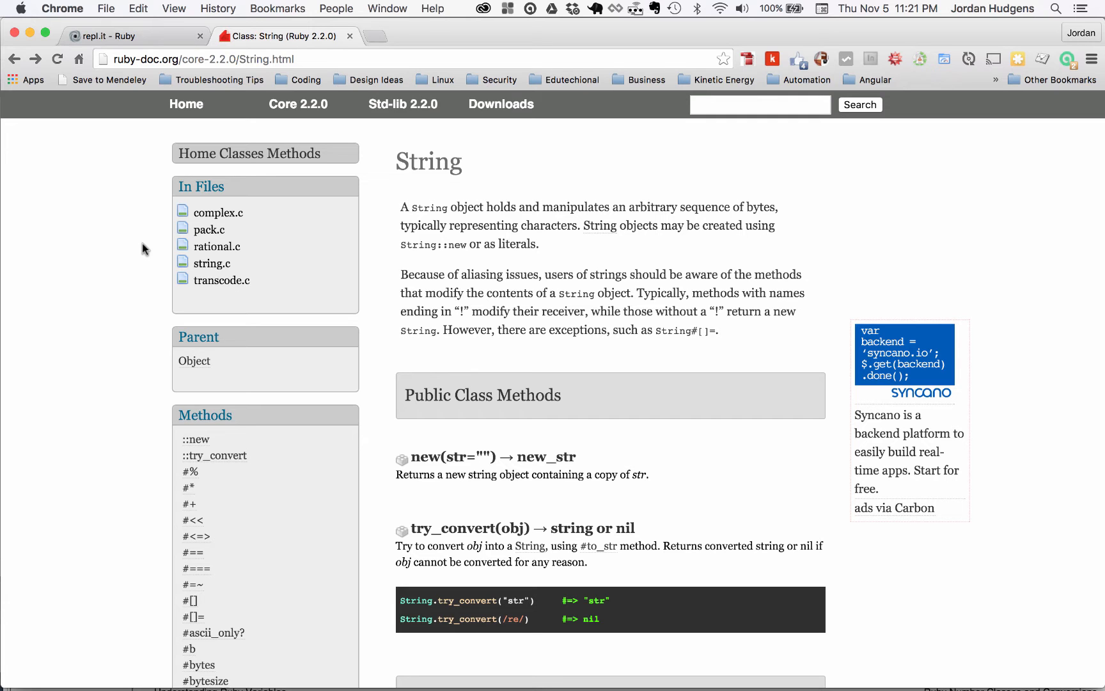
{"action": "mouse_move", "coordinate": [369, 283]}
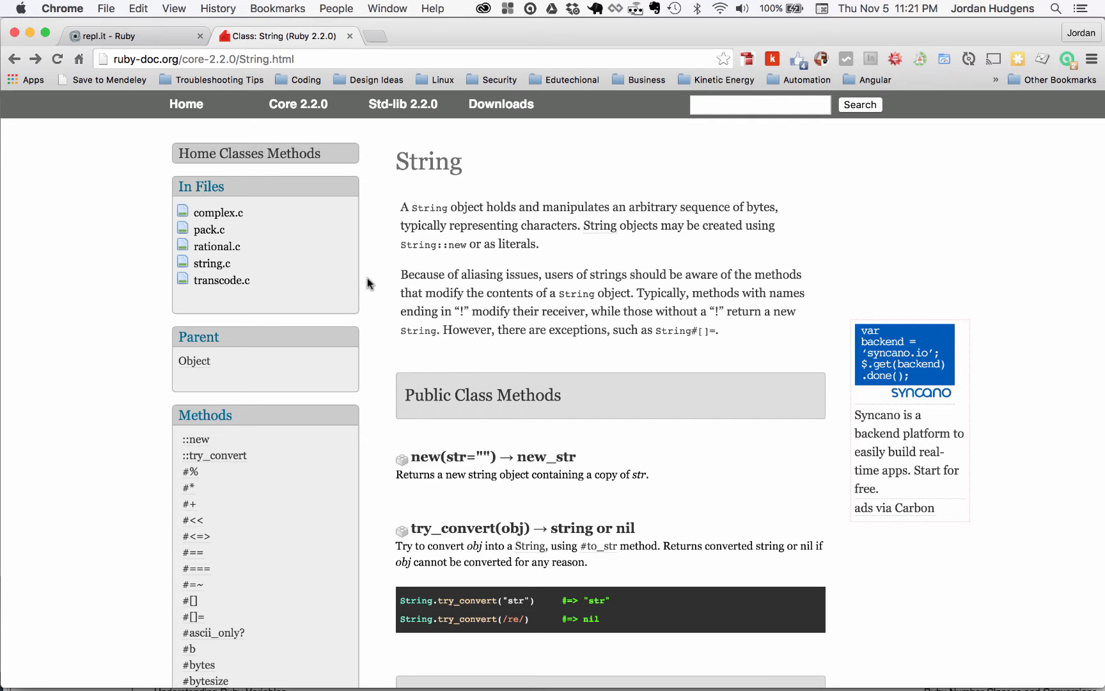
{"action": "scroll", "scroll_direction": "down", "scroll_amount": 3}
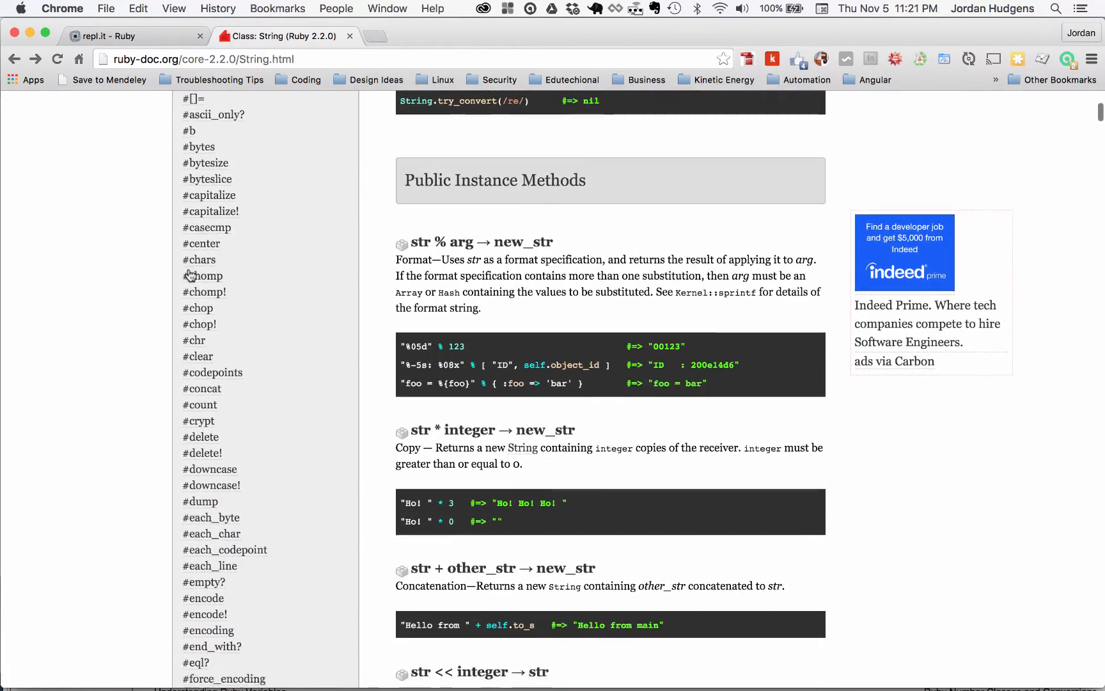
{"action": "scroll", "scroll_direction": "down", "scroll_amount": 3}
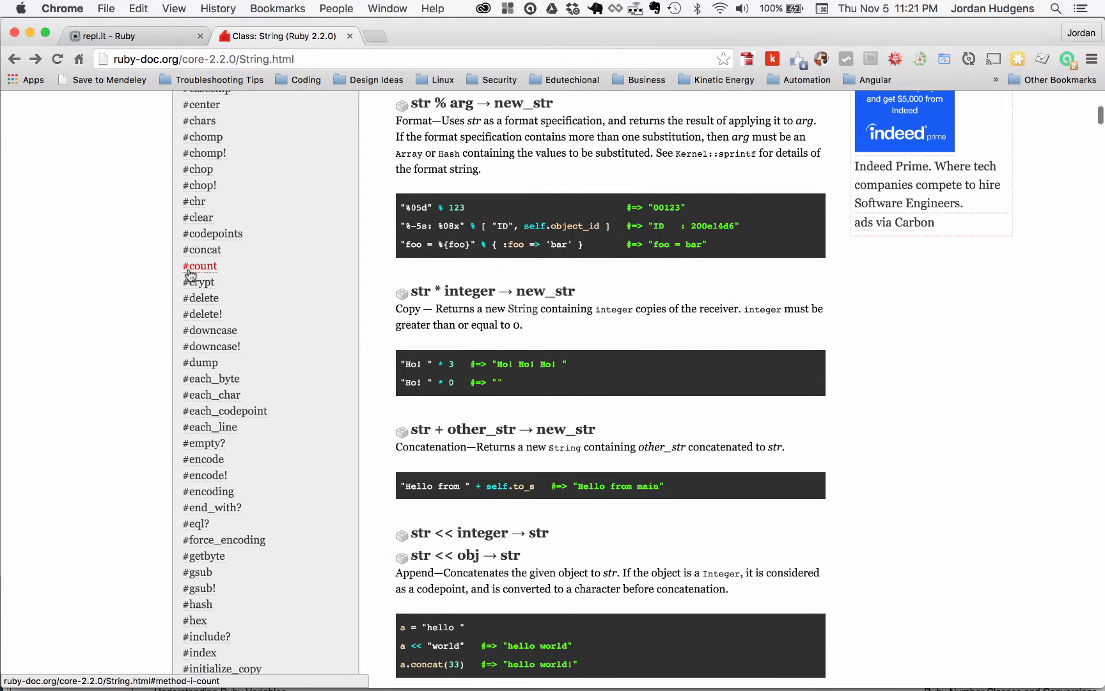
{"action": "mouse_move", "coordinate": [285, 296]}
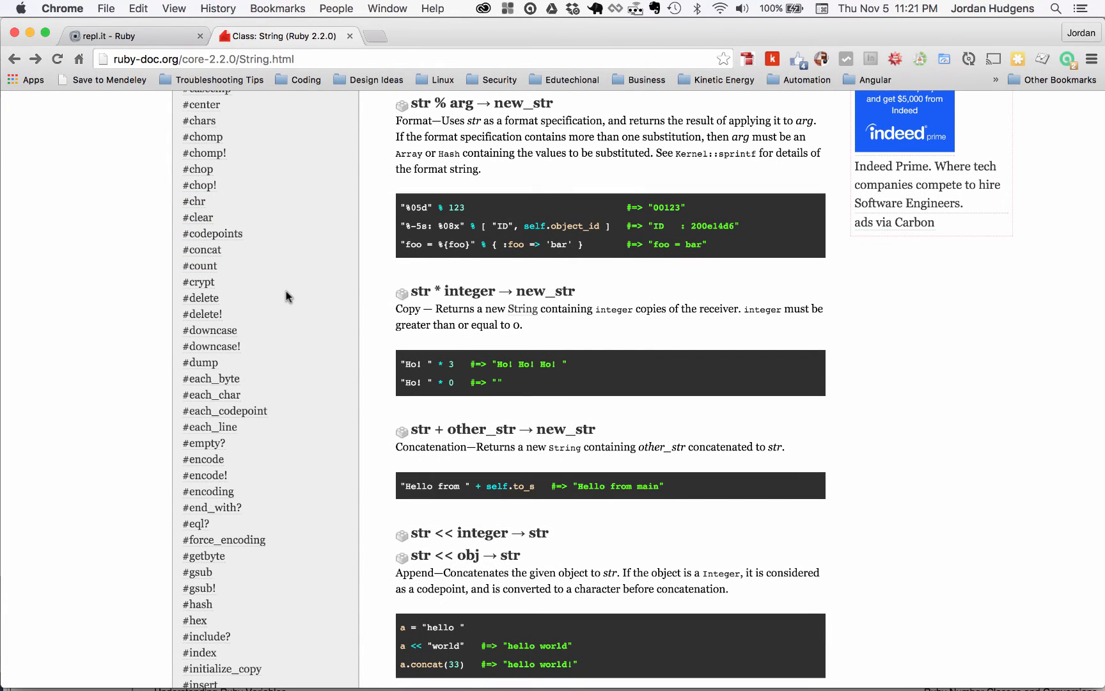
{"action": "scroll", "scroll_direction": "down", "scroll_amount": 3}
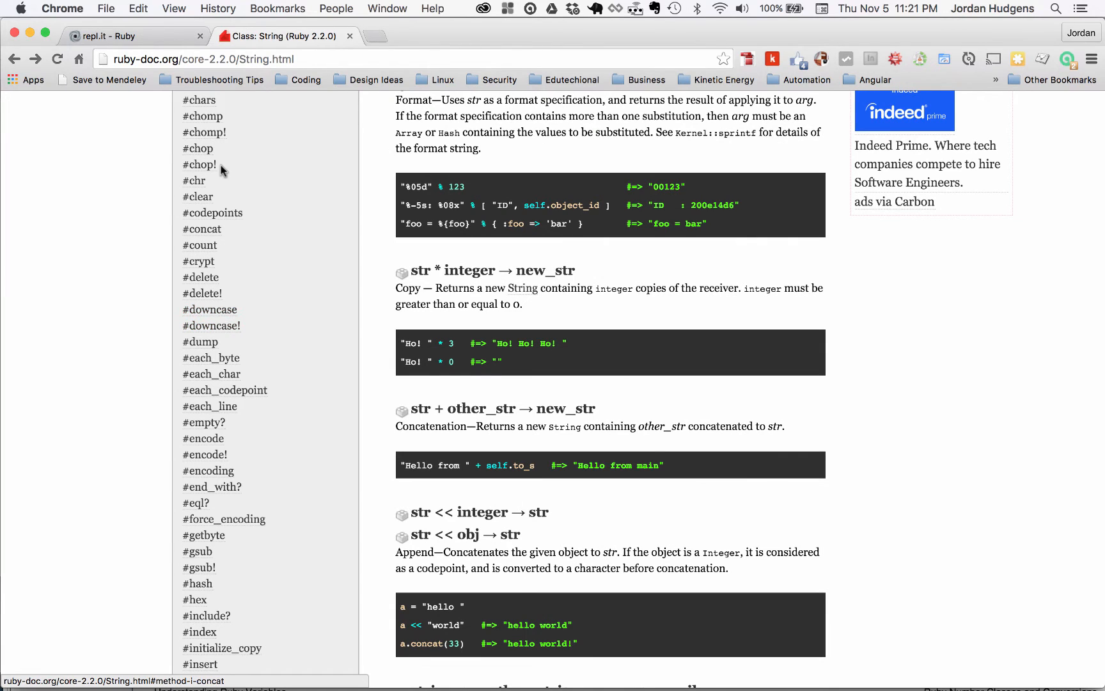
{"action": "mouse_move", "coordinate": [211, 326]}
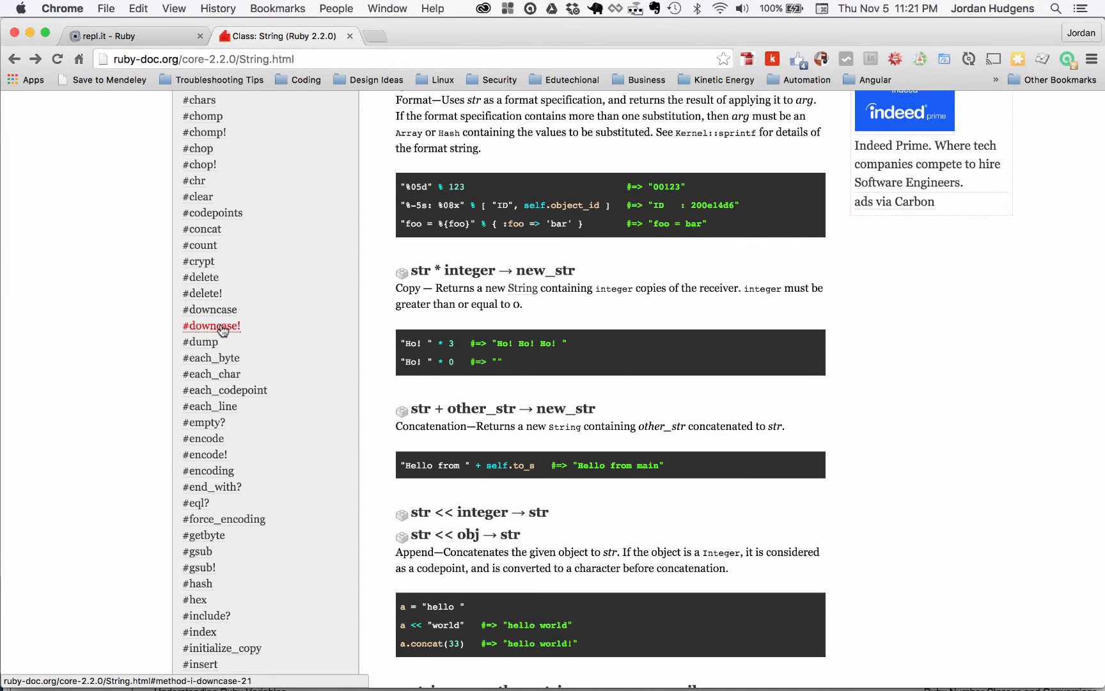
{"action": "mouse_move", "coordinate": [225, 327]}
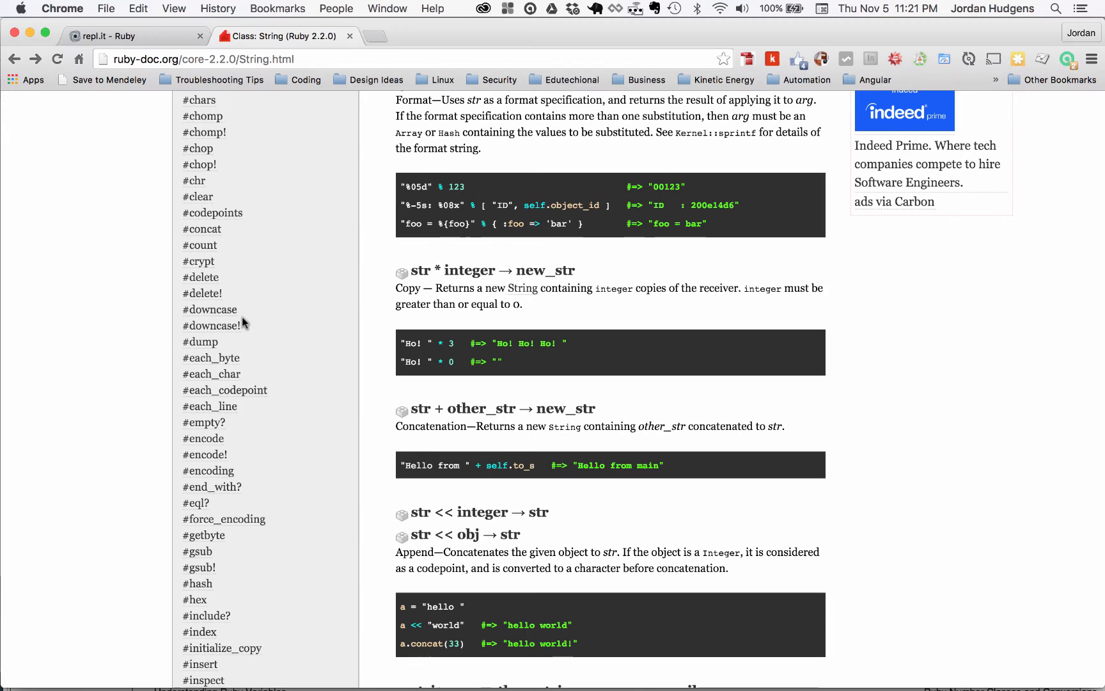
{"action": "mouse_move", "coordinate": [253, 331]}
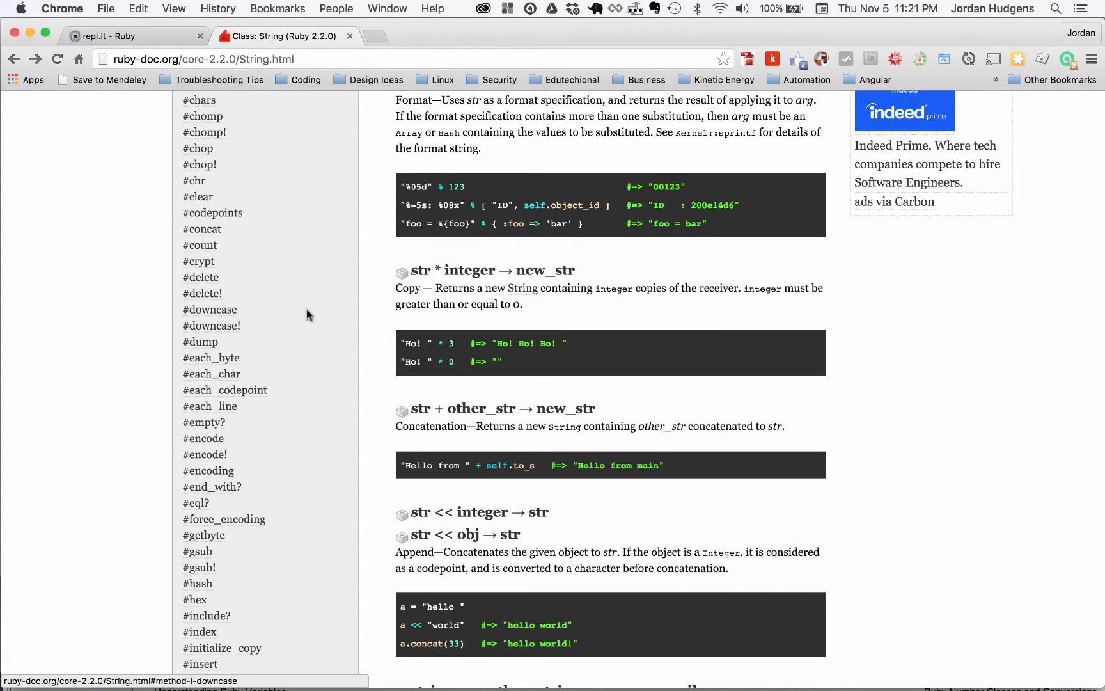
{"action": "left_click", "coordinate": [135, 36]}
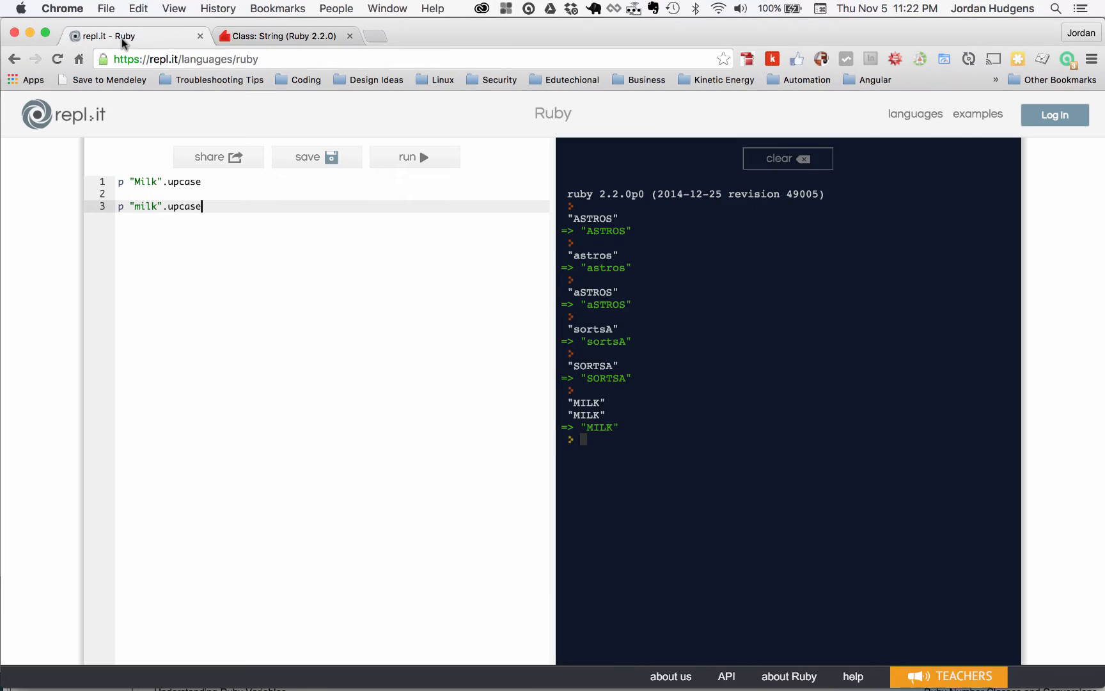
{"action": "mouse_move", "coordinate": [344, 344]}
{"action": "type", "text": "m ="}
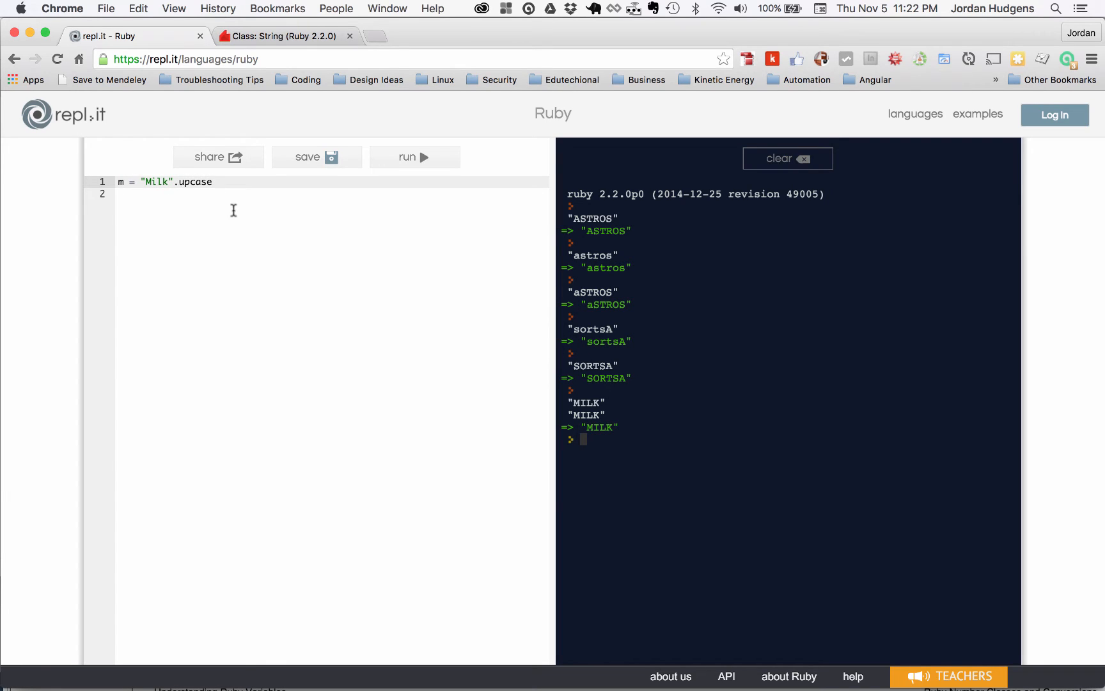
{"action": "mouse_move", "coordinate": [334, 184]}
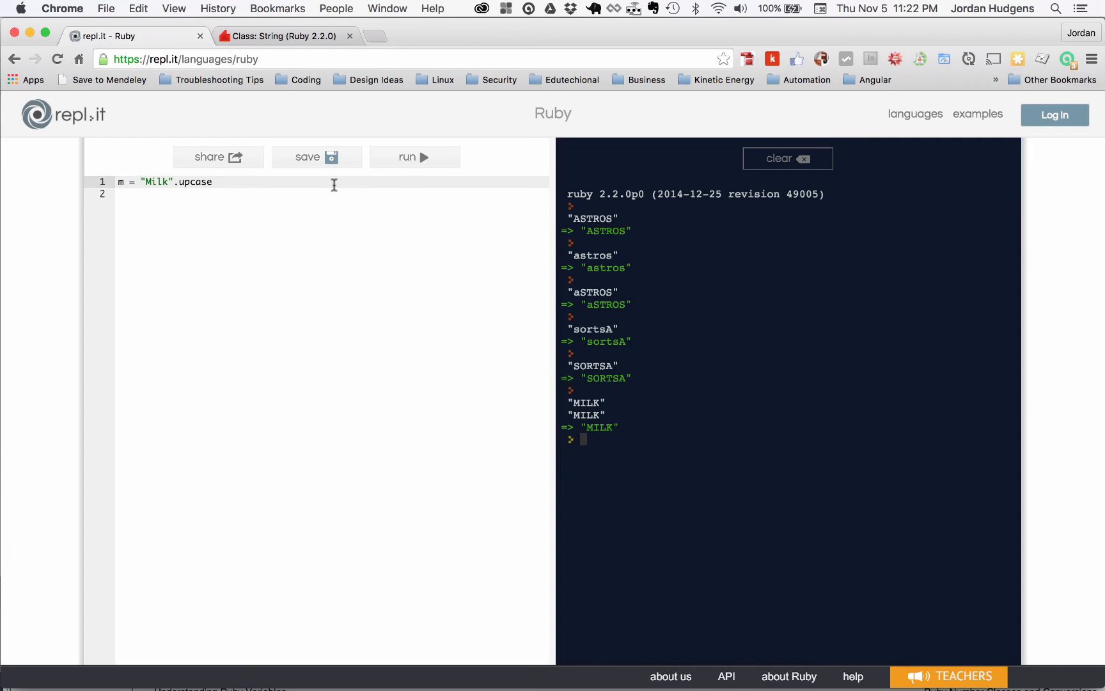
{"action": "mouse_move", "coordinate": [253, 187]}
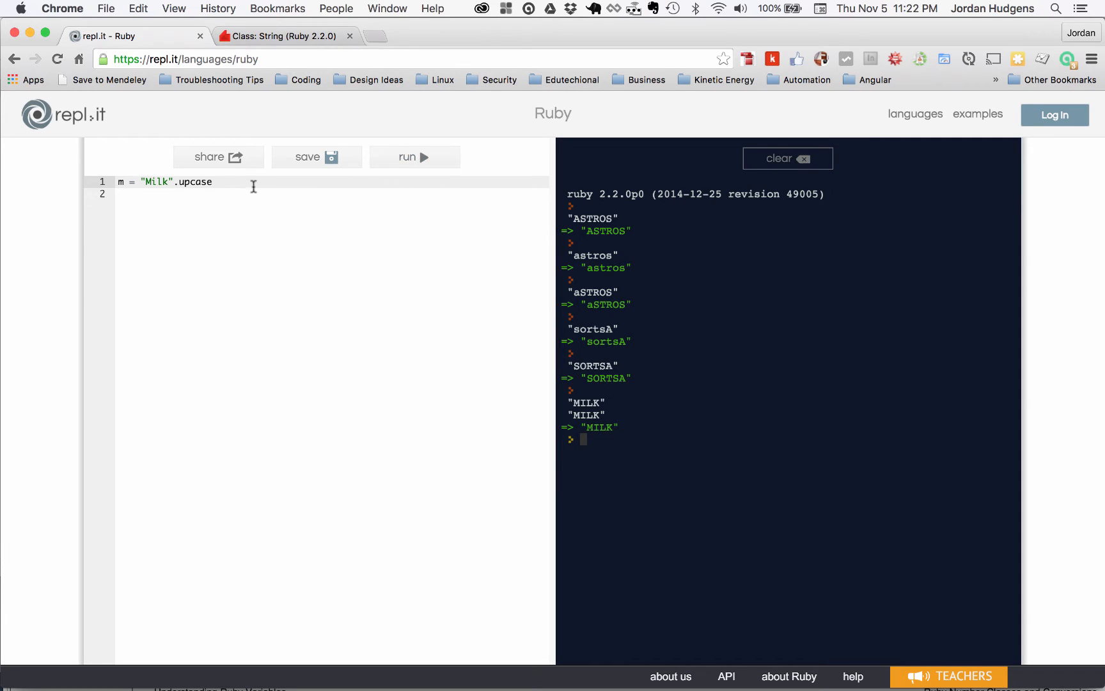
- Run m = "Milk".upcase then p m to print MILK, and return to the String docs
{"action": "left_click", "coordinate": [414, 156]}
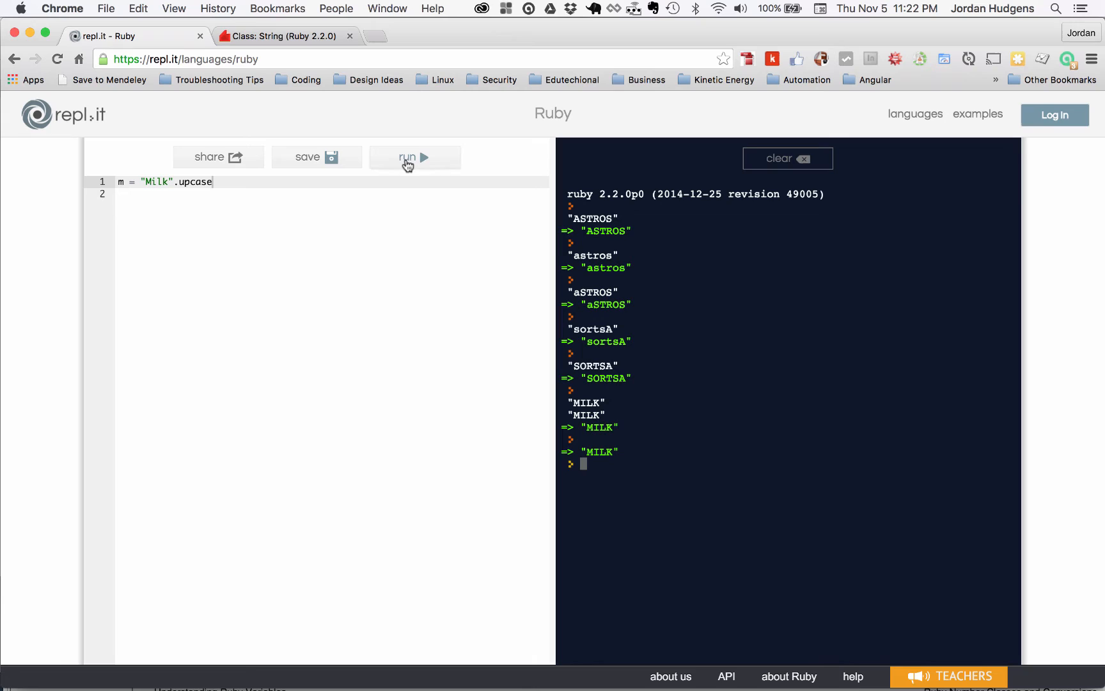
{"action": "mouse_move", "coordinate": [266, 206]}
{"action": "type", "text": "p m"}
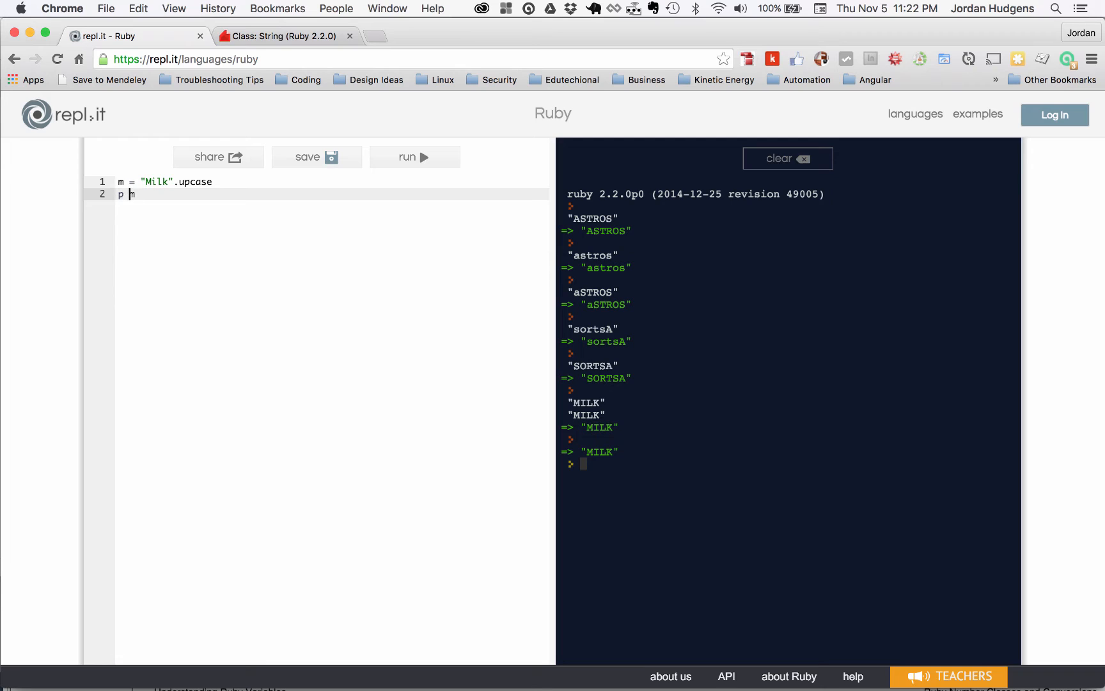
{"action": "left_click", "coordinate": [414, 156]}
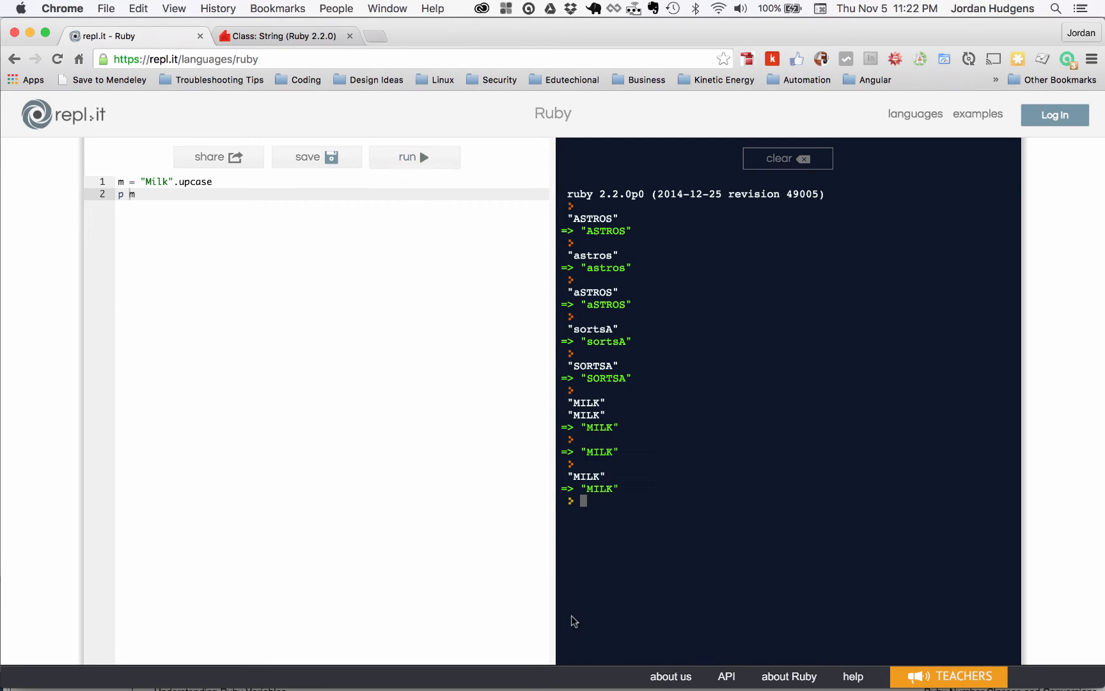
{"action": "mouse_move", "coordinate": [386, 433]}
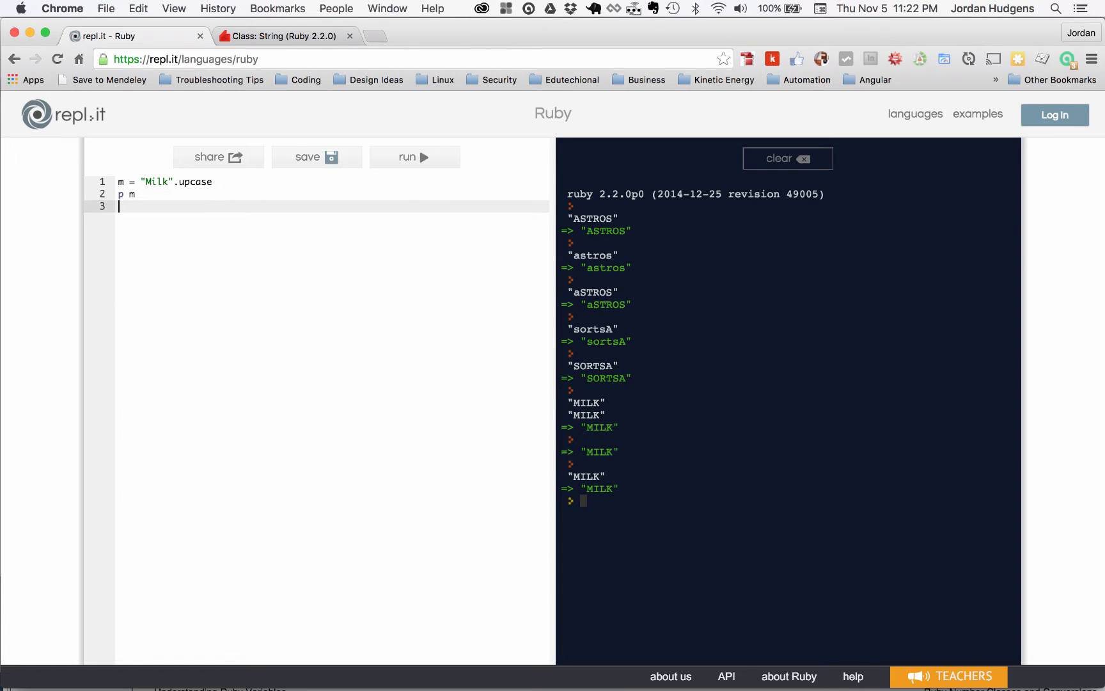
{"action": "left_click", "coordinate": [285, 36]}
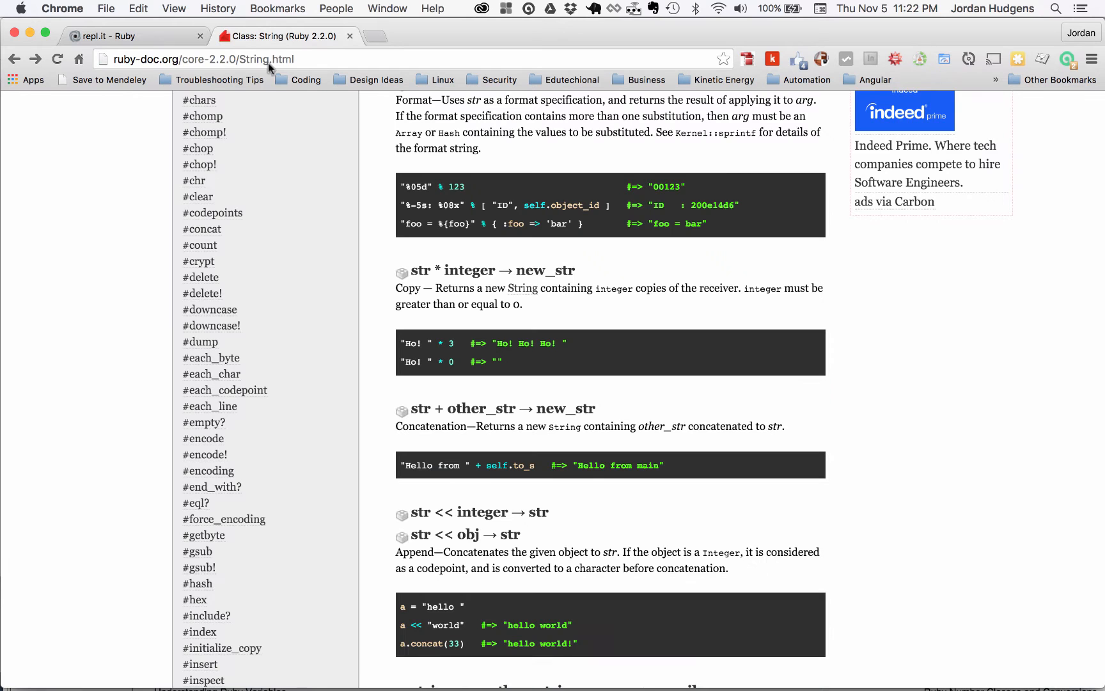
{"action": "mouse_move", "coordinate": [274, 343]}
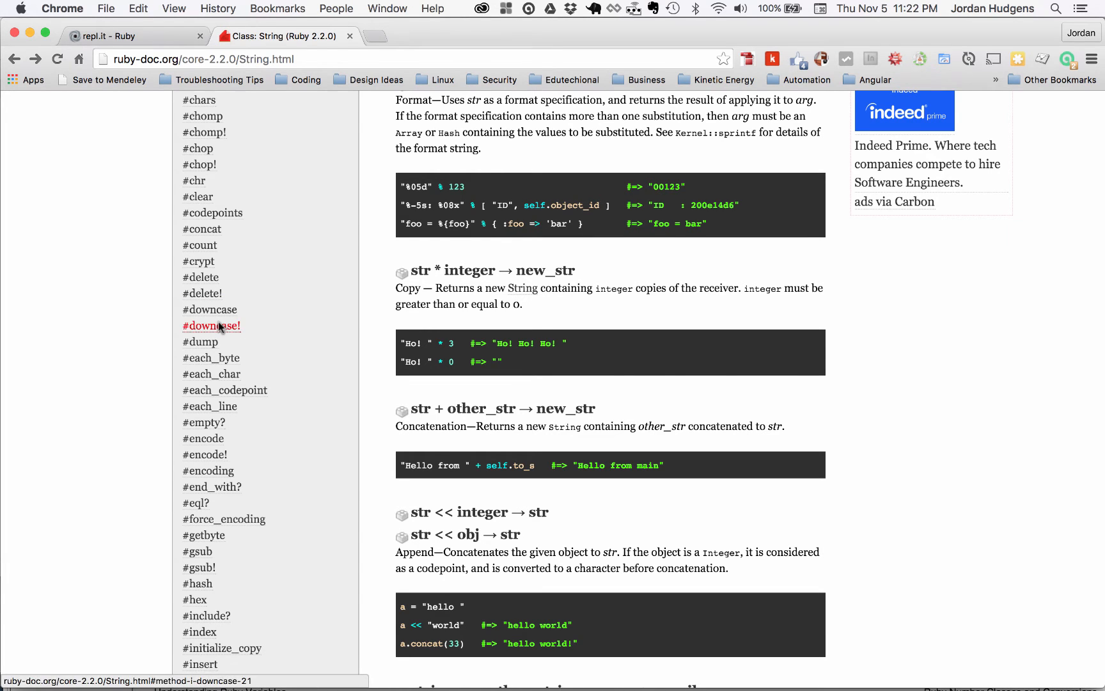
- Read the downcase and downcase! entries in the String reference, then return to the editor
{"action": "left_click", "coordinate": [211, 324]}
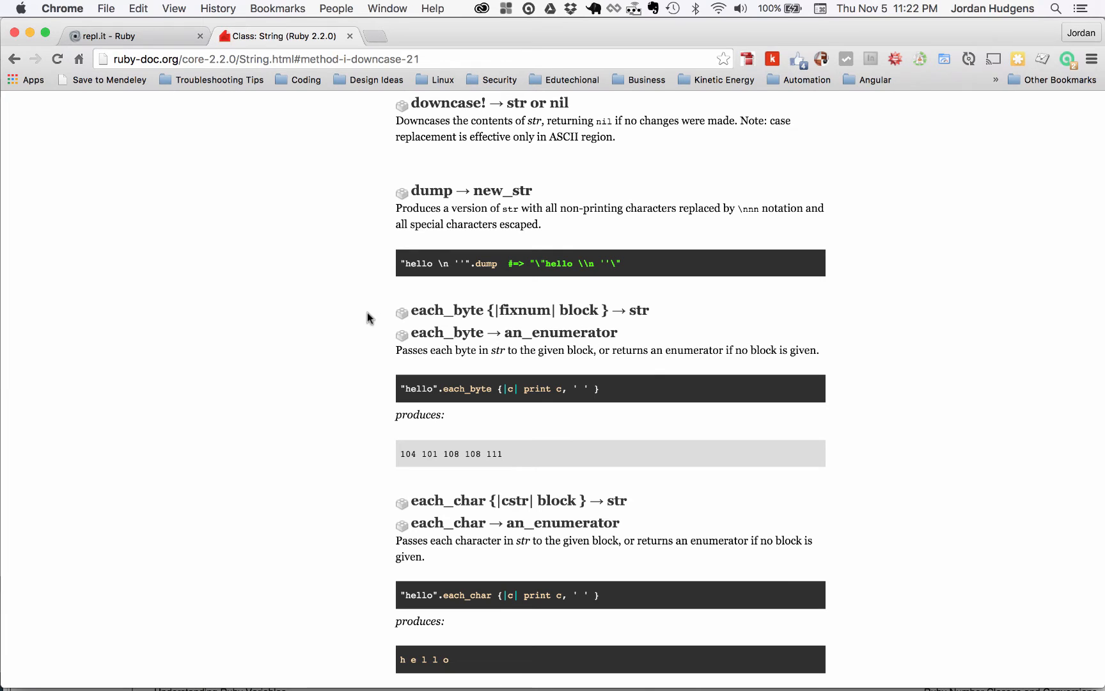
{"action": "scroll", "scroll_direction": "up", "scroll_amount": 3}
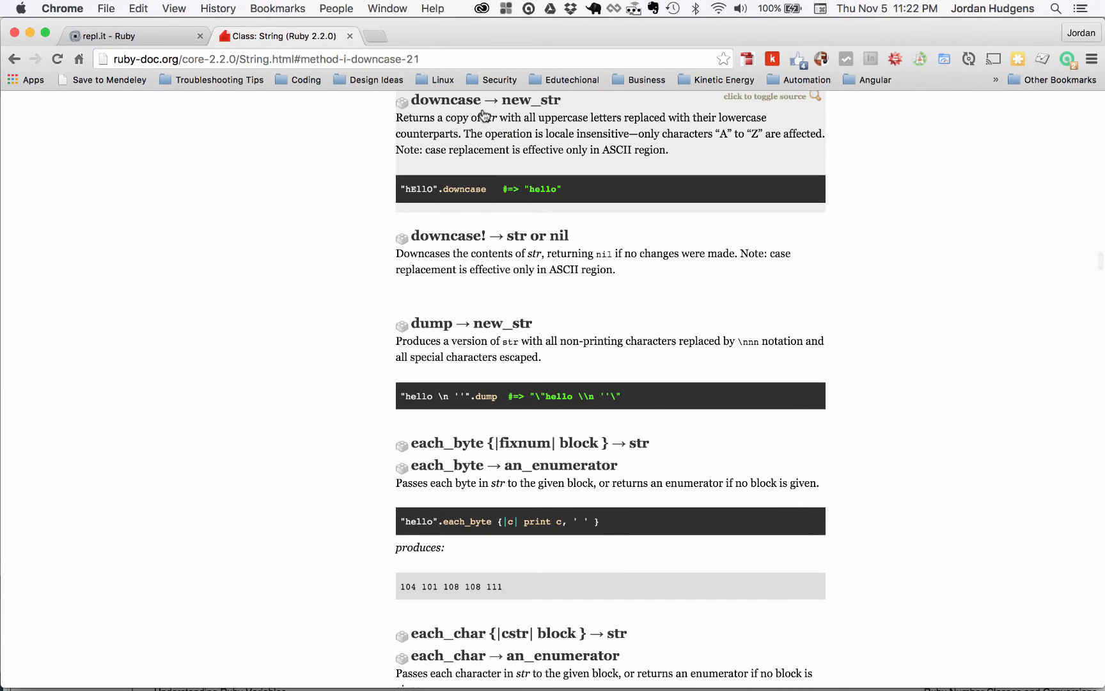
{"action": "mouse_move", "coordinate": [550, 121]}
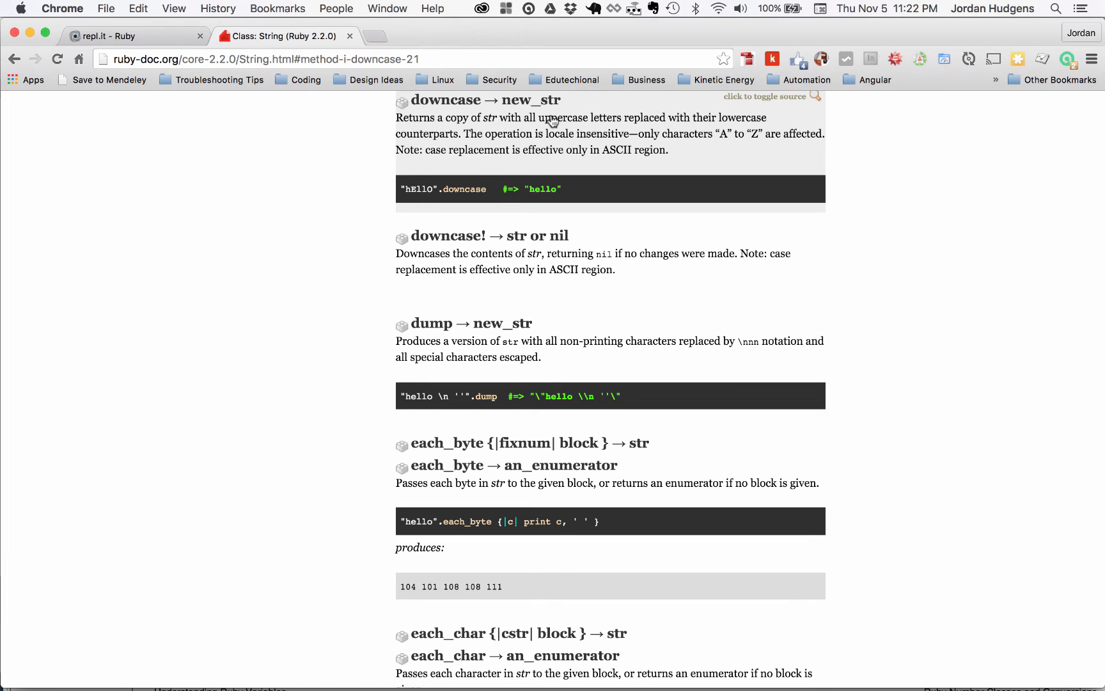
{"action": "mouse_move", "coordinate": [634, 127]}
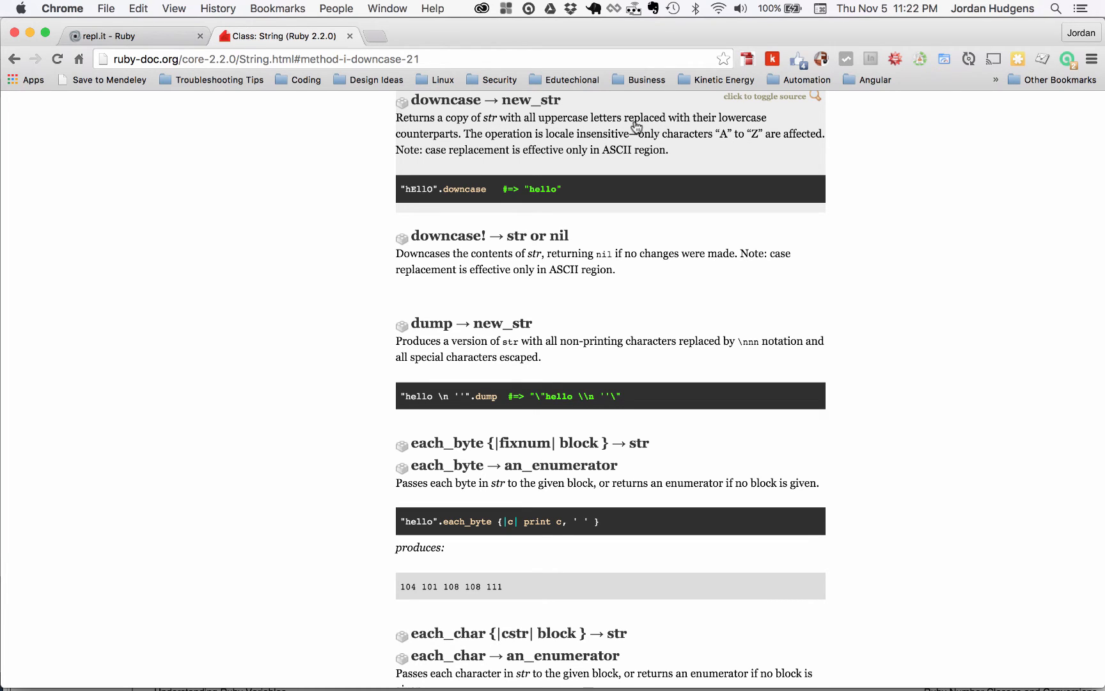
{"action": "mouse_move", "coordinate": [485, 149]}
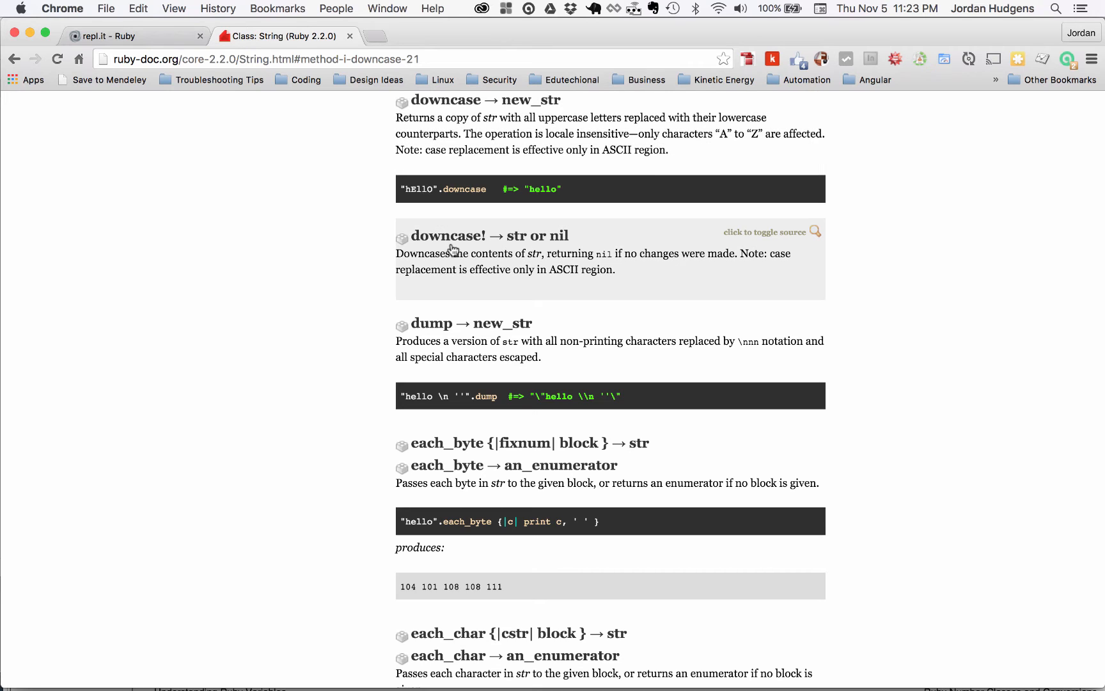
{"action": "mouse_move", "coordinate": [489, 241]}
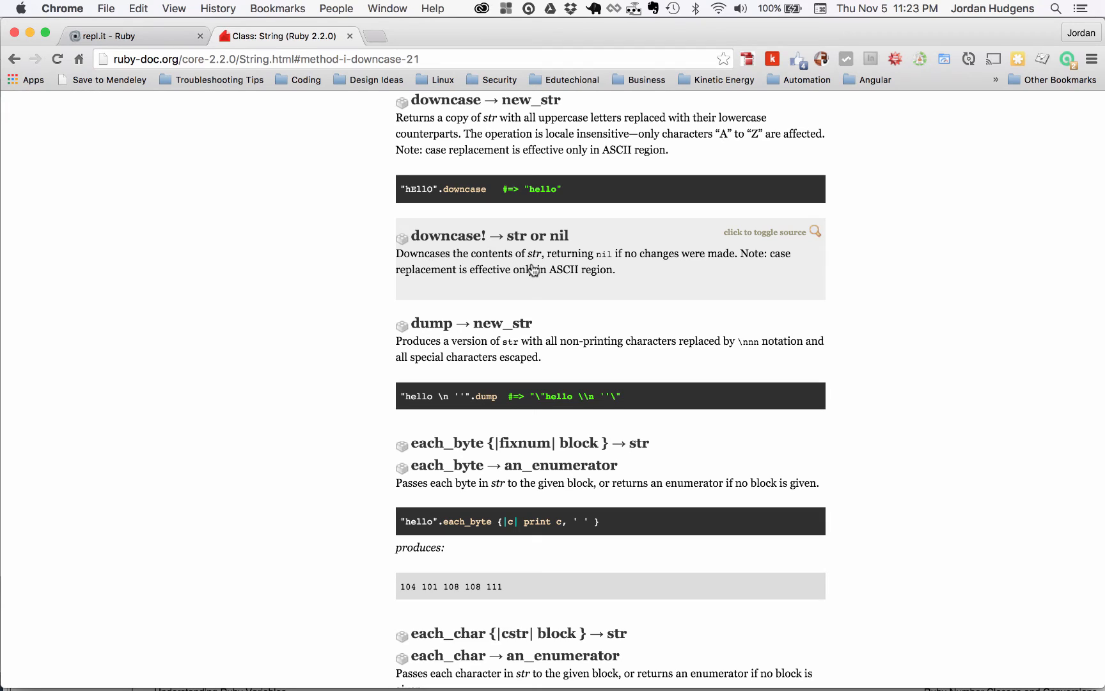
{"action": "mouse_move", "coordinate": [632, 264]}
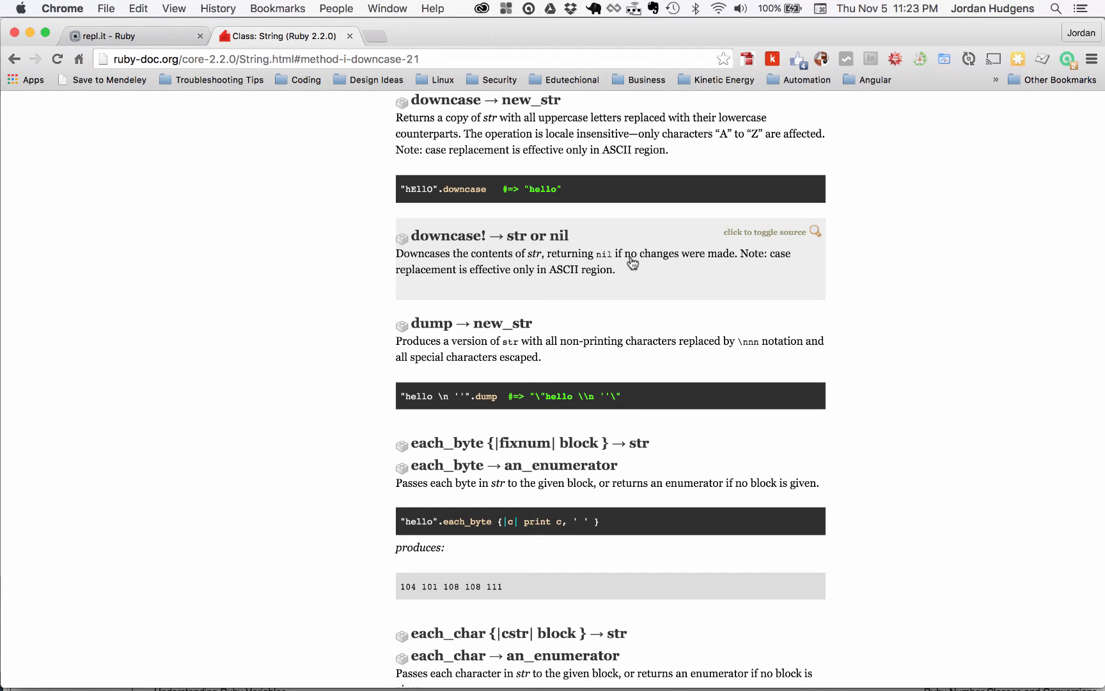
{"action": "mouse_move", "coordinate": [632, 277]}
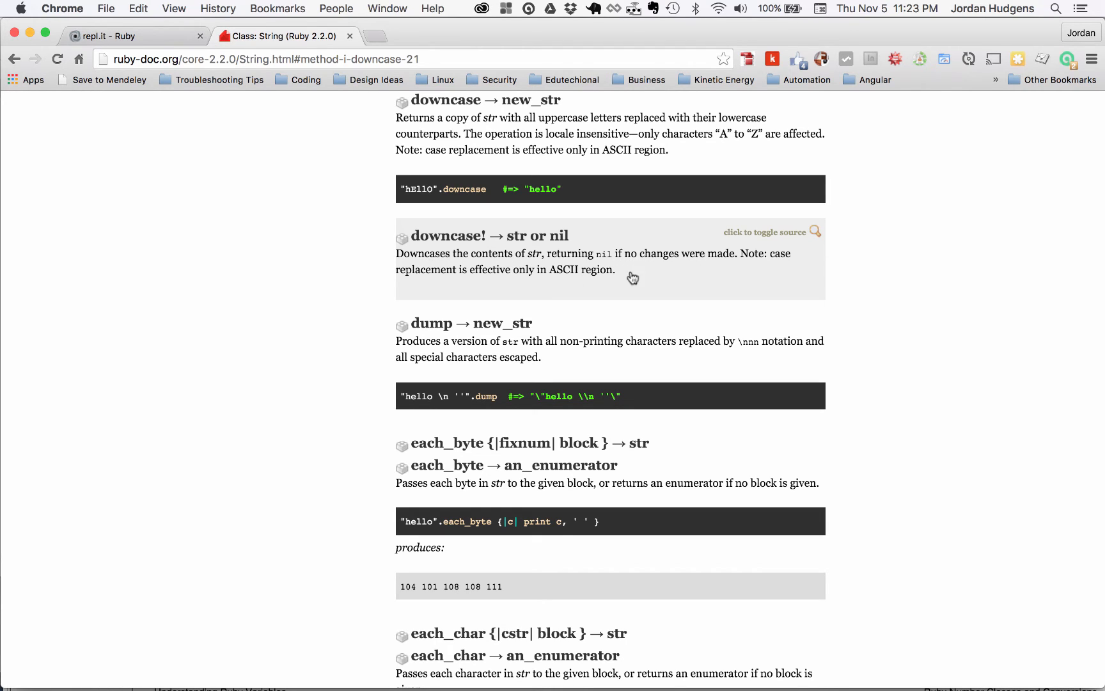
{"action": "mouse_move", "coordinate": [515, 284]}
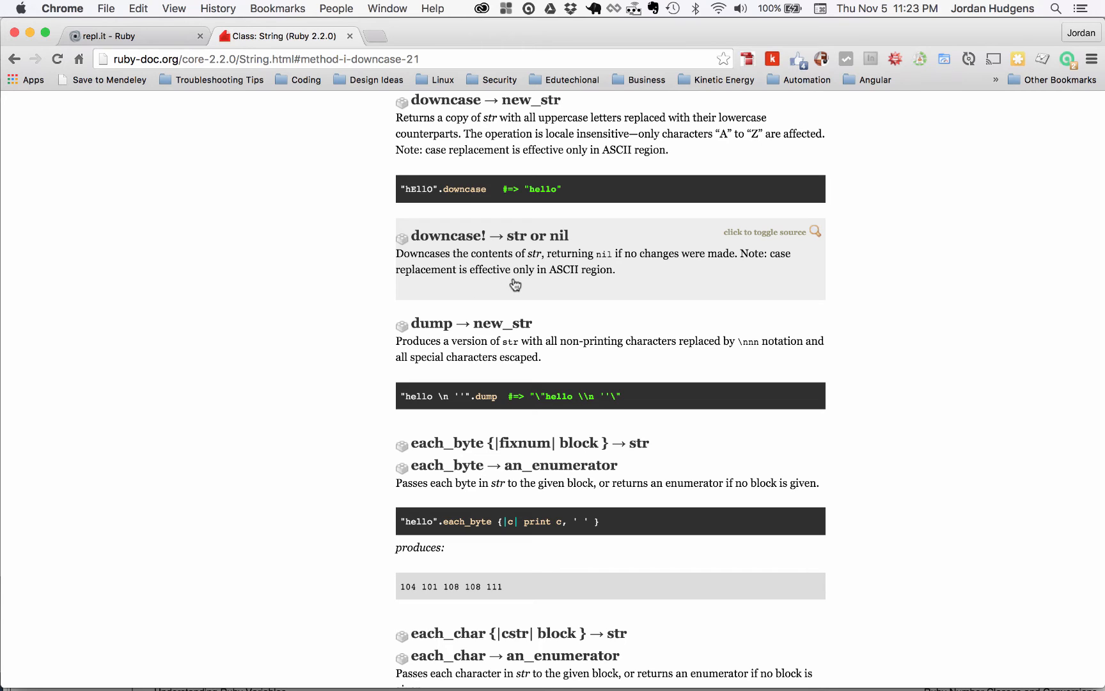
{"action": "mouse_move", "coordinate": [233, 144]}
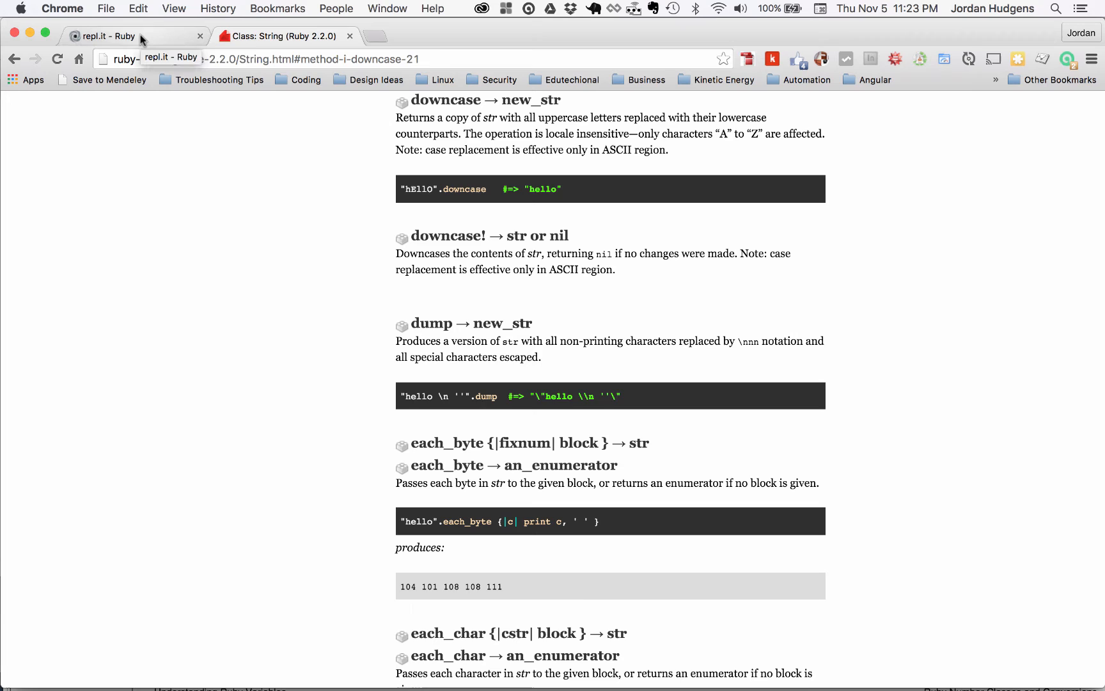
{"action": "left_click", "coordinate": [107, 36]}
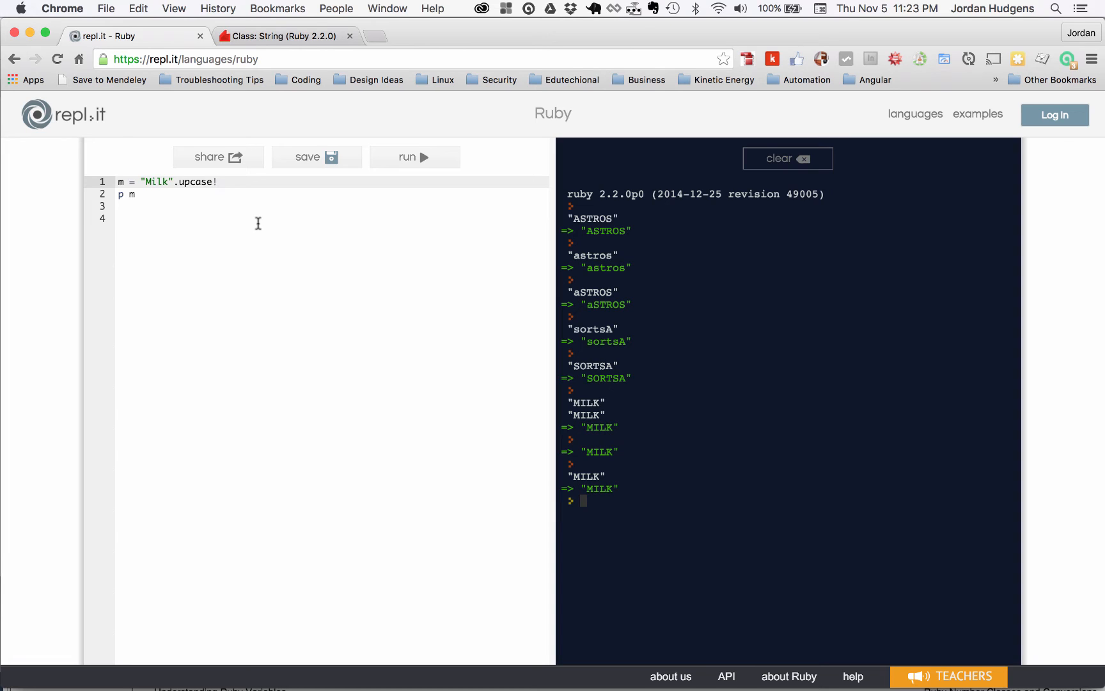
{"action": "mouse_move", "coordinate": [273, 244]}
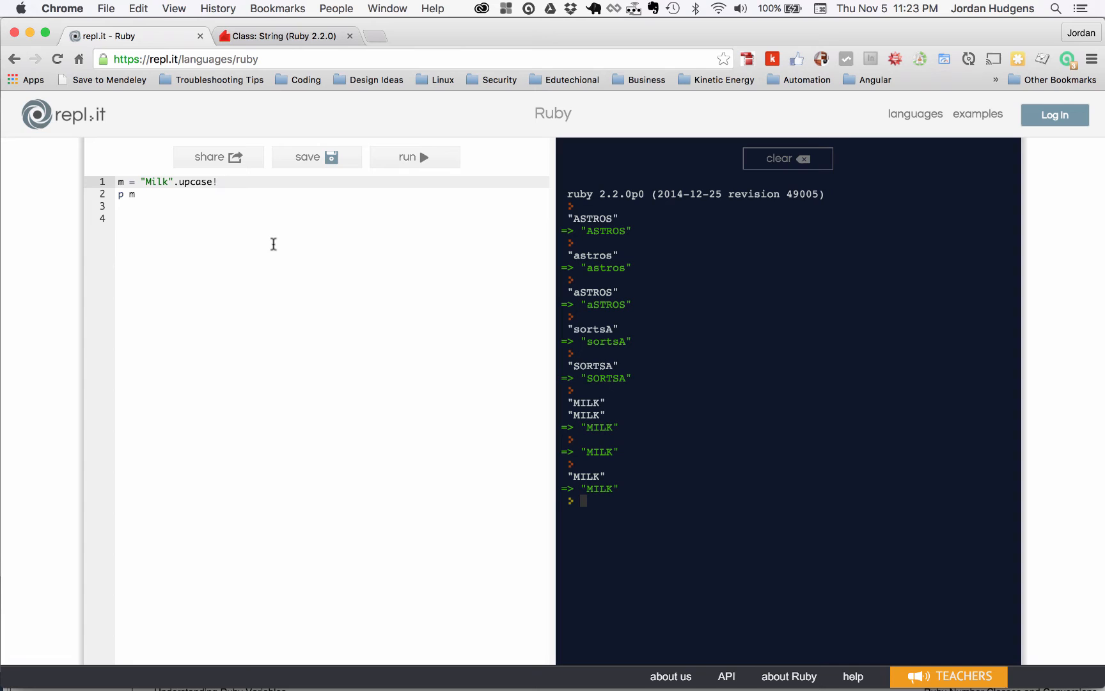
{"action": "mouse_move", "coordinate": [319, 238]}
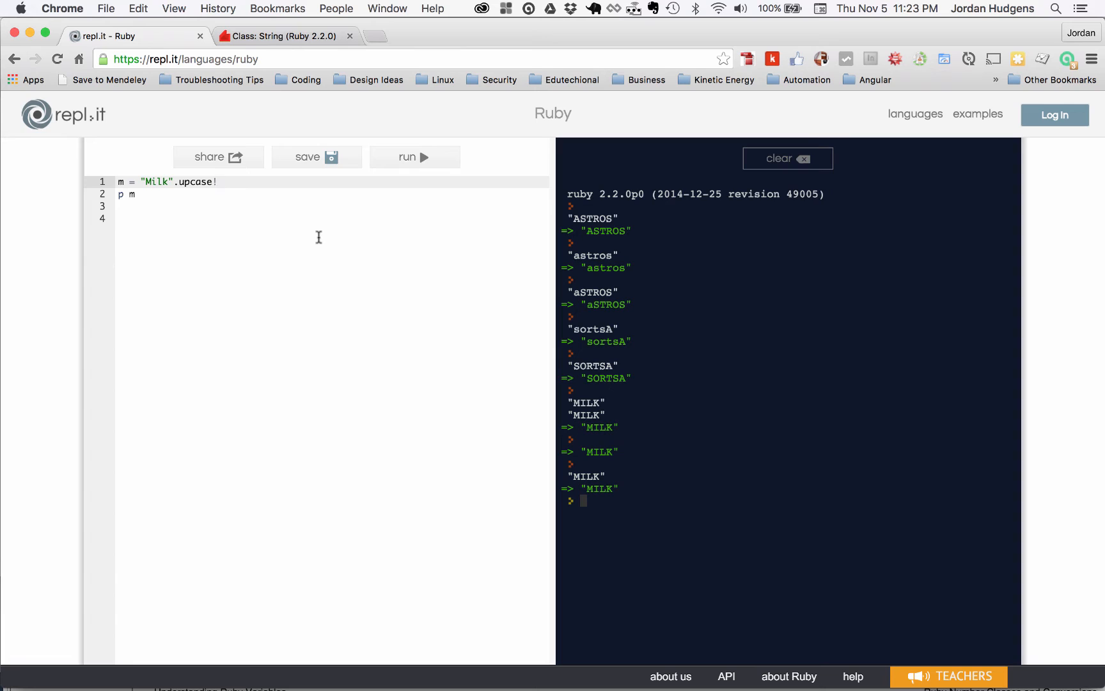
{"action": "mouse_move", "coordinate": [266, 231]}
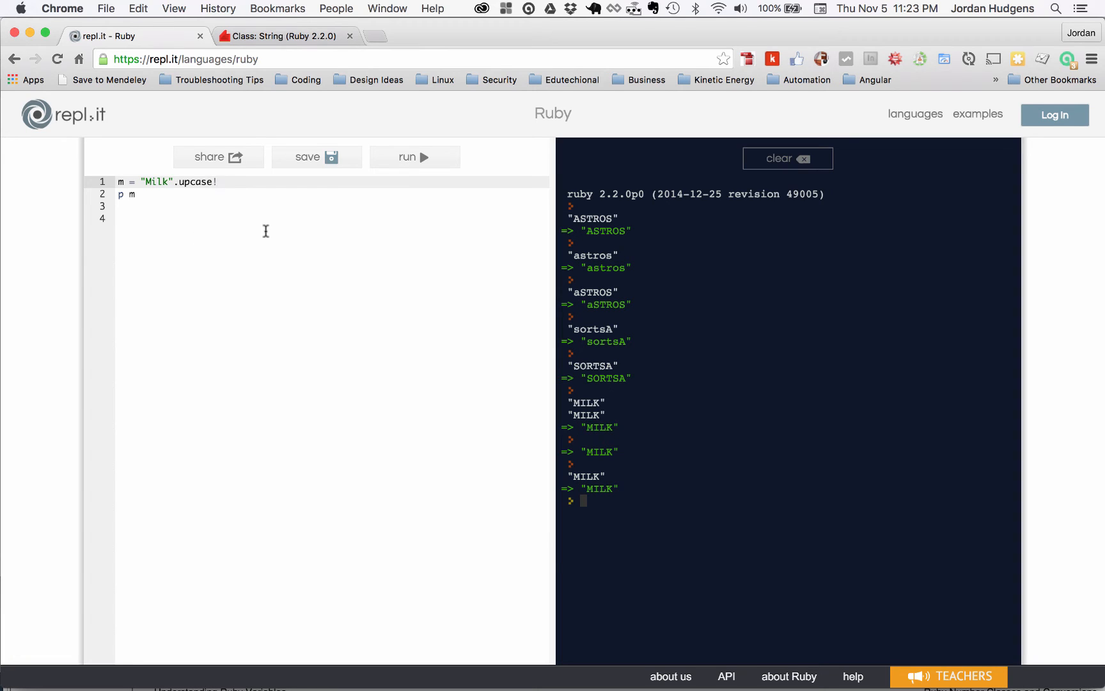
- Remove the ! from upcase, leaving m = "Milk".upcase, and write update(...) below
{"action": "key", "text": "Backspace"}
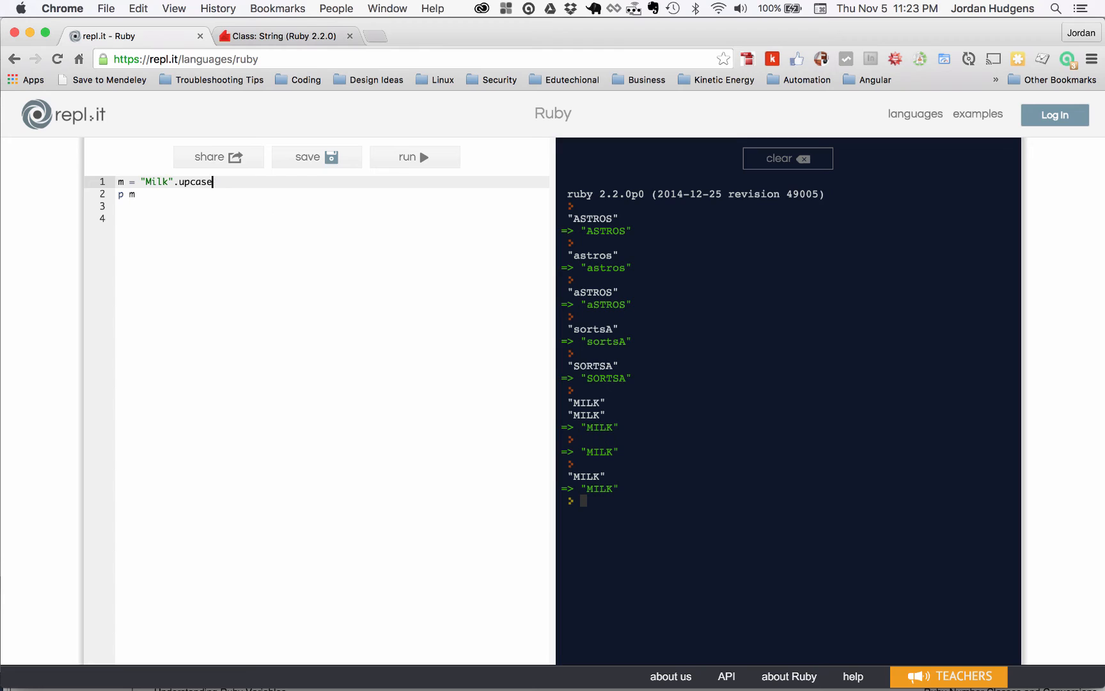
{"action": "left_click", "coordinate": [192, 206]}
{"action": "type", "text": "...."}
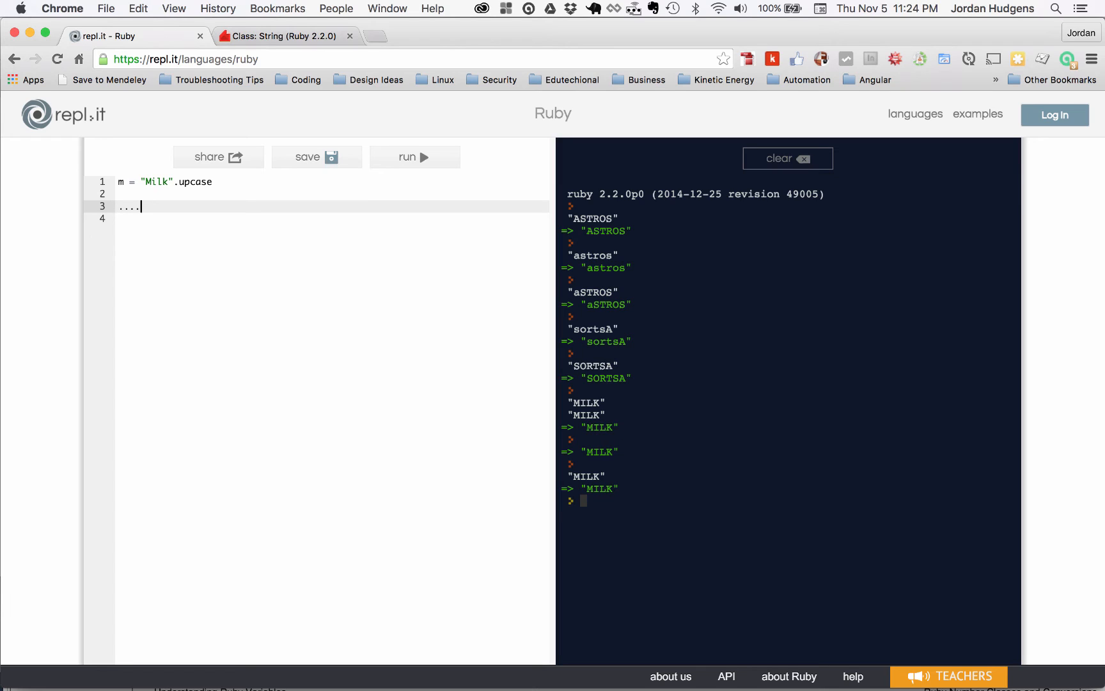
{"action": "type", "text": "update"}
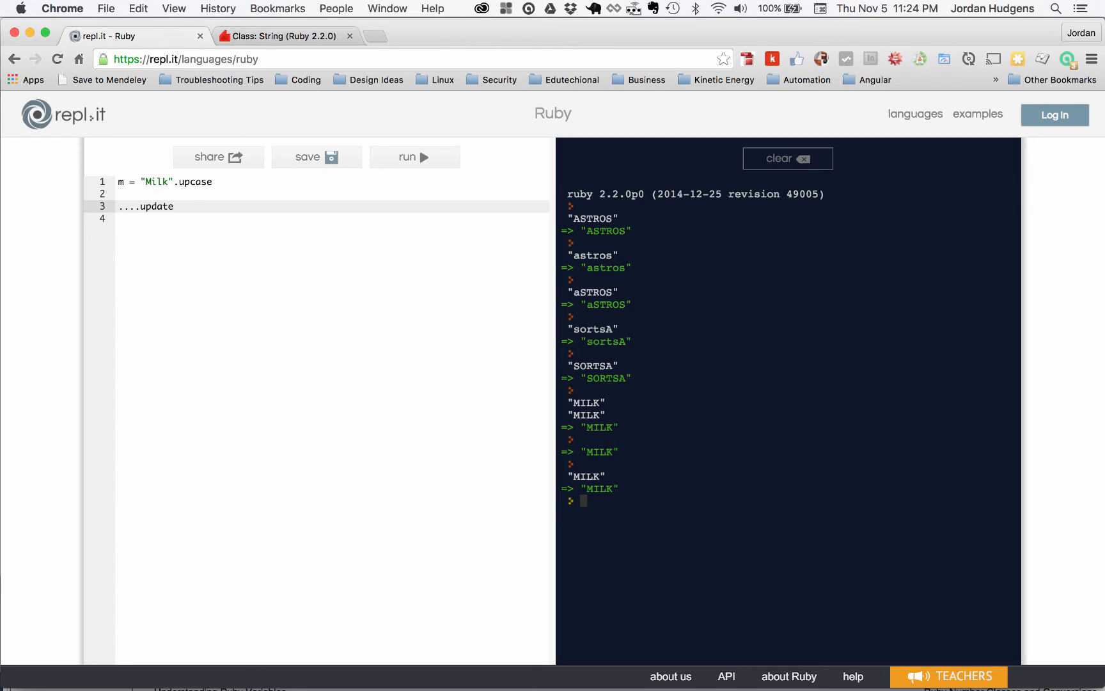
{"action": "type", "text": "(...)"}
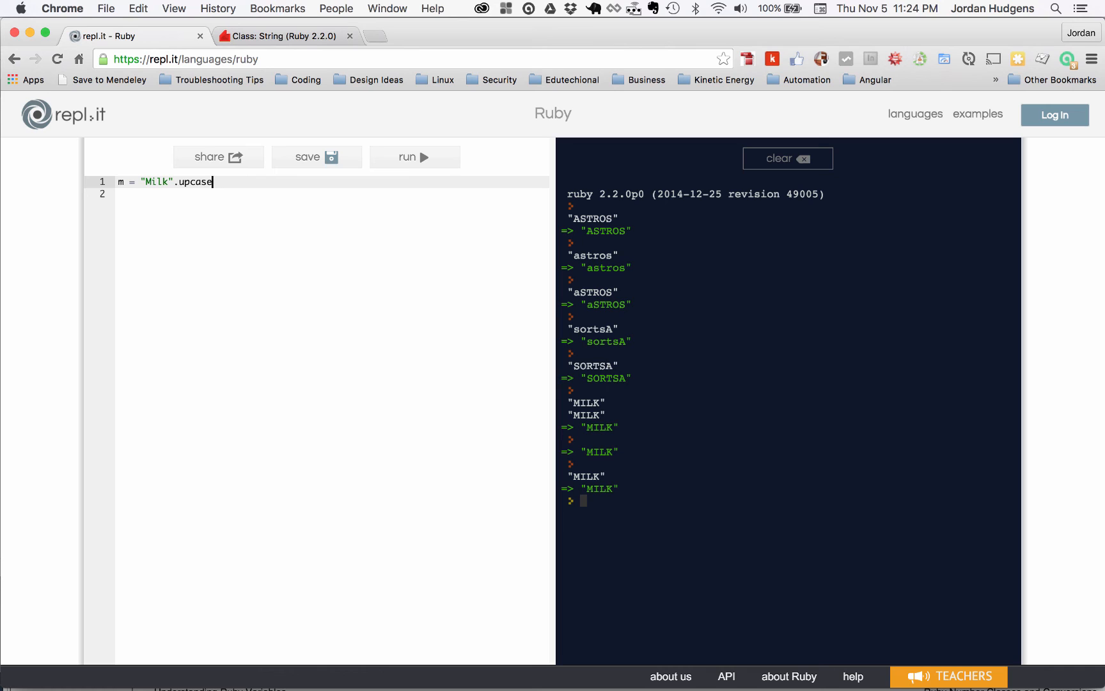
{"action": "mouse_move", "coordinate": [280, 92]}
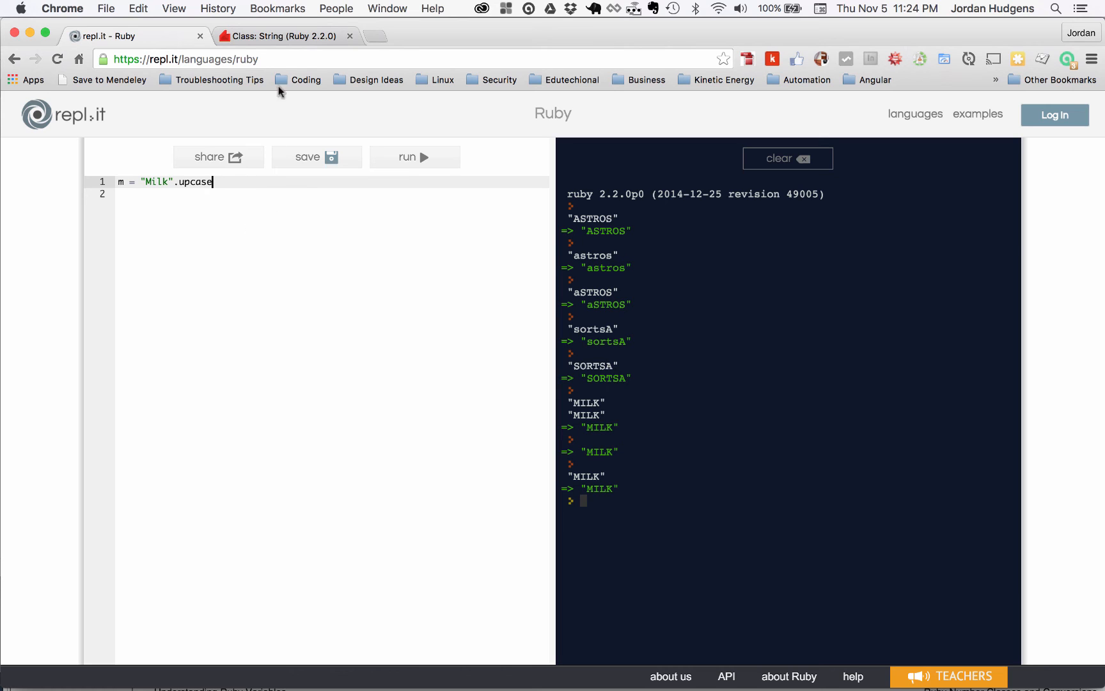
- Scroll through the String methods list on ruby-doc.org and back up to the String heading
{"action": "left_click", "coordinate": [286, 36]}
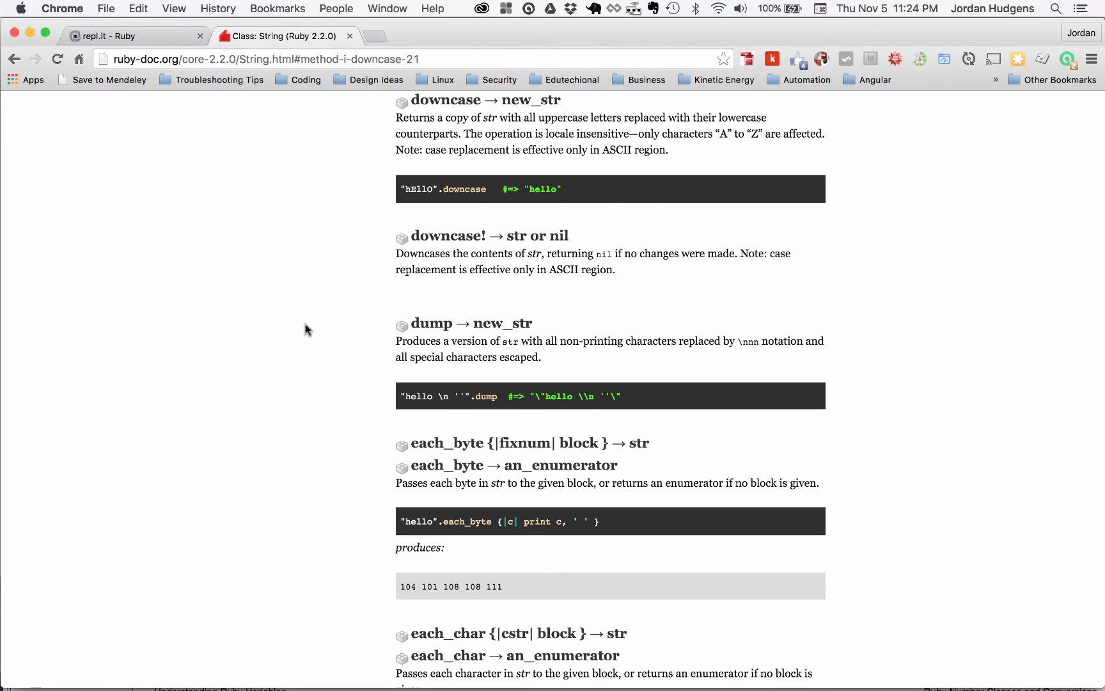
{"action": "mouse_move", "coordinate": [493, 243]}
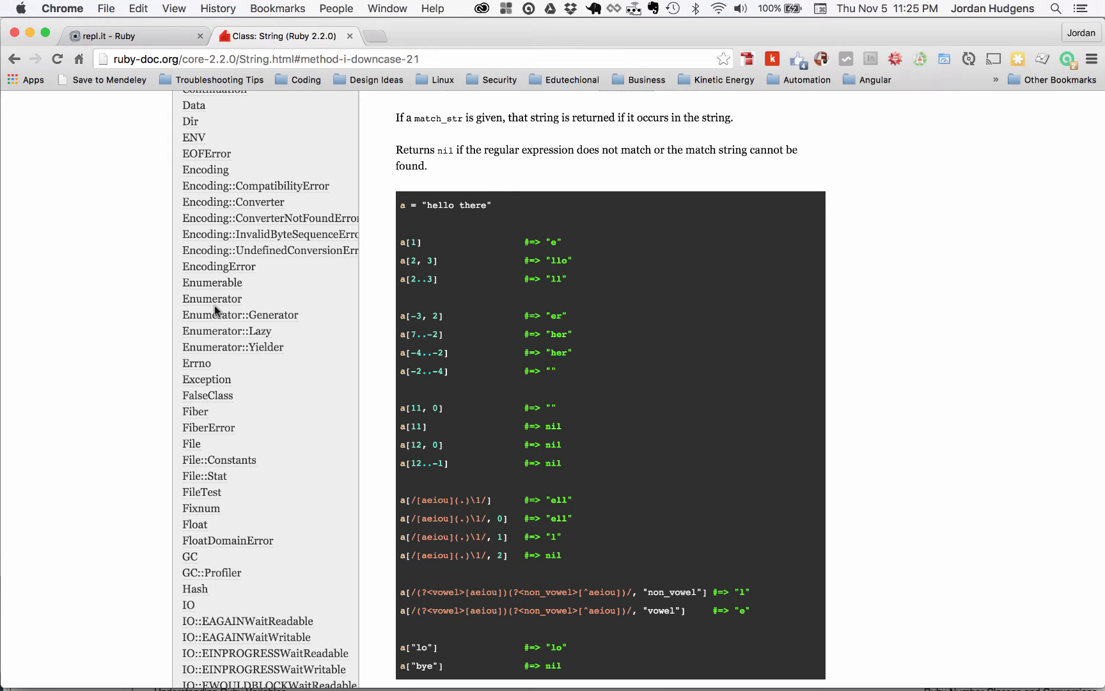
{"action": "mouse_move", "coordinate": [131, 291]}
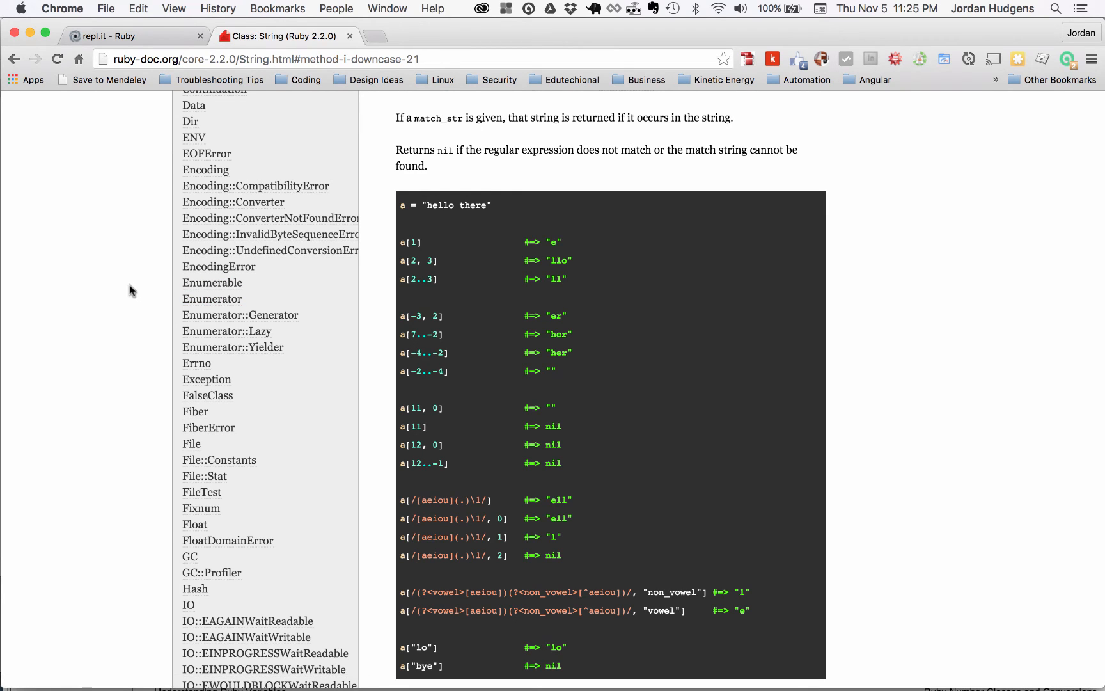
{"action": "scroll", "scroll_direction": "down", "scroll_amount": 3}
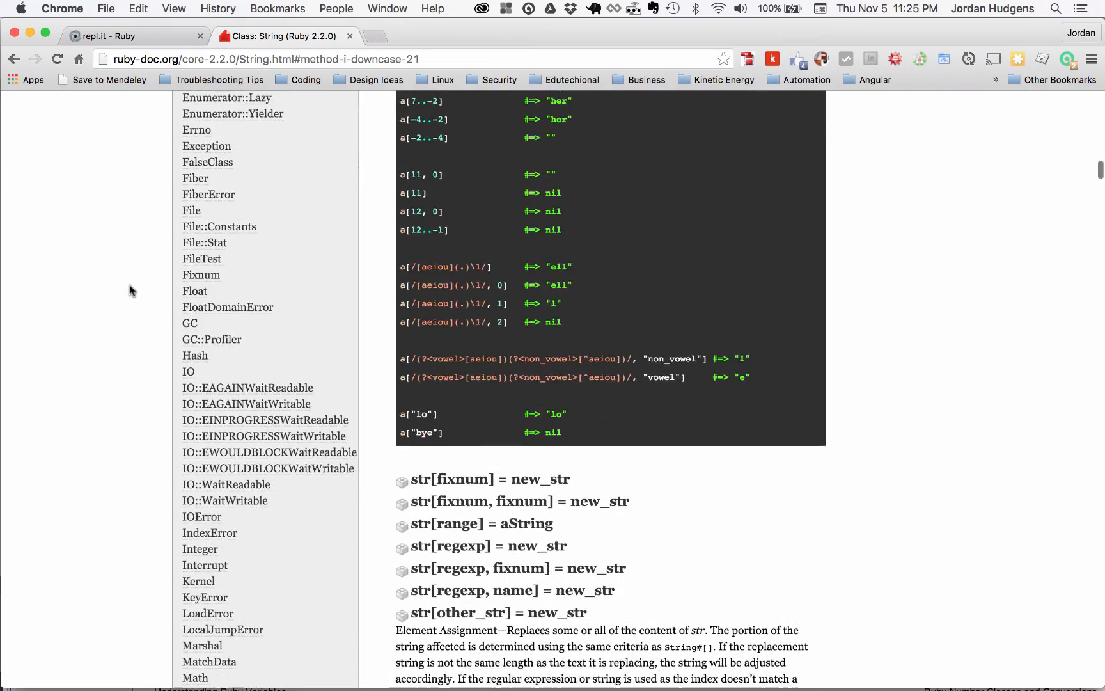
{"action": "scroll", "scroll_direction": "down", "scroll_amount": 3}
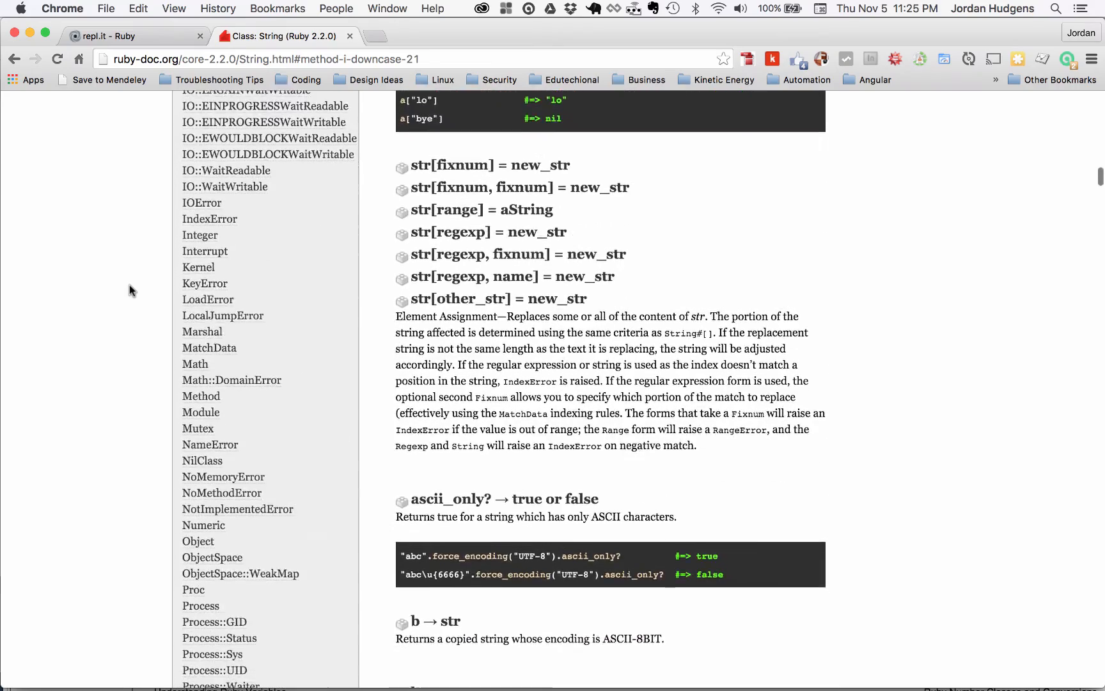
{"action": "scroll", "scroll_direction": "down", "scroll_amount": 3}
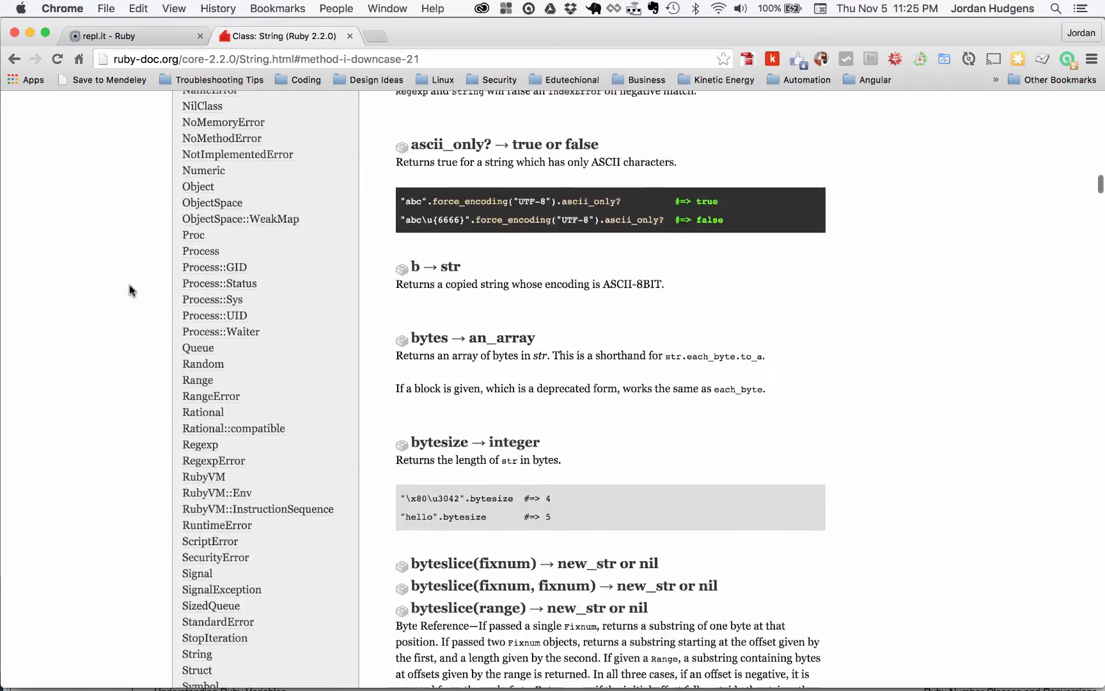
{"action": "scroll", "scroll_direction": "down", "scroll_amount": 3}
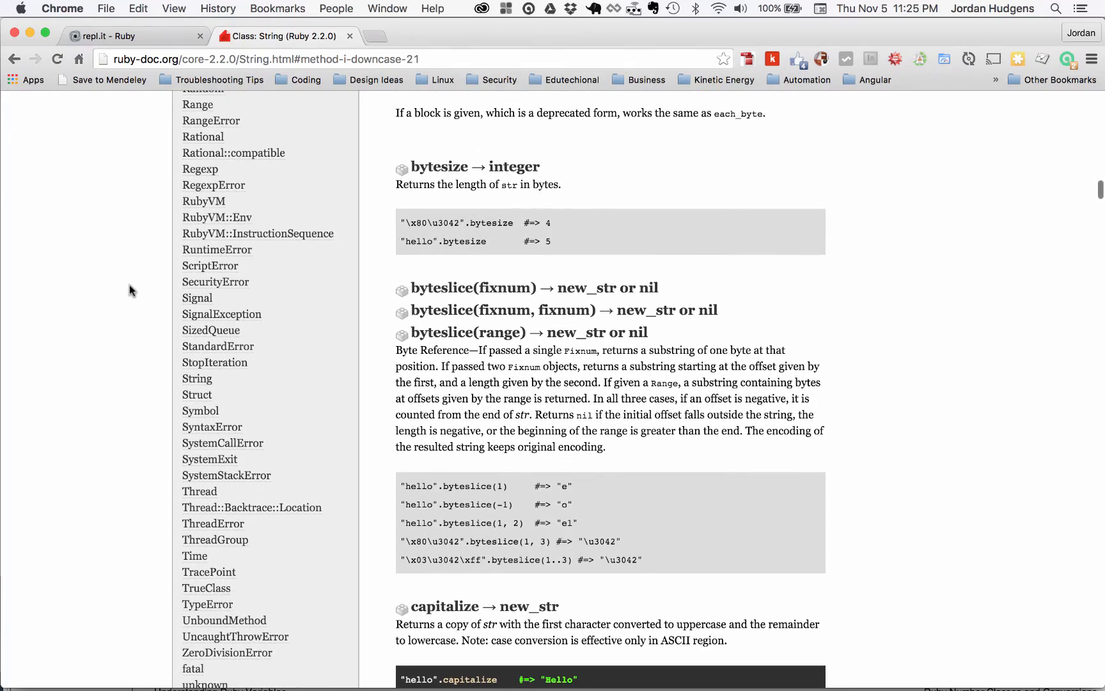
{"action": "scroll", "scroll_direction": "up", "scroll_amount": 3}
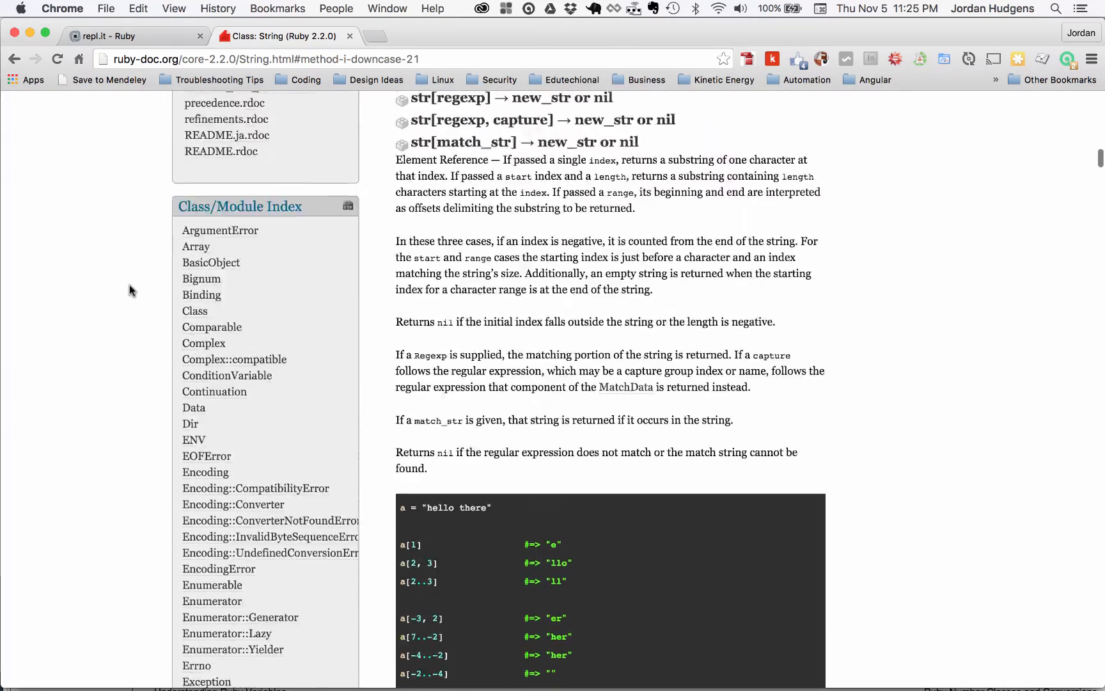
{"action": "scroll", "scroll_direction": "down", "scroll_amount": 3}
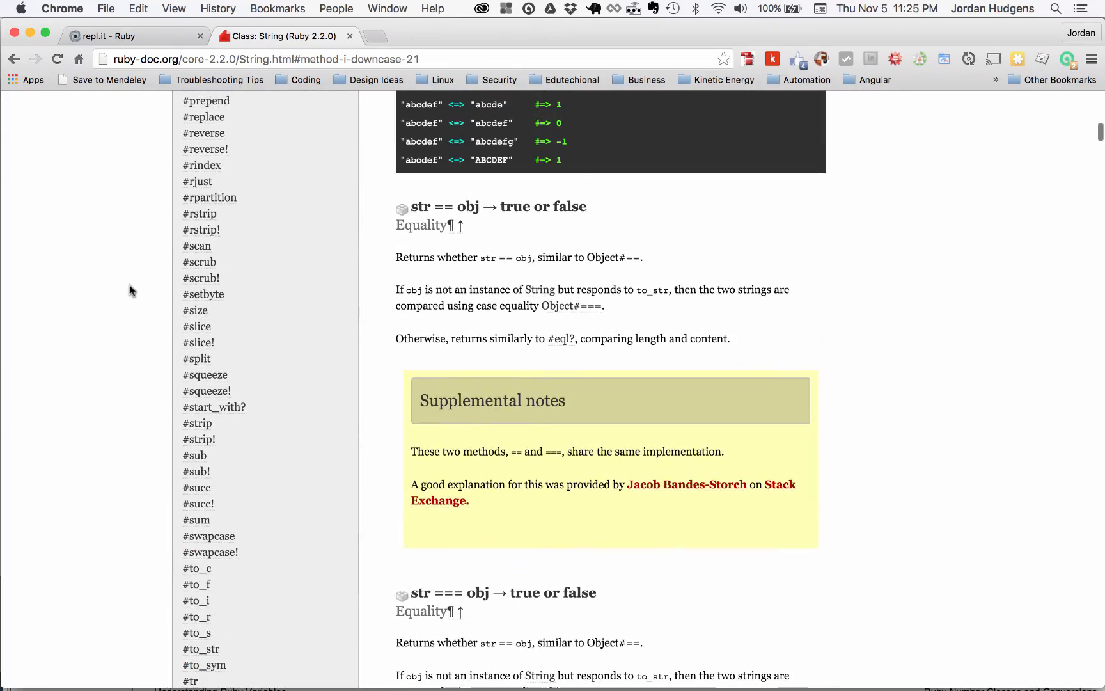
{"action": "mouse_move", "coordinate": [263, 298]}
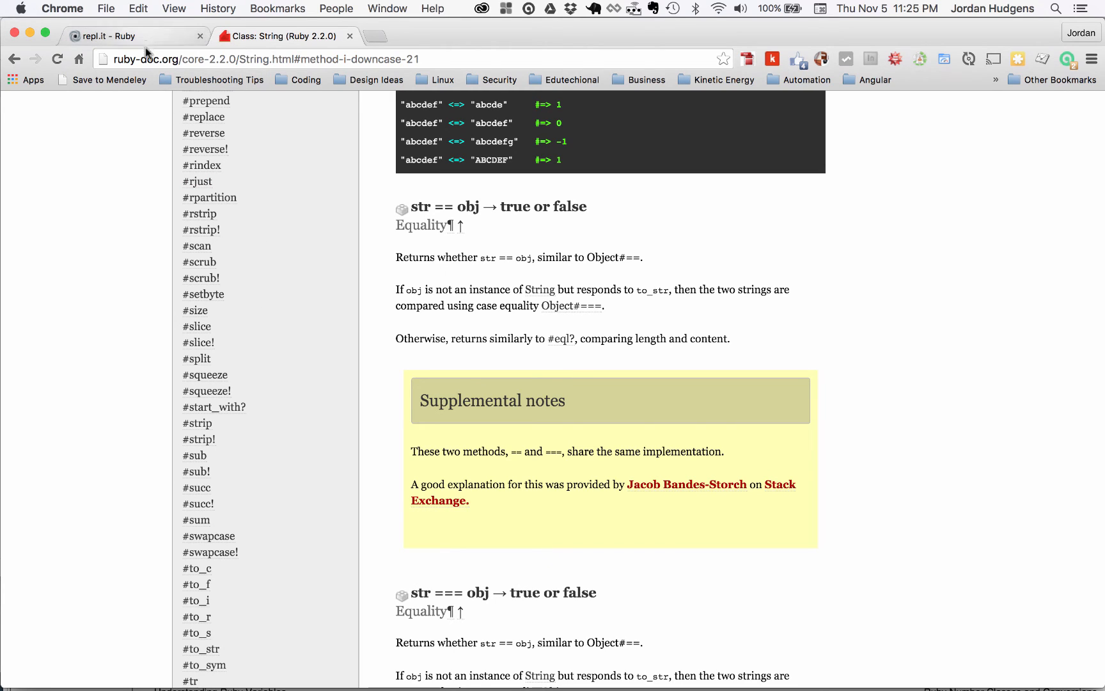
{"action": "mouse_move", "coordinate": [333, 351]}
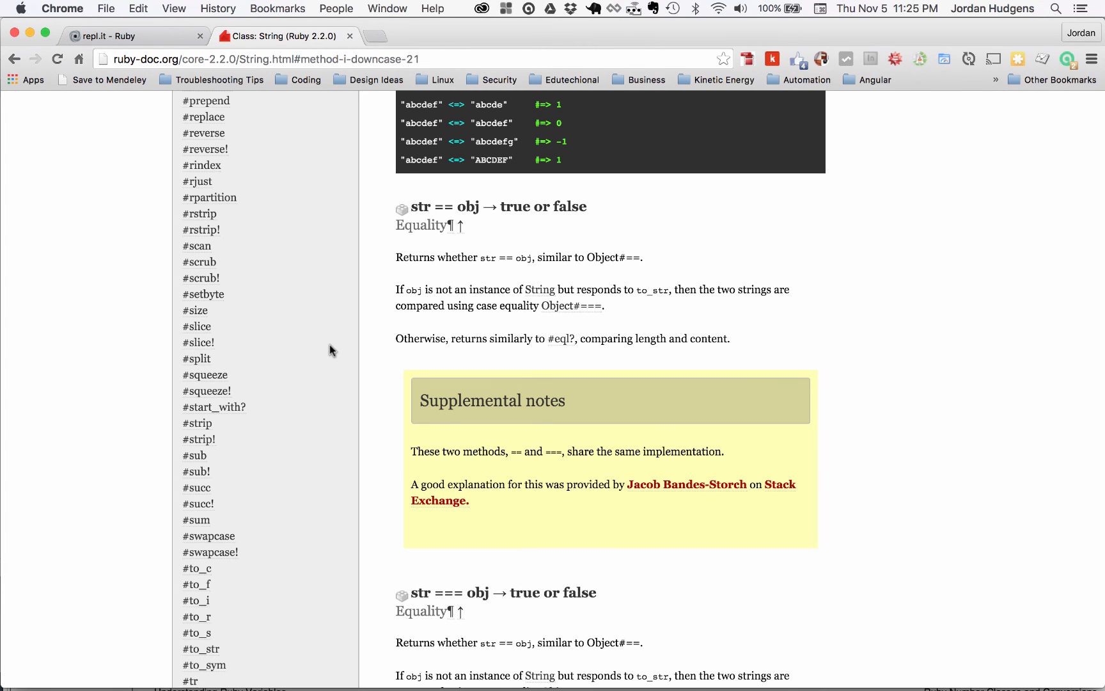
{"action": "scroll", "scroll_direction": "down", "scroll_amount": 3}
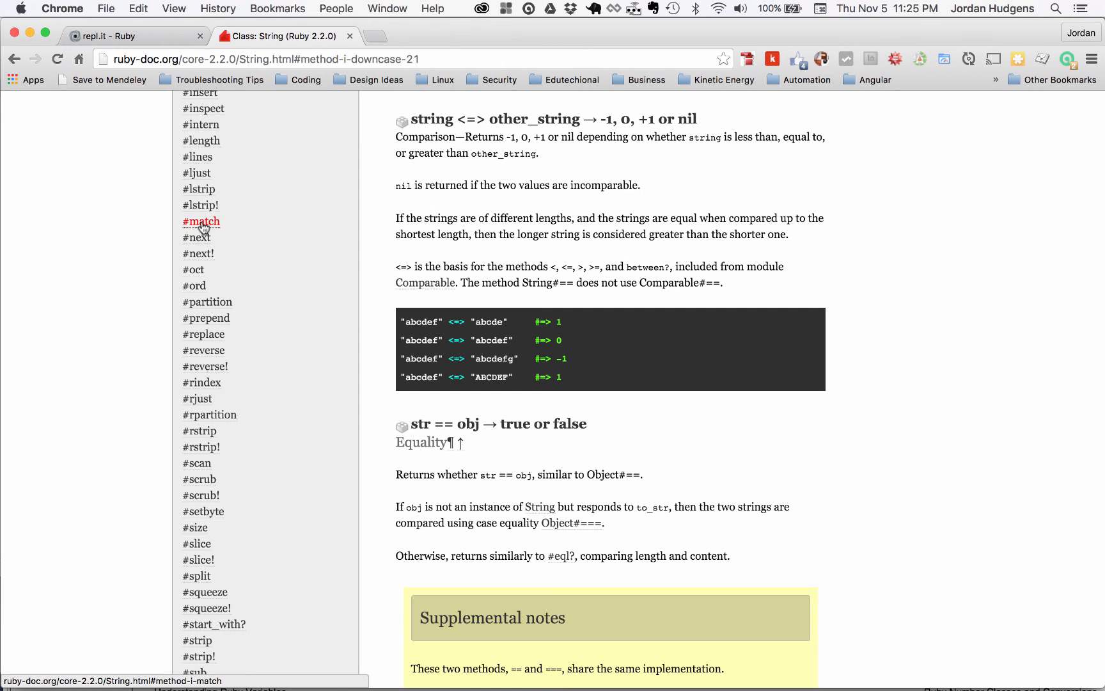
{"action": "mouse_move", "coordinate": [274, 213]}
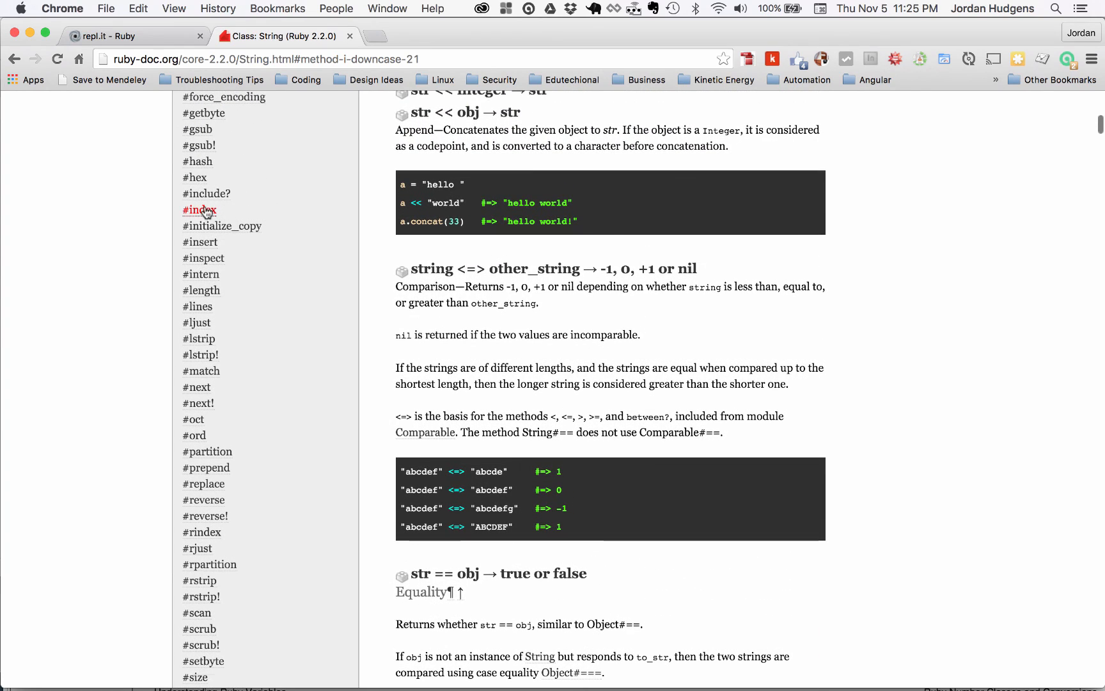
{"action": "mouse_move", "coordinate": [241, 213]}
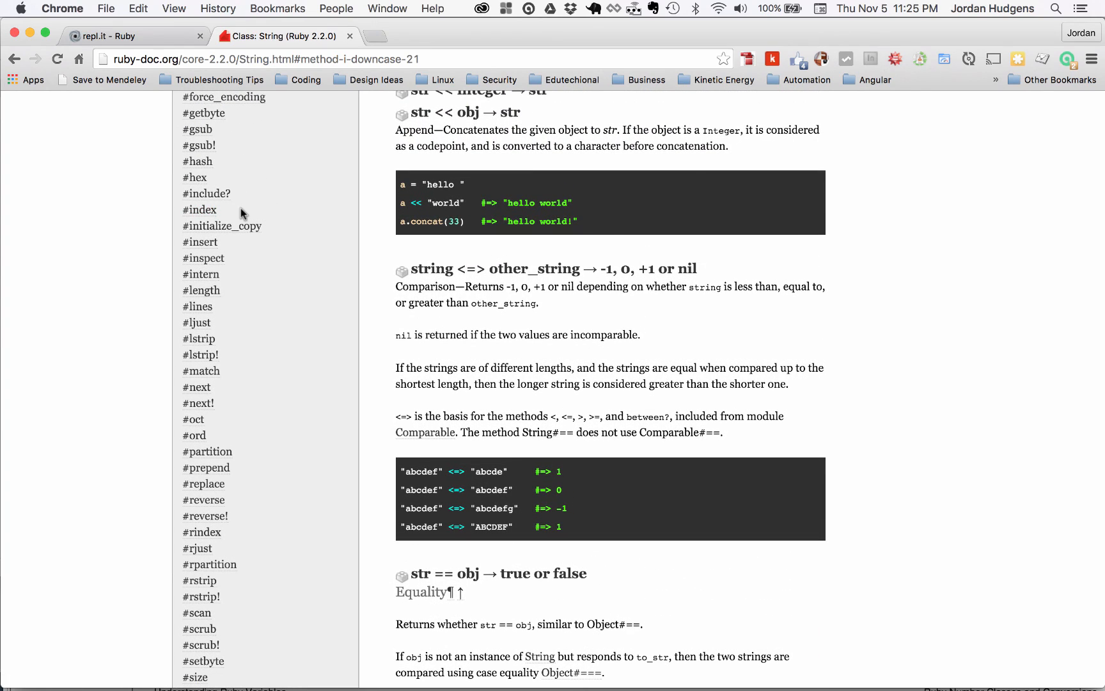
{"action": "scroll", "scroll_direction": "up", "scroll_amount": 3}
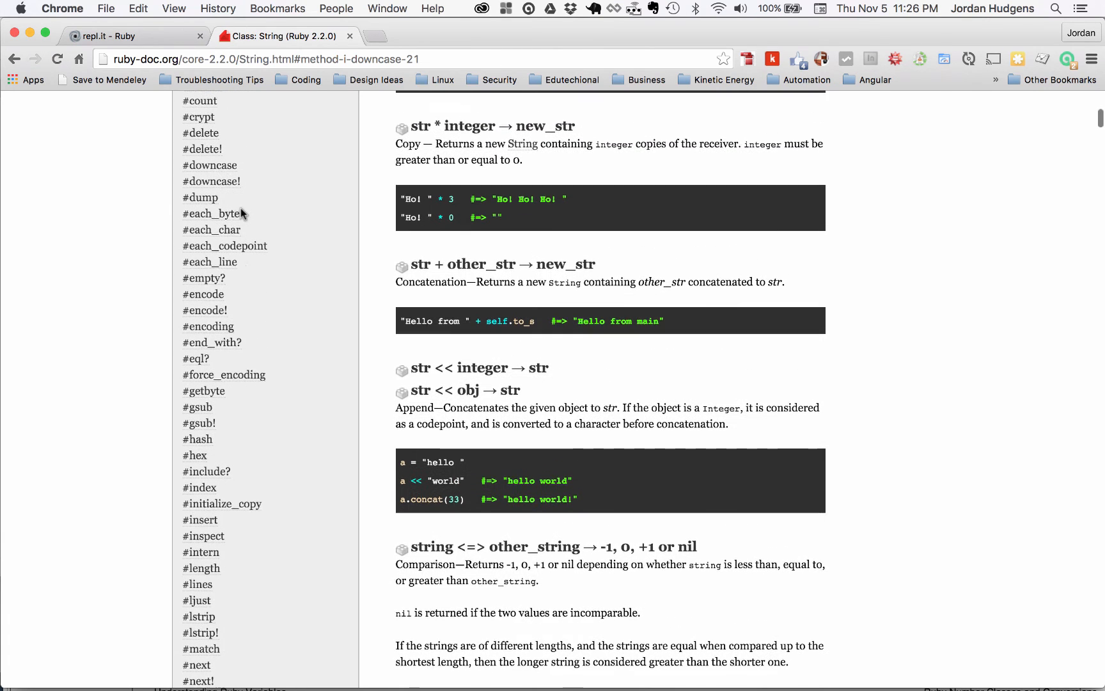
{"action": "scroll", "scroll_direction": "down", "scroll_amount": 3}
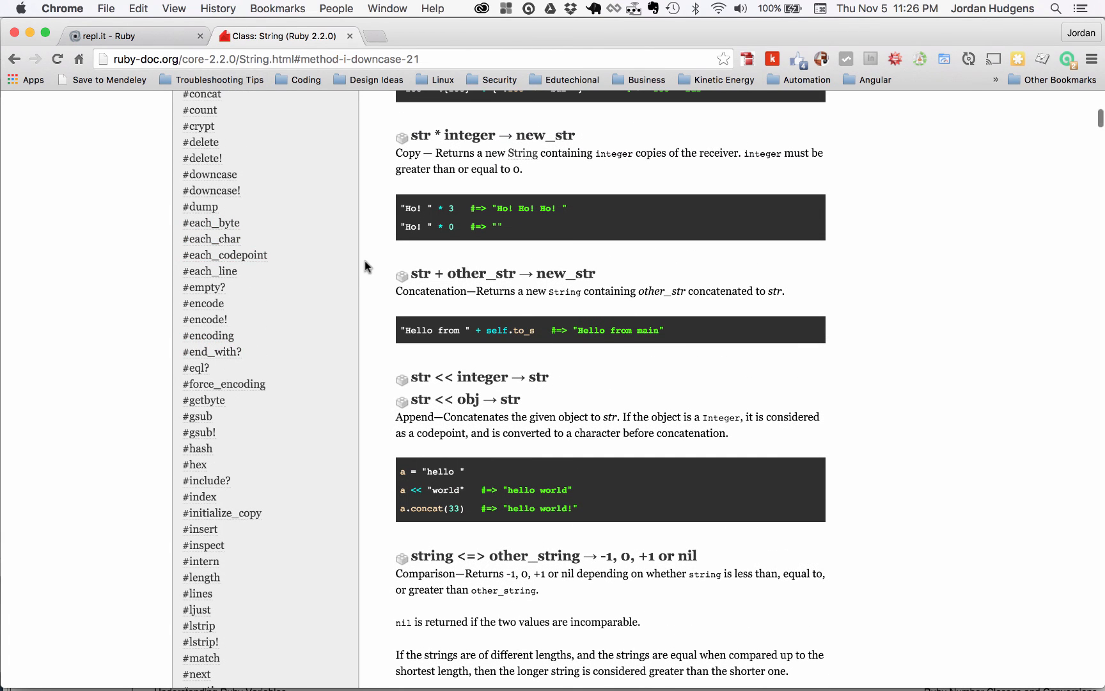
{"action": "mouse_move", "coordinate": [299, 273]}
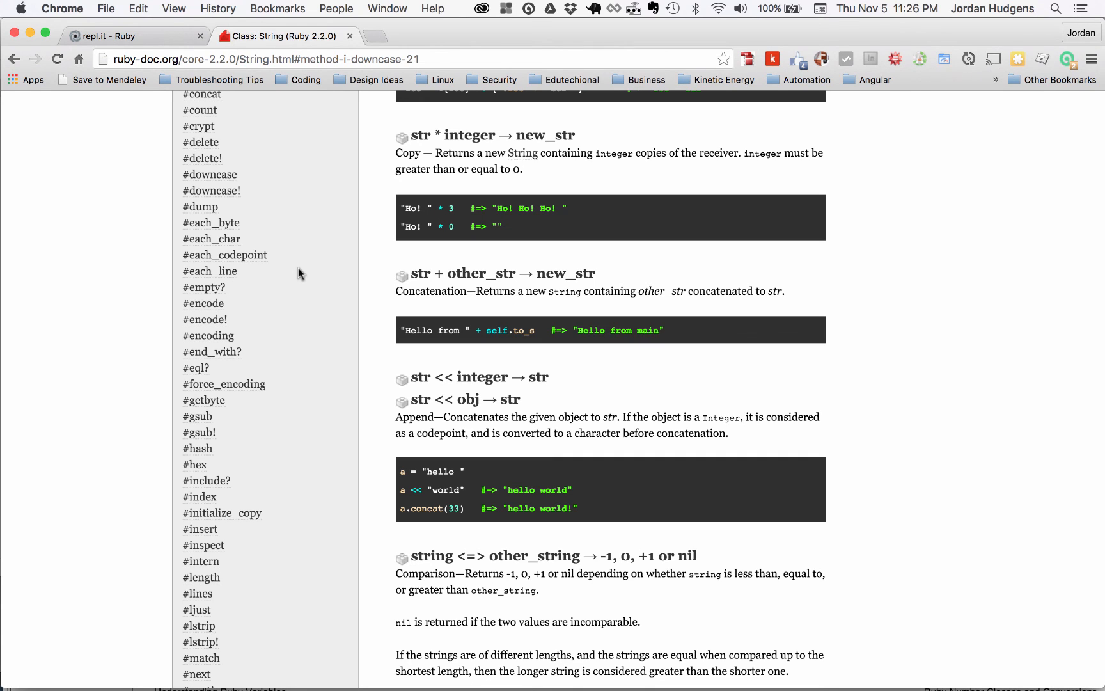
{"action": "scroll", "scroll_direction": "up", "scroll_amount": 3}
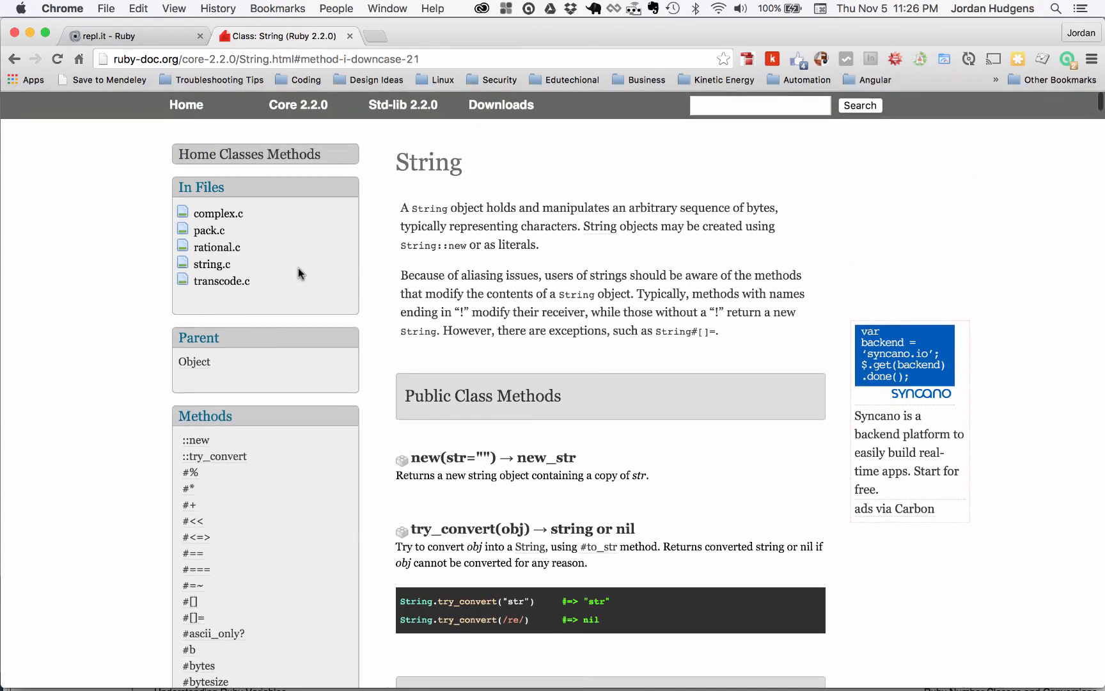
{"action": "mouse_move", "coordinate": [468, 248]}
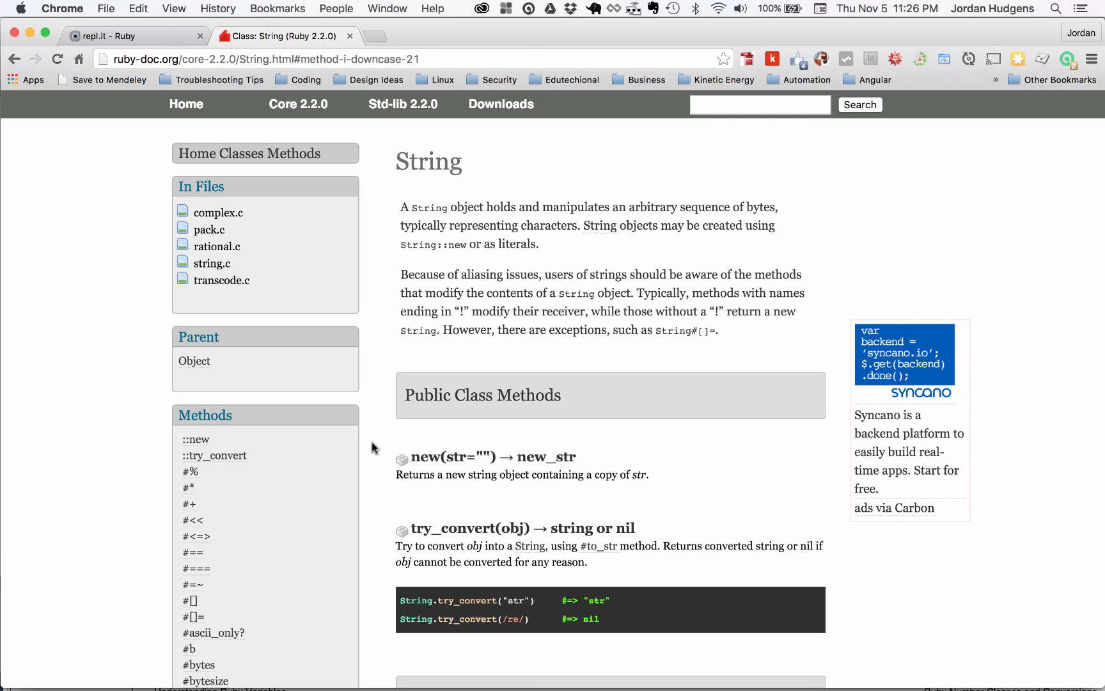
{"action": "mouse_move", "coordinate": [136, 10]}
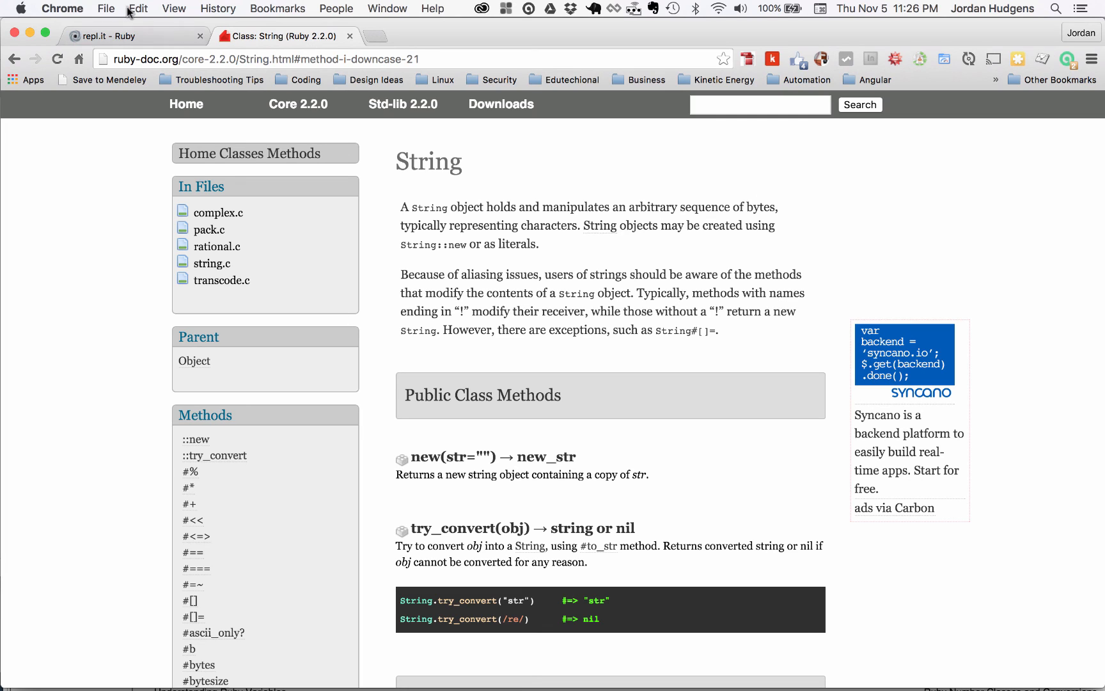